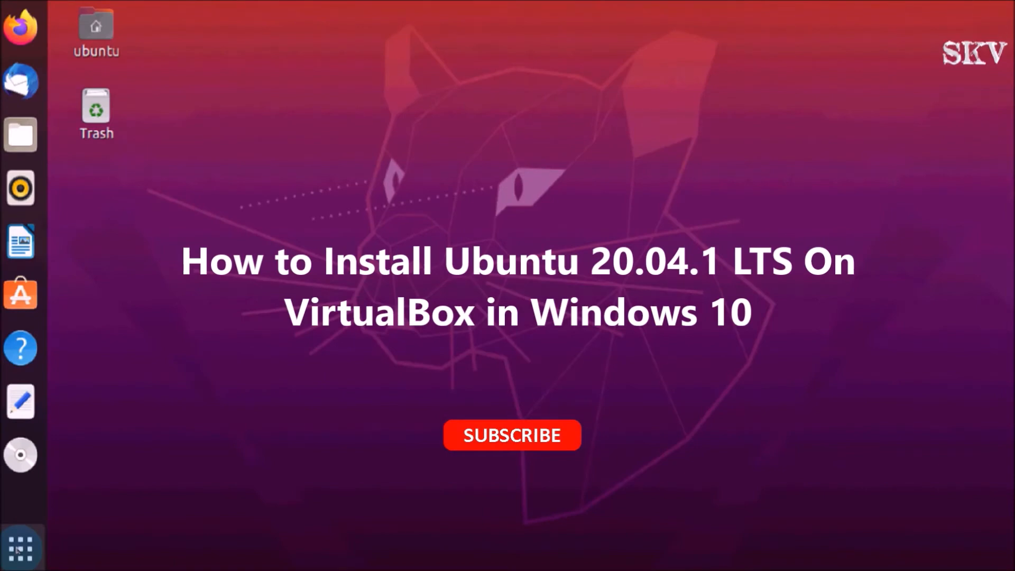
Click repeatedly at the same point in the Google Chrome window
left_click(511, 434)
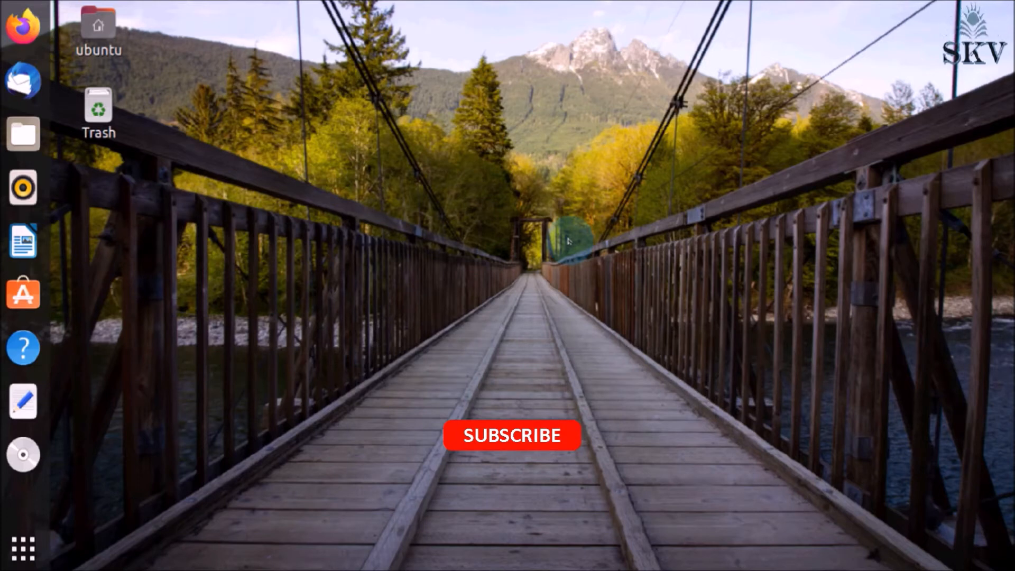
mouse_move(518, 473)
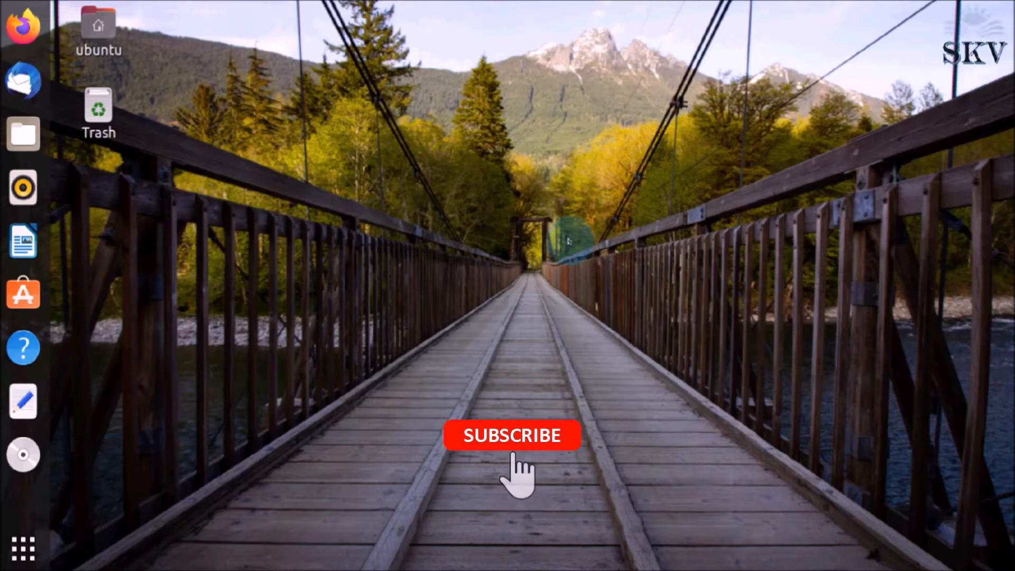
left_click(511, 435)
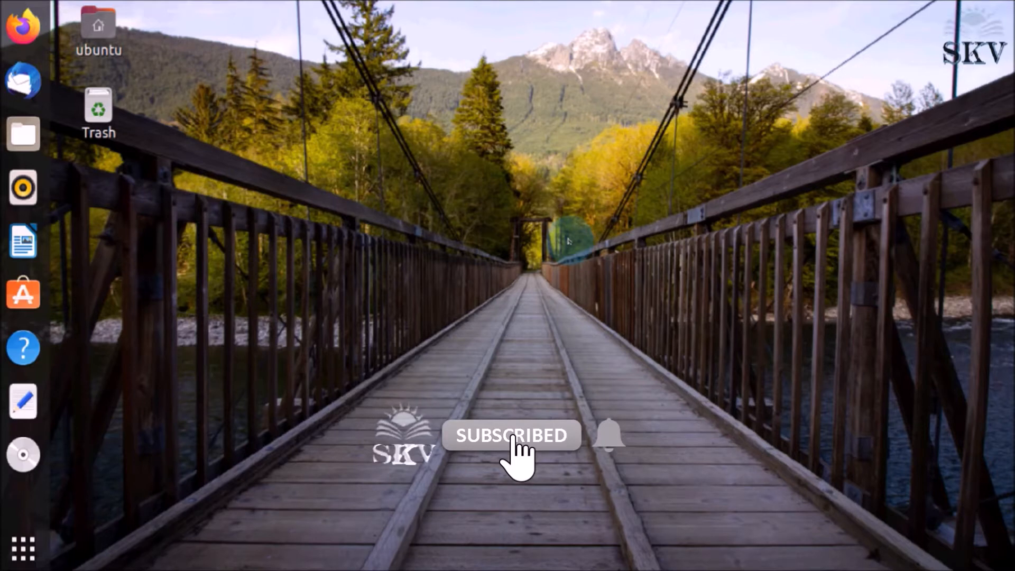
mouse_move(582, 453)
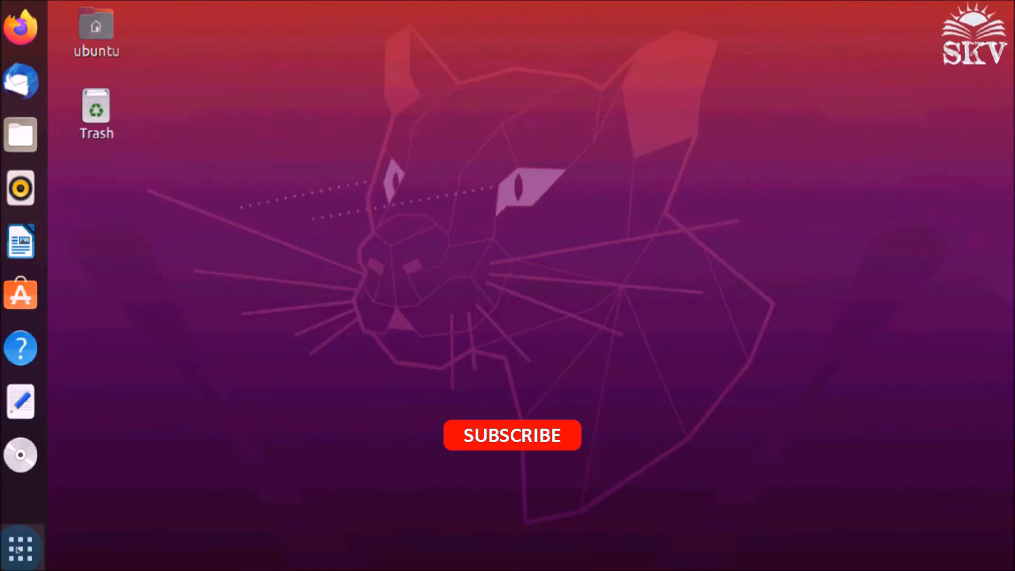
left_click(511, 435)
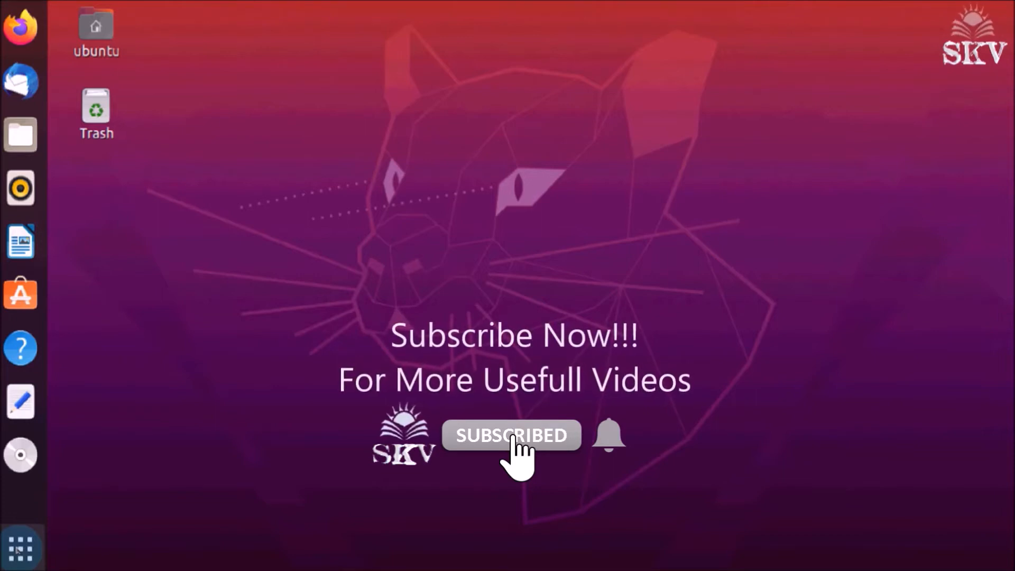
mouse_move(612, 449)
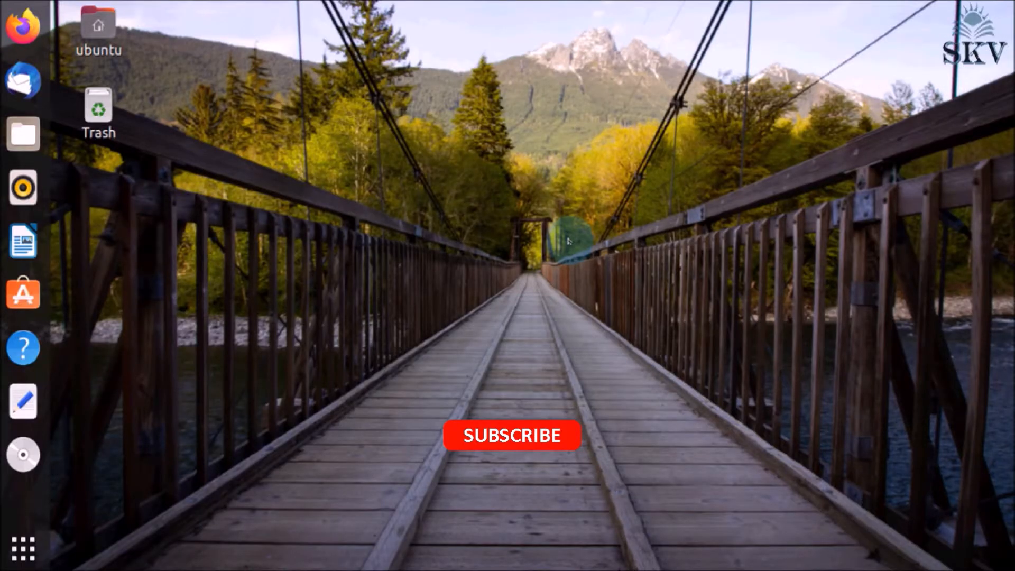
mouse_move(517, 482)
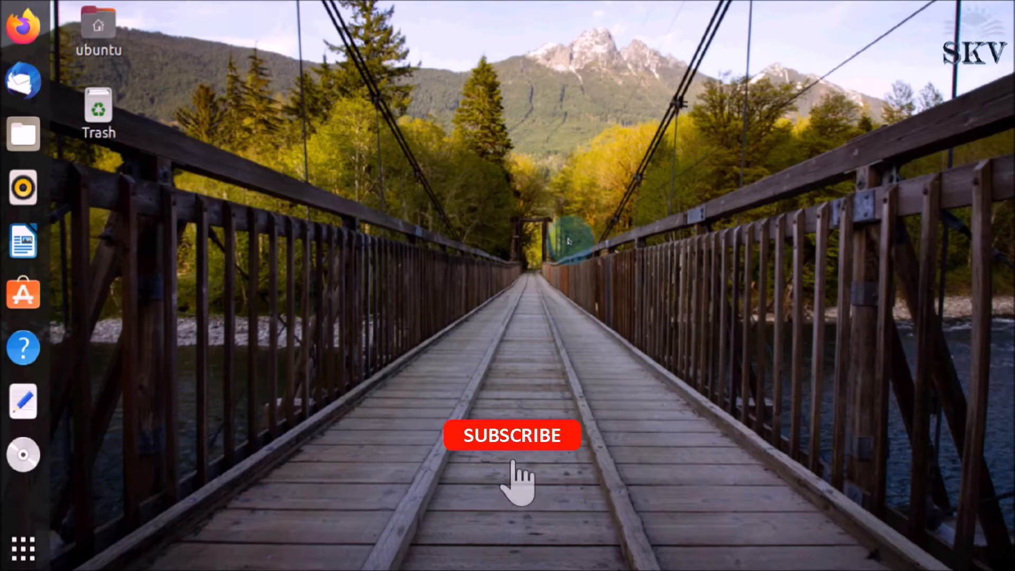
left_click(511, 434)
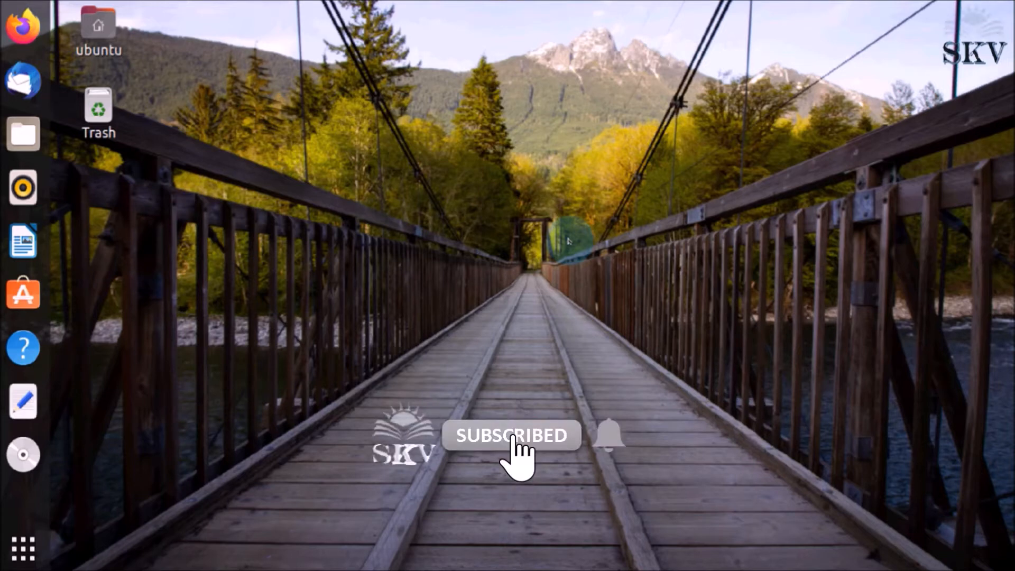
mouse_move(550, 452)
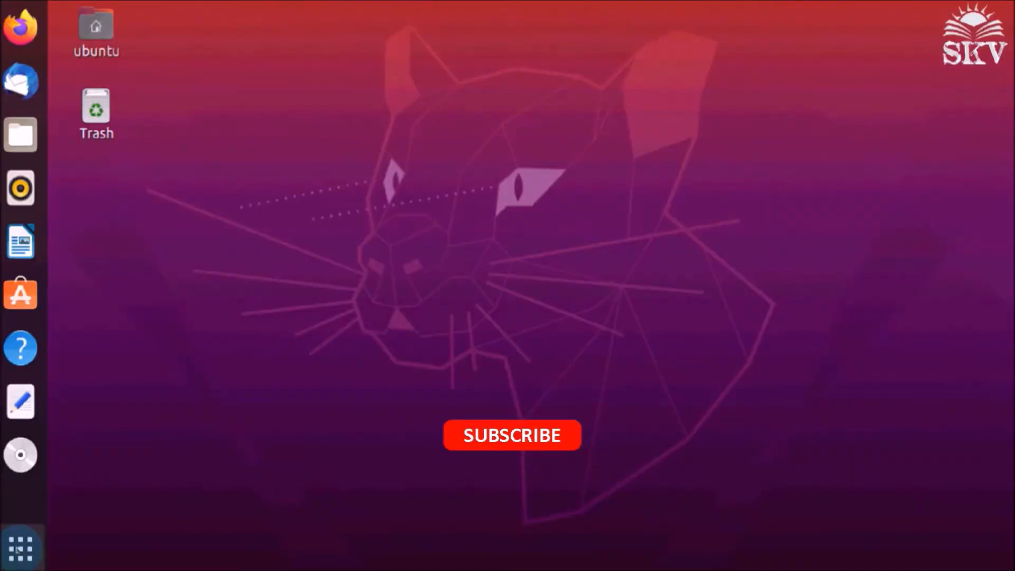
left_click(510, 435)
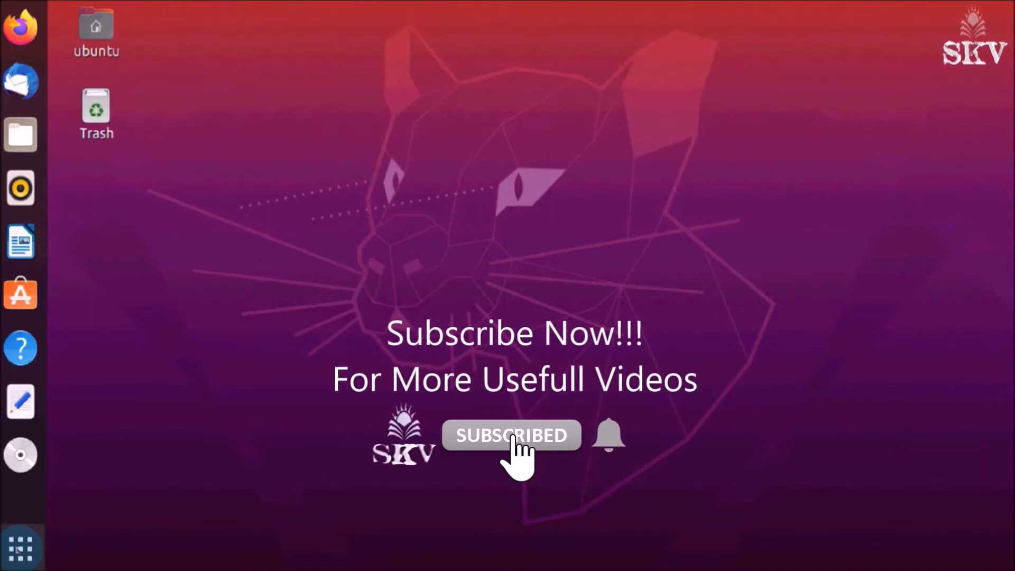
mouse_move(612, 447)
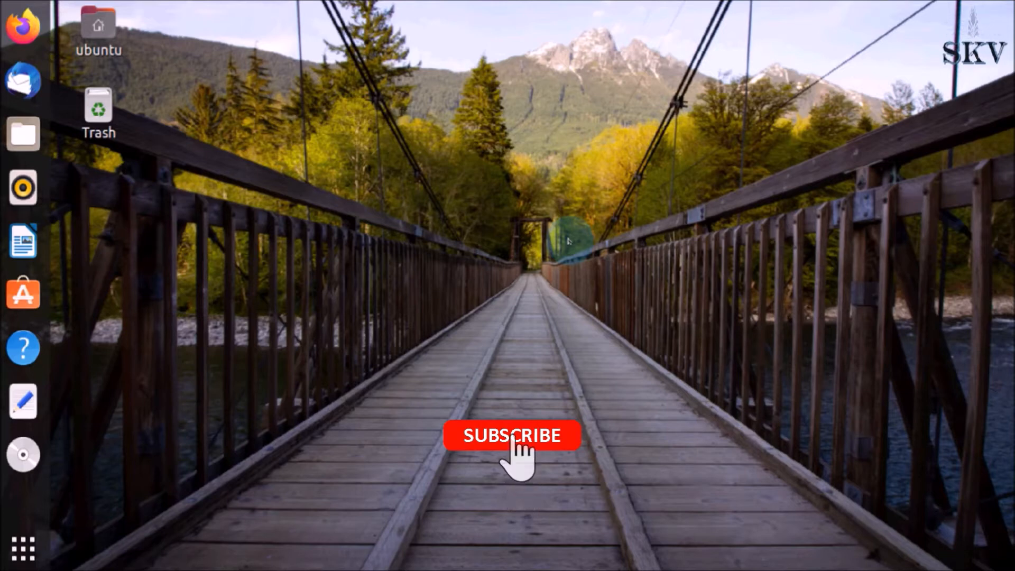
left_click(511, 435)
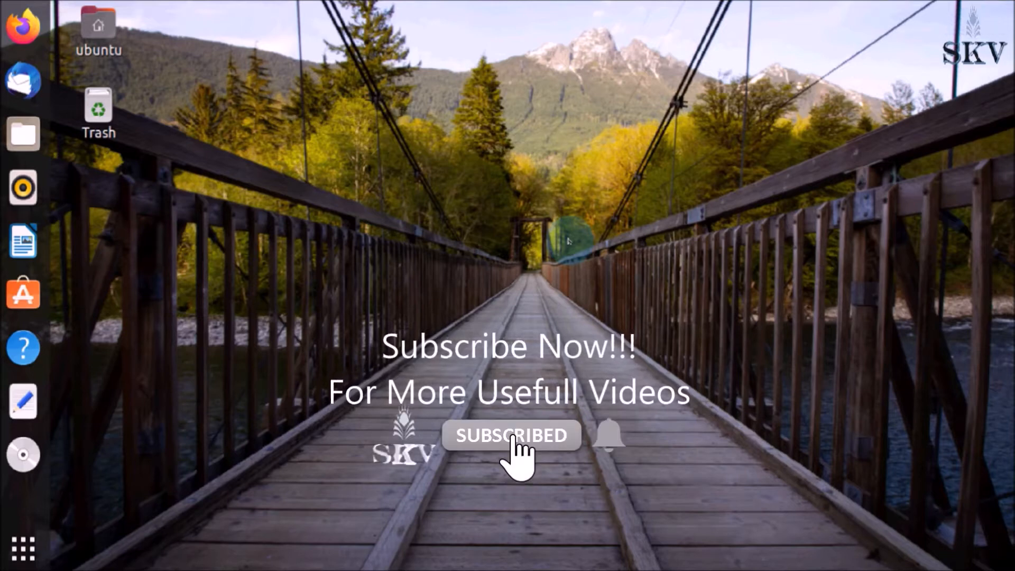
mouse_move(612, 449)
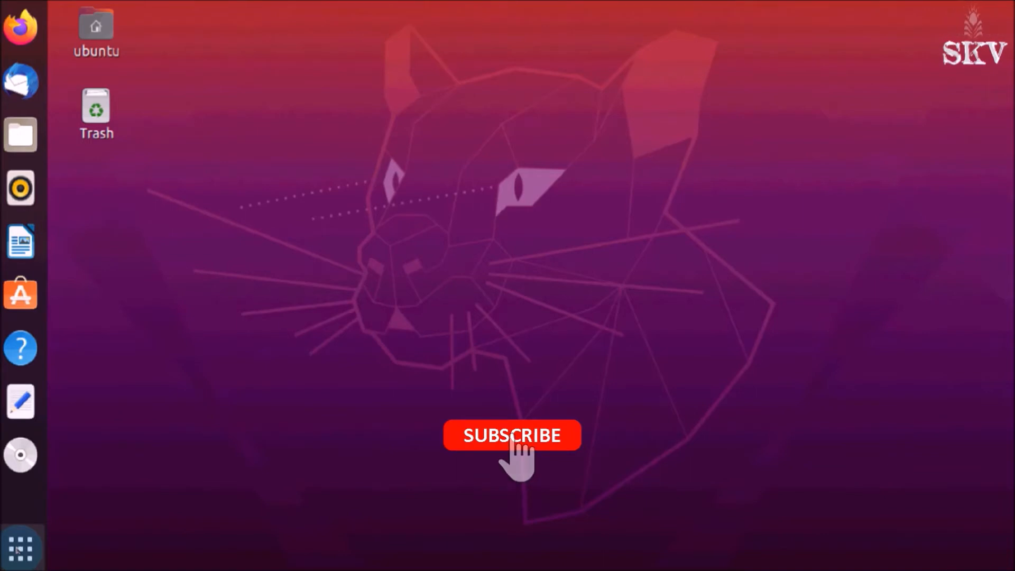
left_click(511, 435)
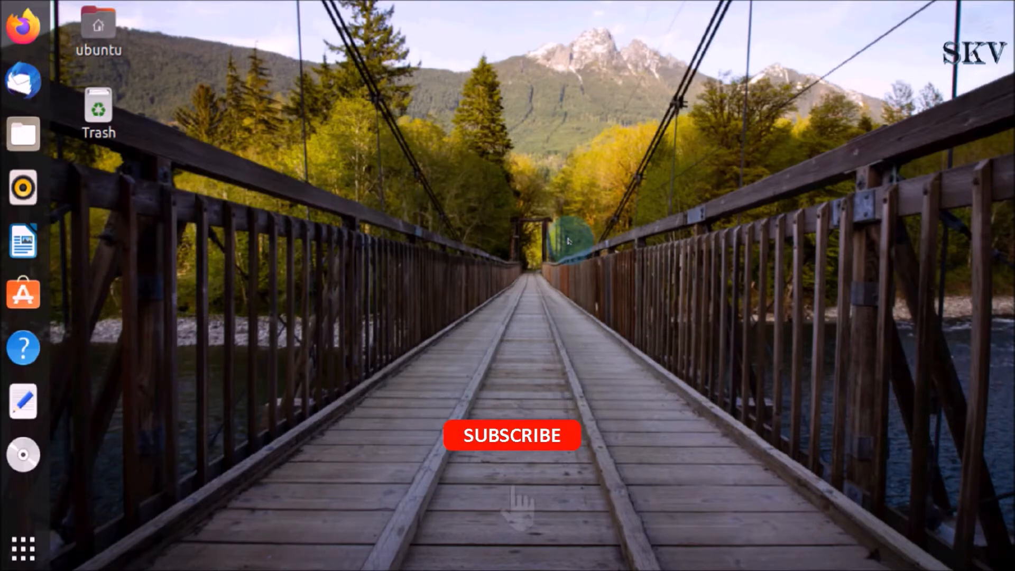
left_click(511, 435)
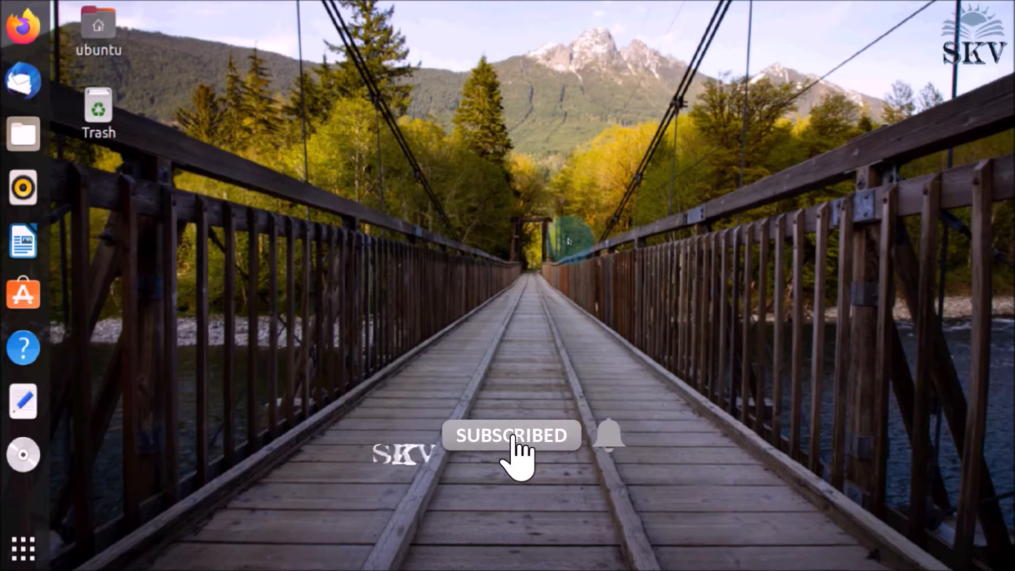
mouse_move(609, 437)
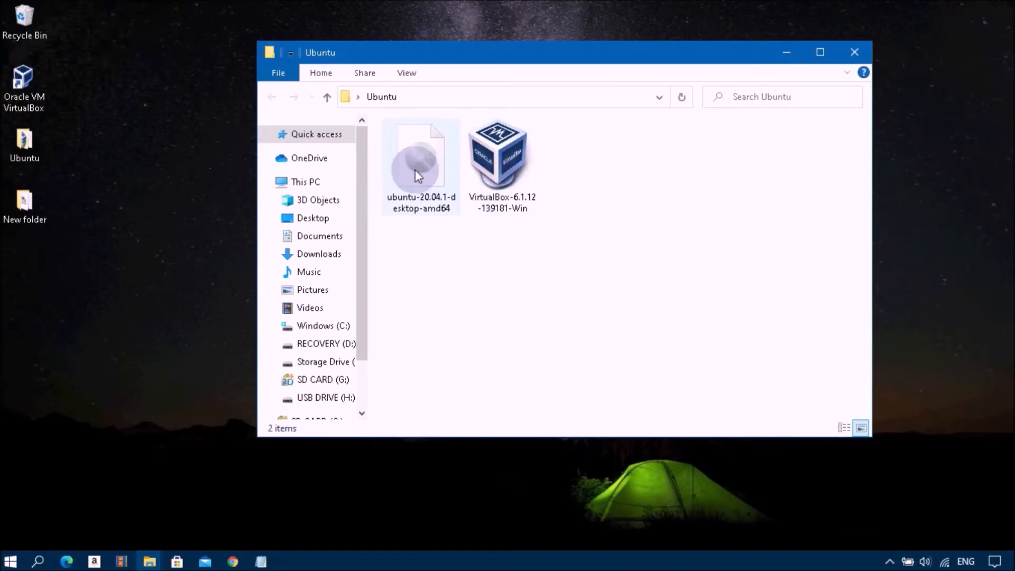
mouse_move(433, 174)
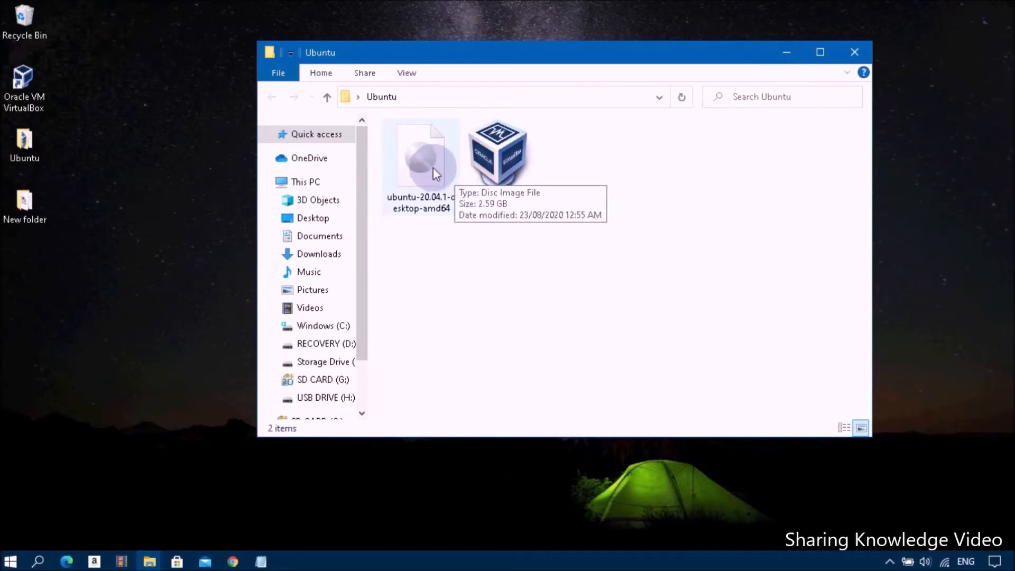
mouse_move(498, 171)
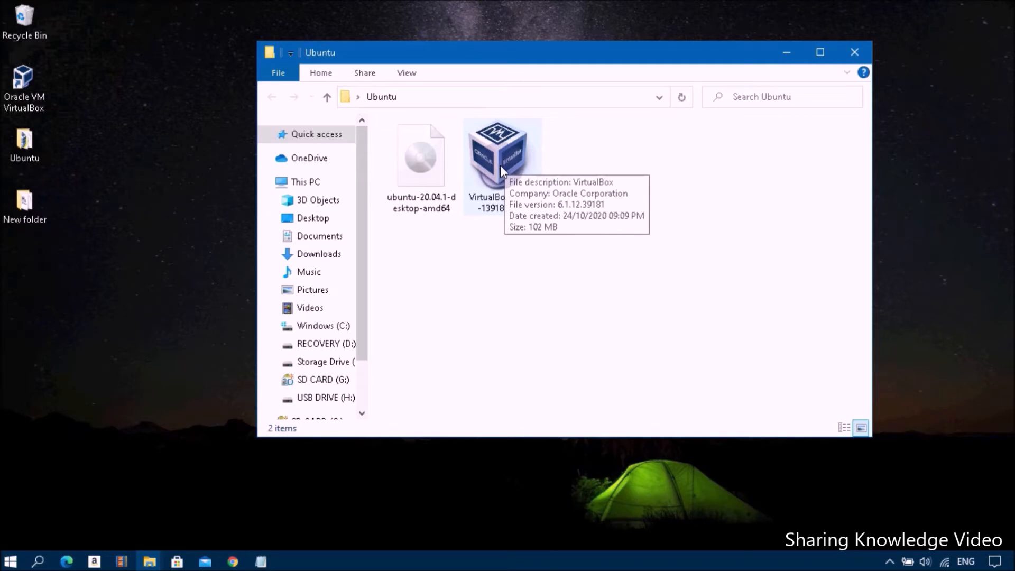
mouse_move(510, 187)
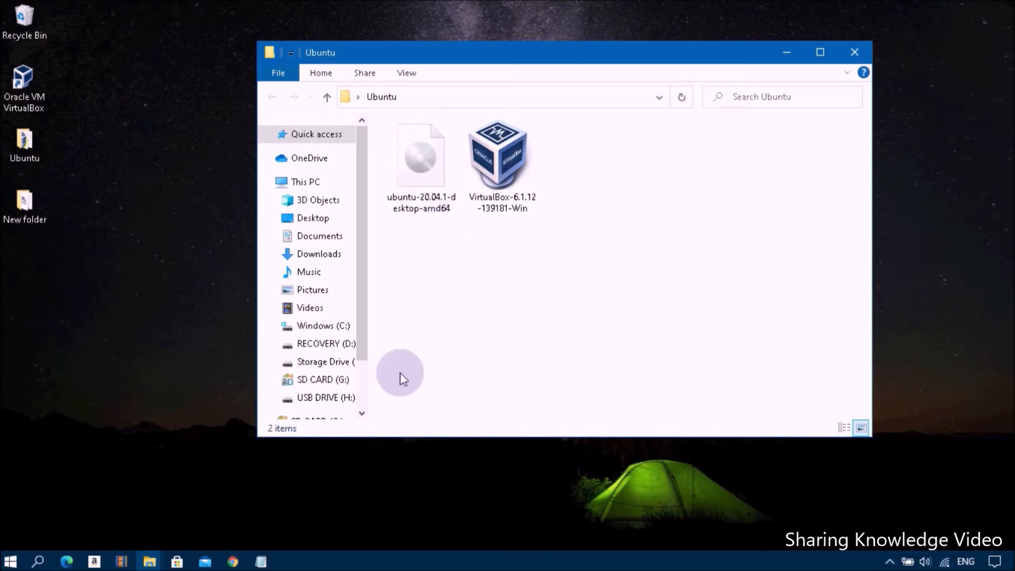
mouse_move(231, 560)
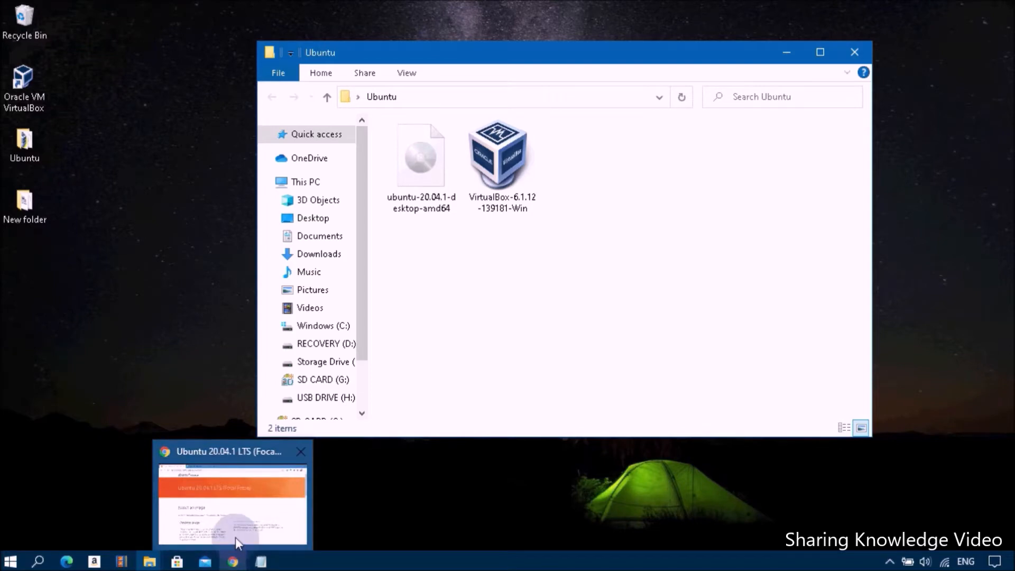
Return to the Ubuntu 20.04.1 releases page and cancel the desktop ISO download prompt
left_click(231, 505)
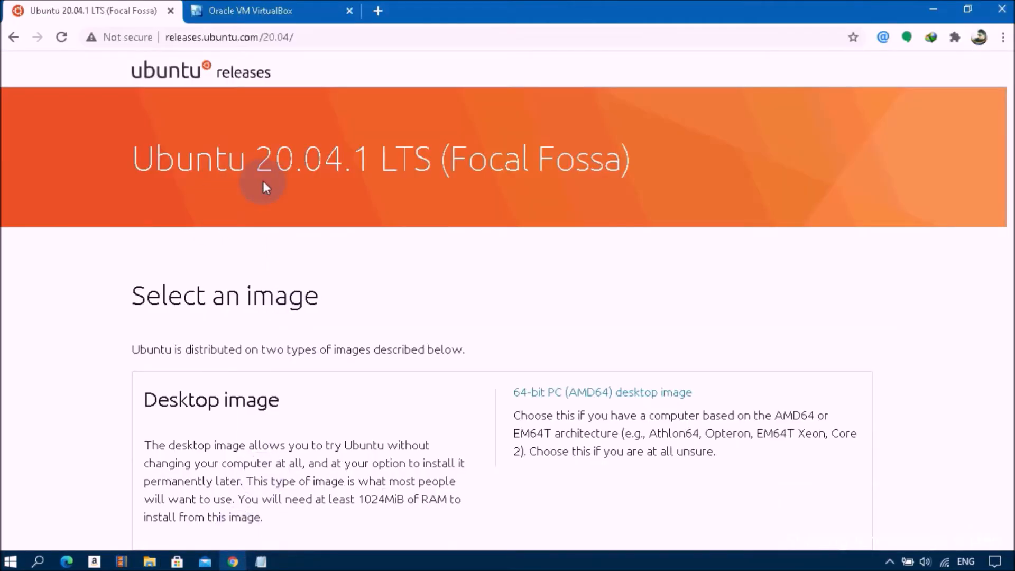
mouse_move(244, 387)
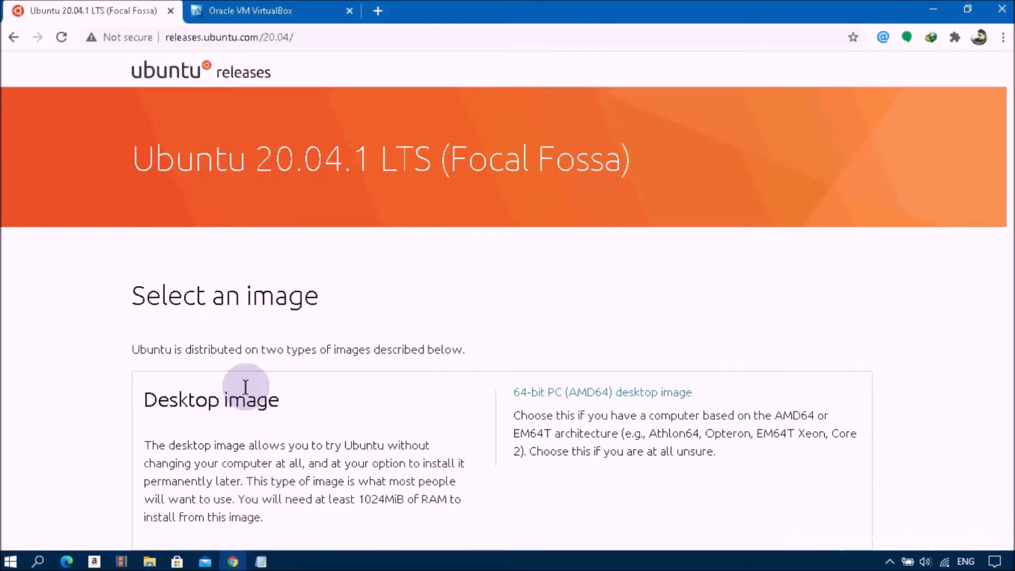
mouse_move(558, 271)
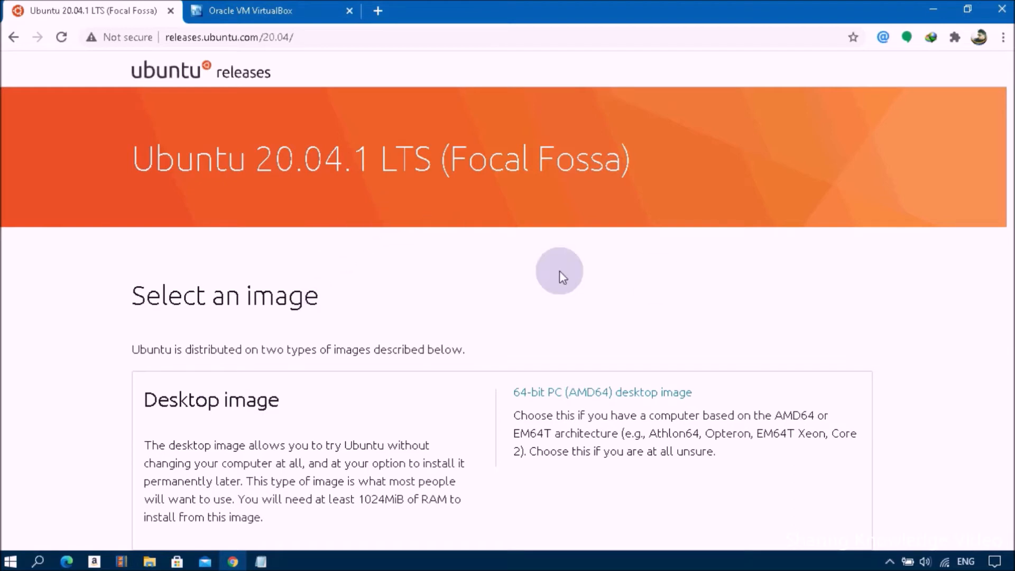
scroll("down", 3)
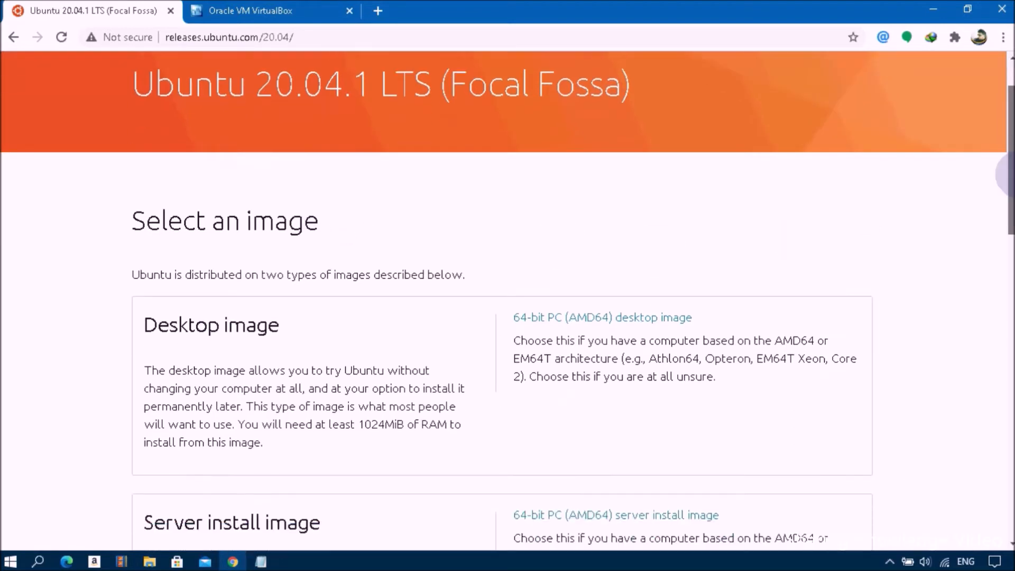
scroll("down", 3)
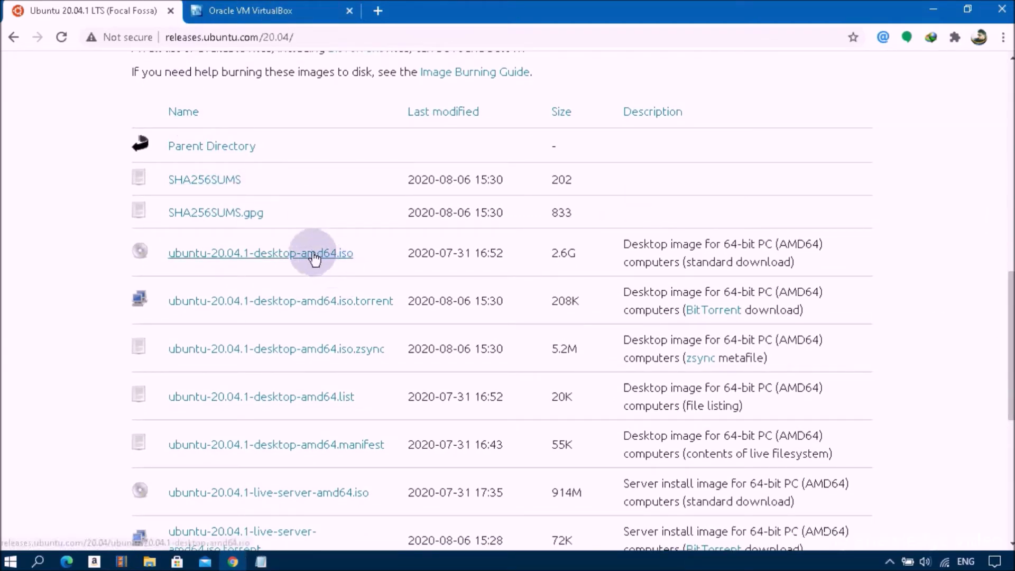
mouse_move(274, 267)
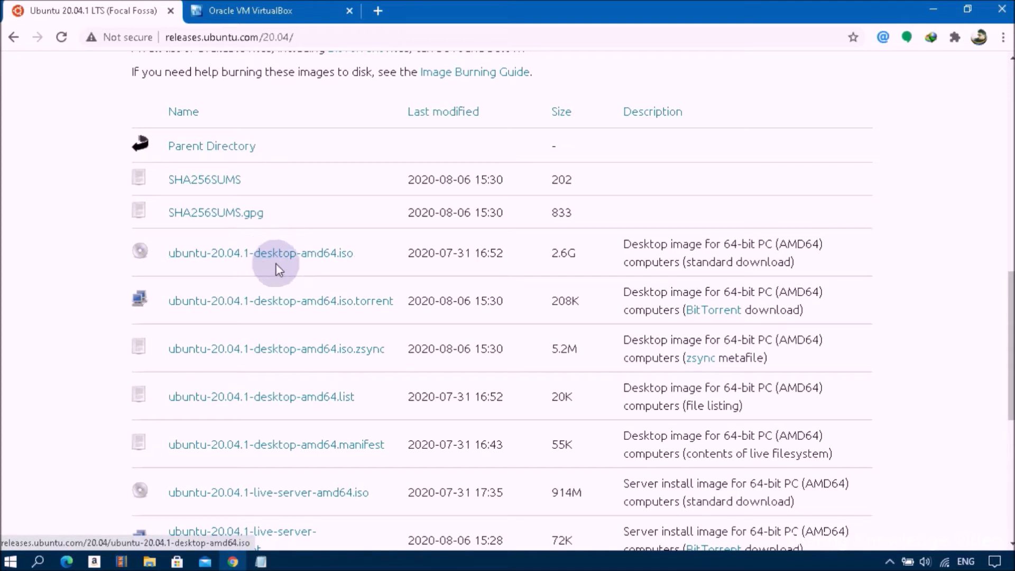
mouse_move(323, 262)
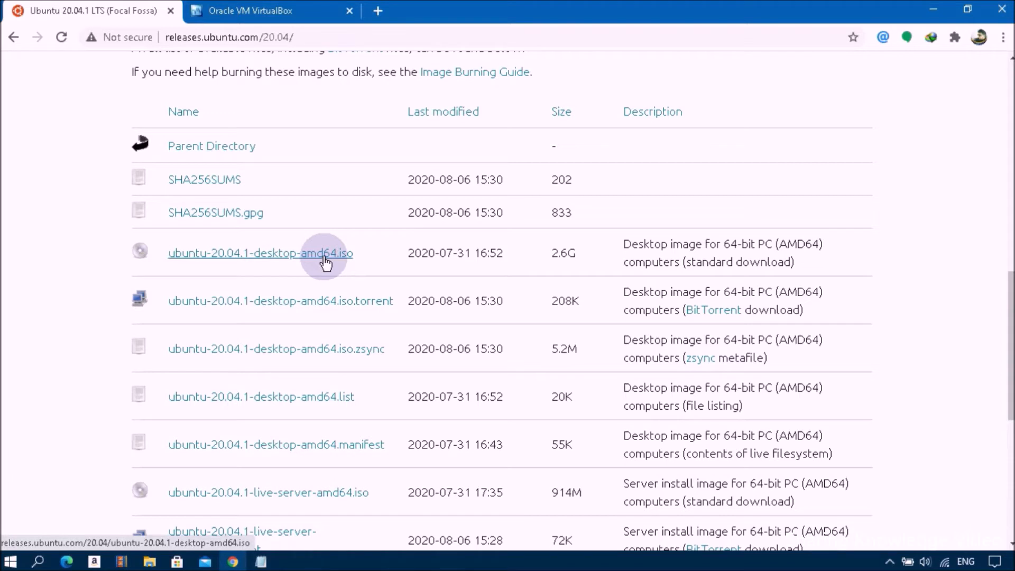
mouse_move(318, 260)
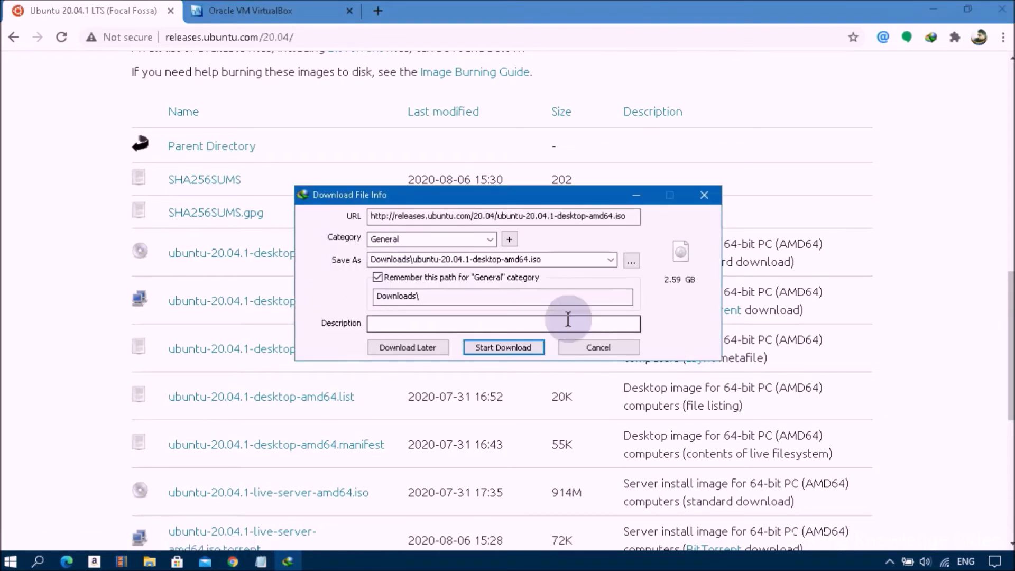
mouse_move(675, 301)
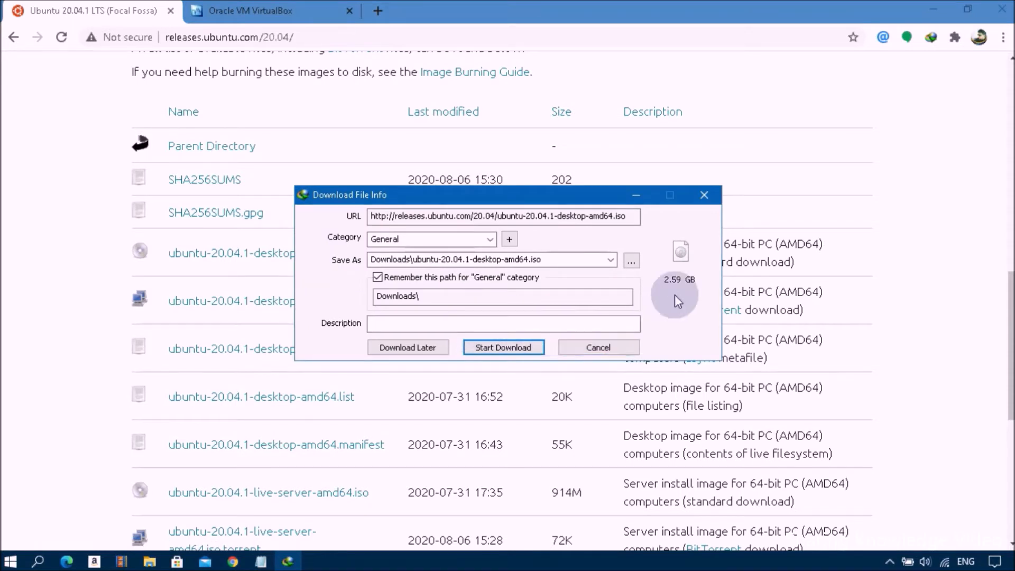
mouse_move(678, 293)
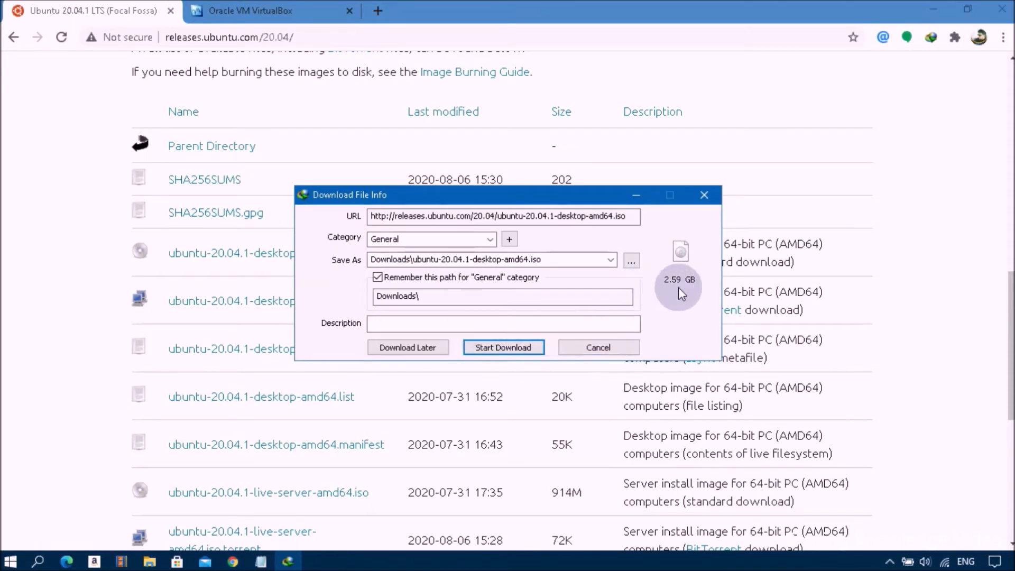
mouse_move(677, 287)
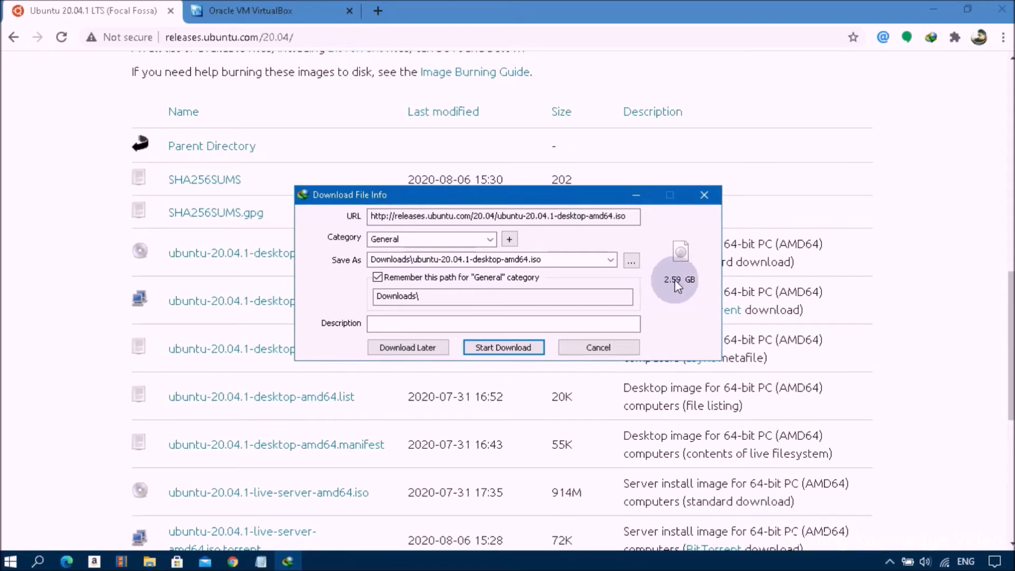
mouse_move(682, 291)
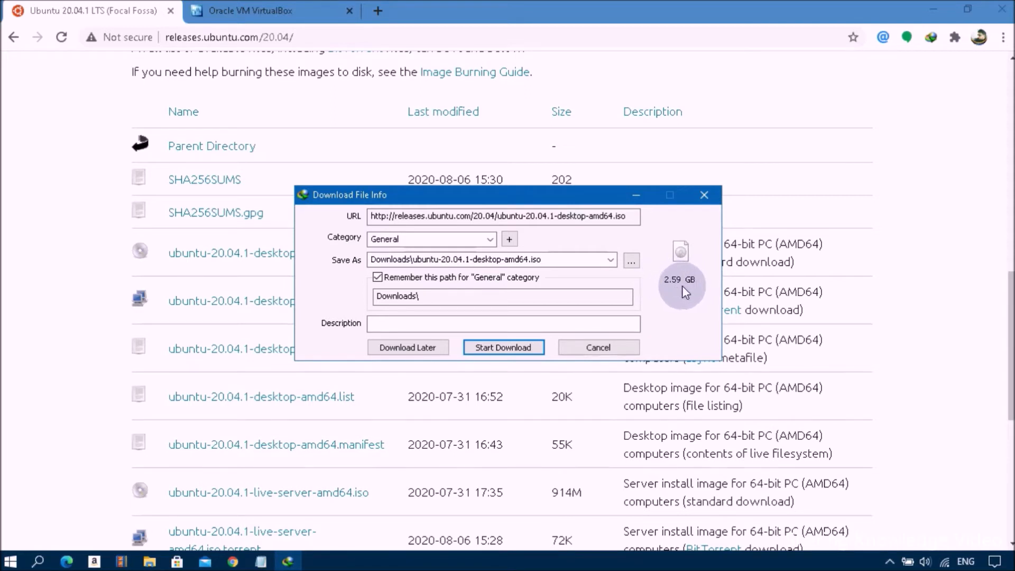
mouse_move(687, 309)
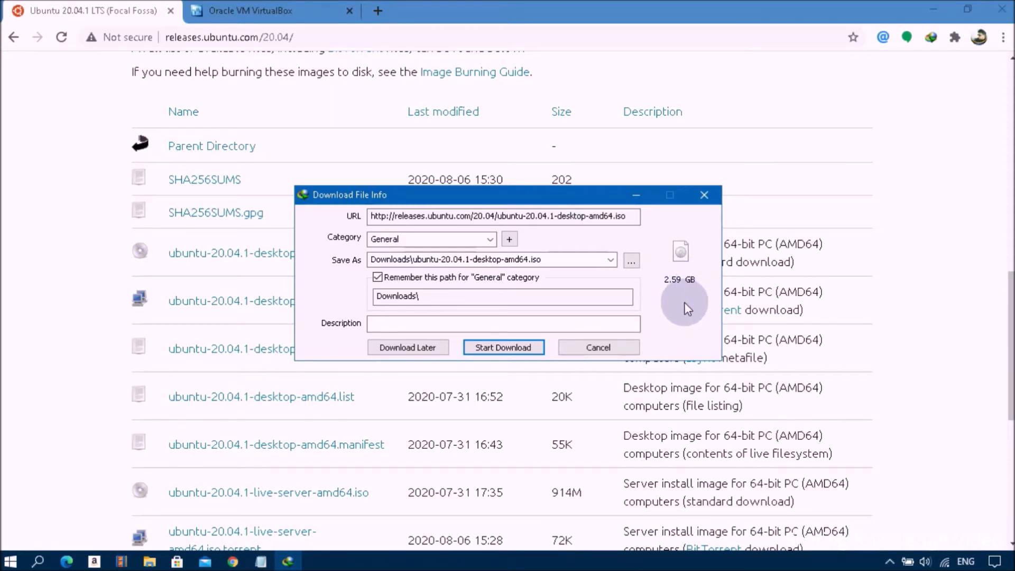
mouse_move(666, 321)
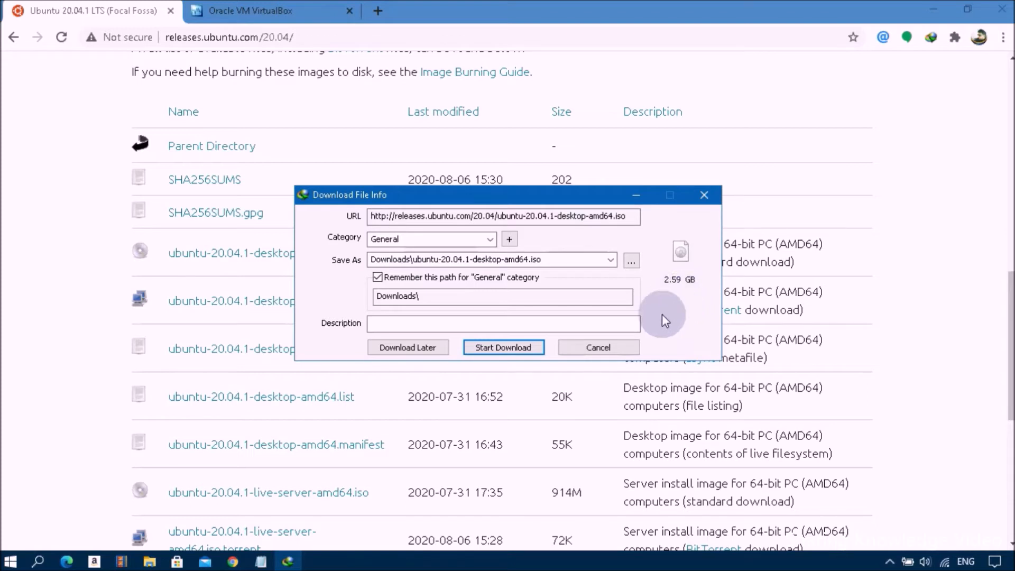
mouse_move(612, 350)
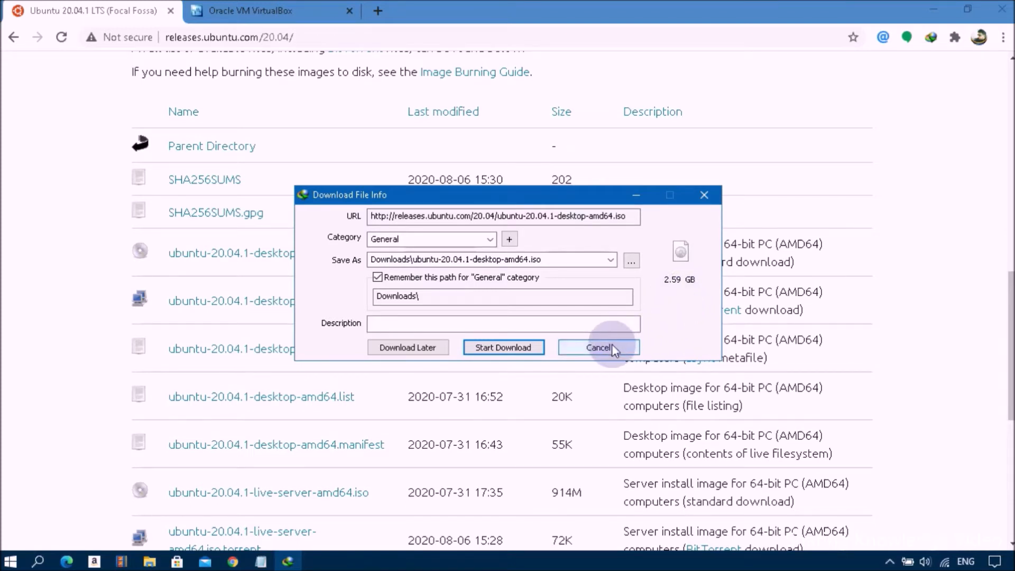
left_click(597, 348)
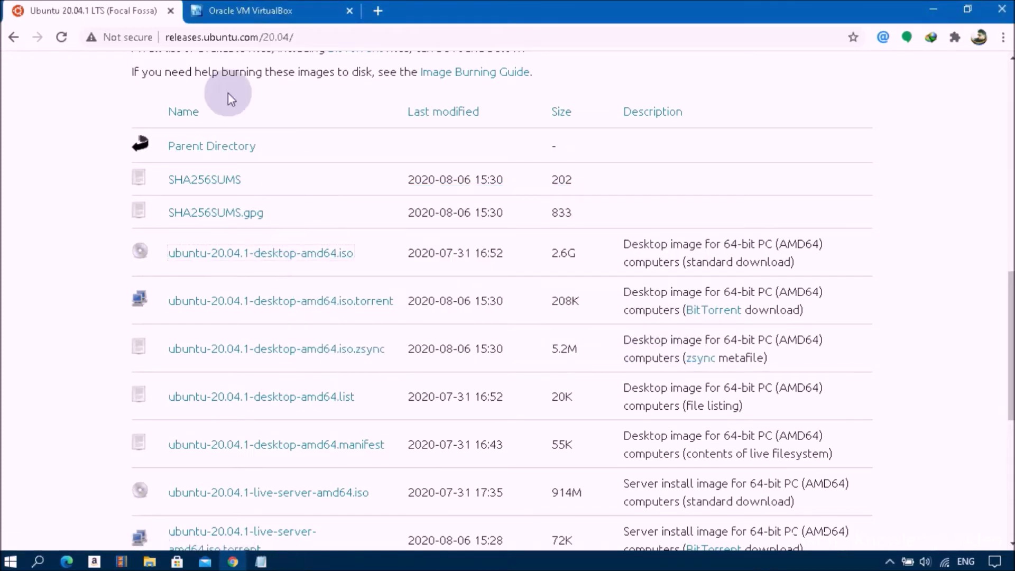
From the VirtualBox site, request the 6.1.16 Windows hosts package and cancel its download
left_click(270, 10)
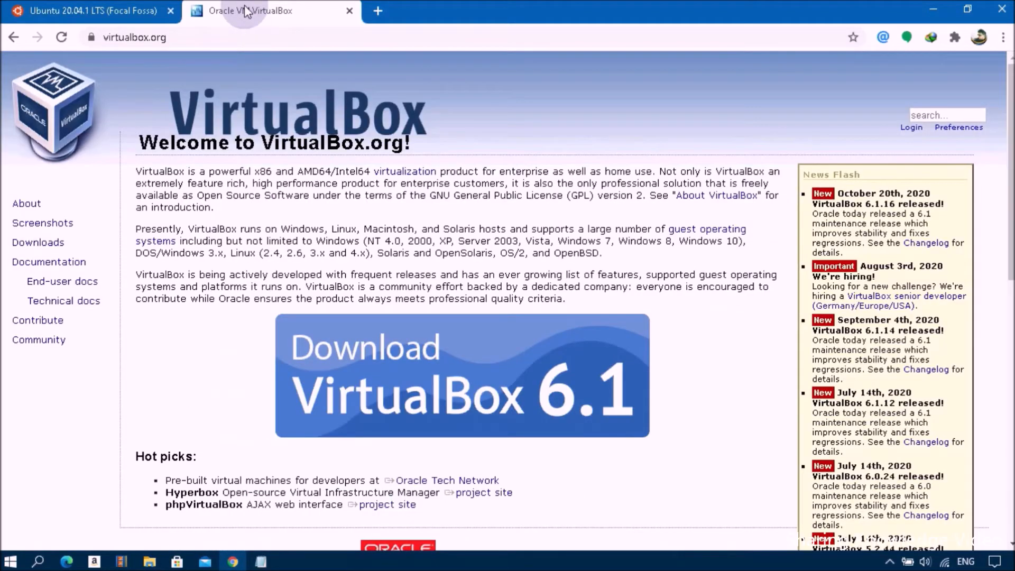
mouse_move(293, 326)
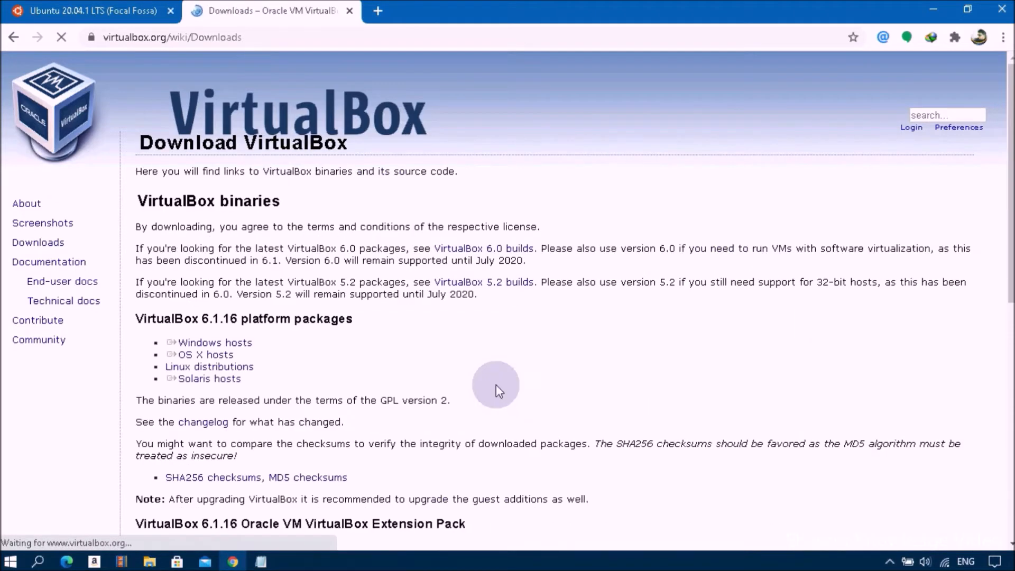
mouse_move(331, 367)
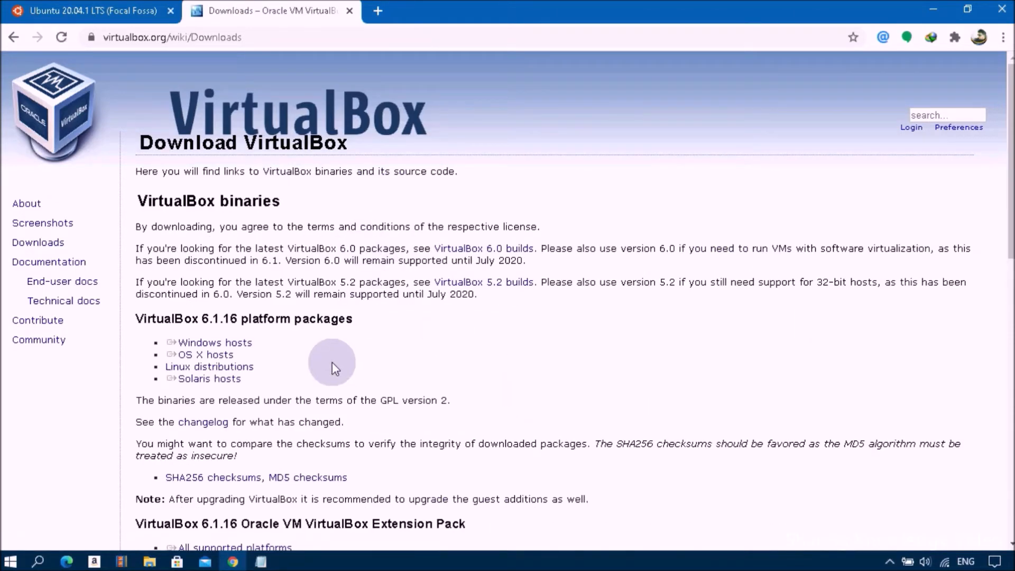
mouse_move(308, 337)
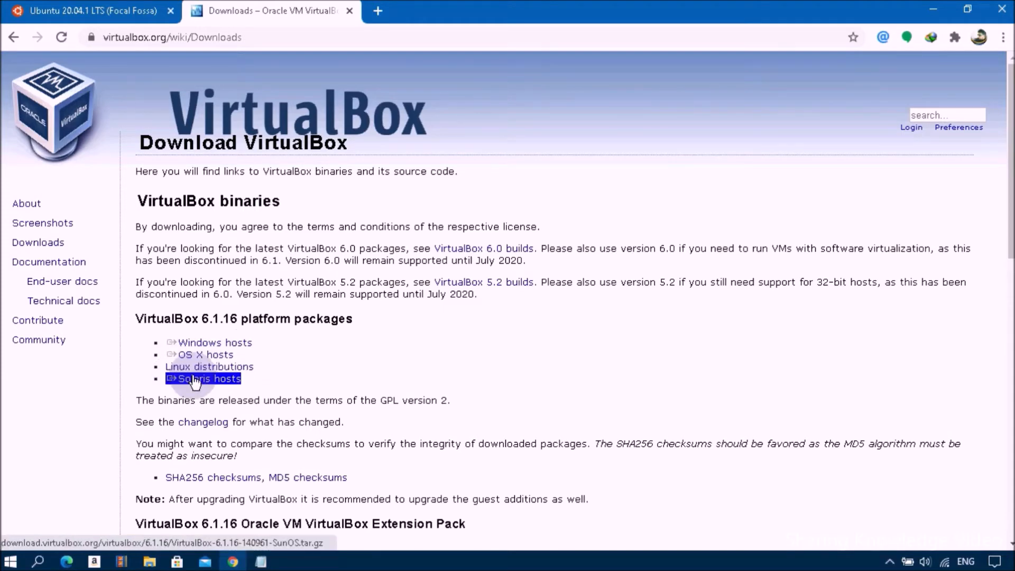
mouse_move(188, 342)
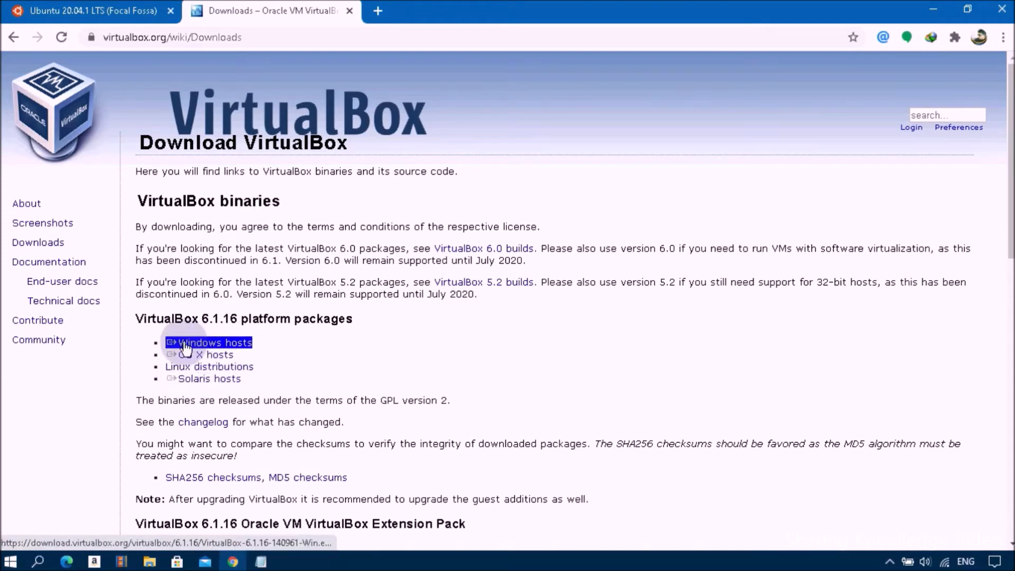
left_click(215, 343)
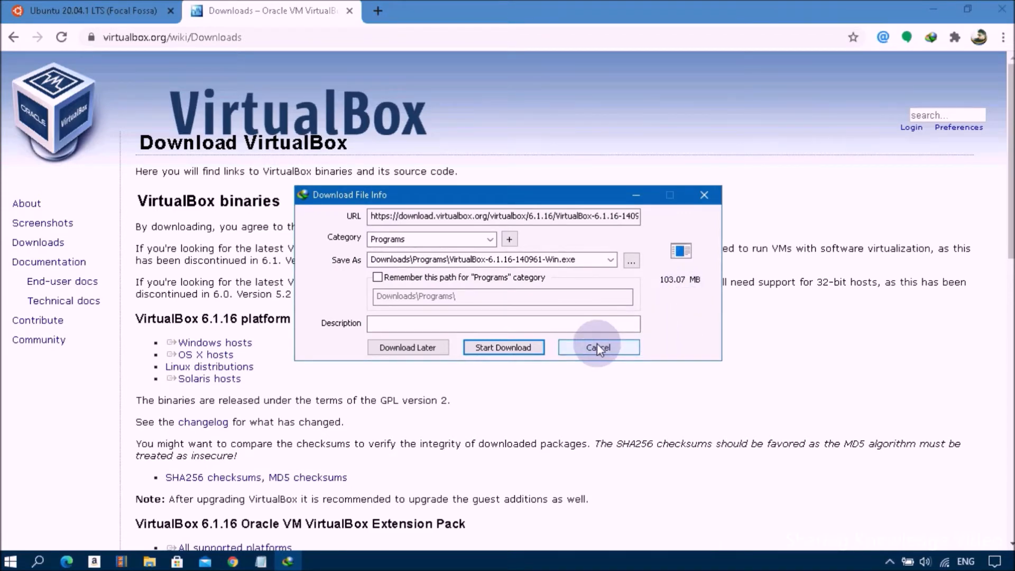
left_click(596, 347)
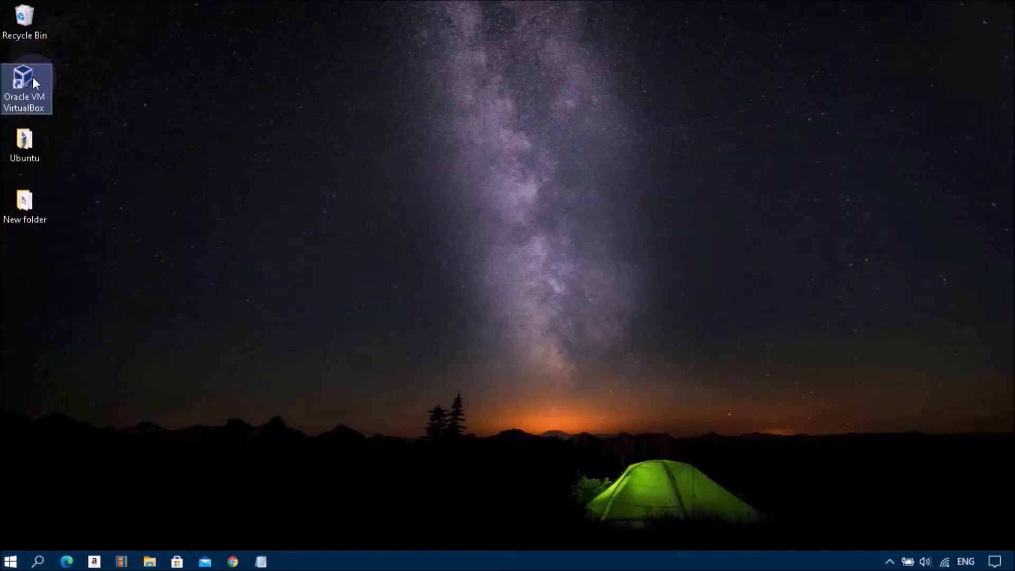
Launch Oracle VM VirtualBox from its desktop shortcut and maximize the Manager window
left_click(342, 231)
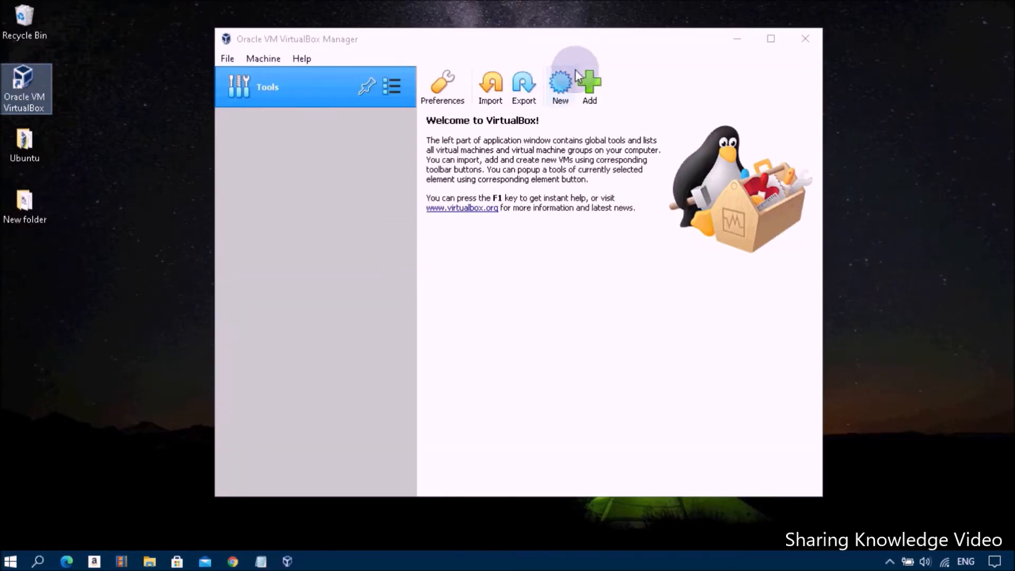
left_click(770, 38)
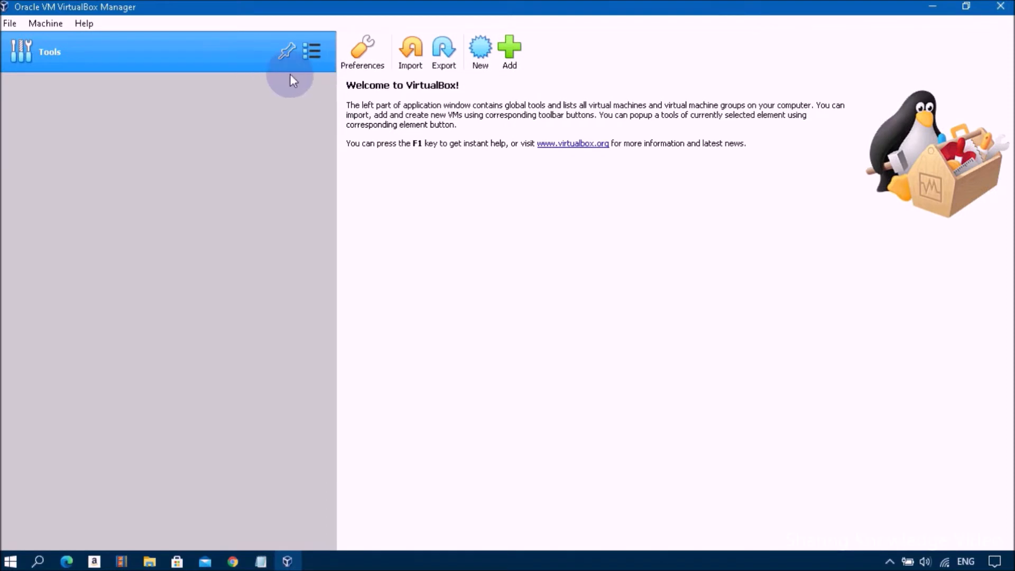
mouse_move(480, 76)
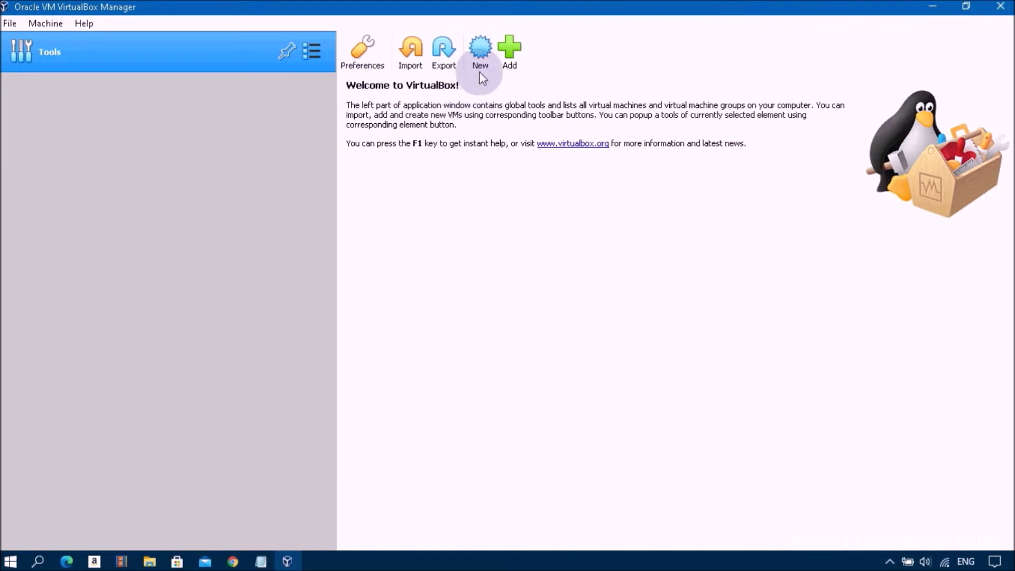
mouse_move(470, 213)
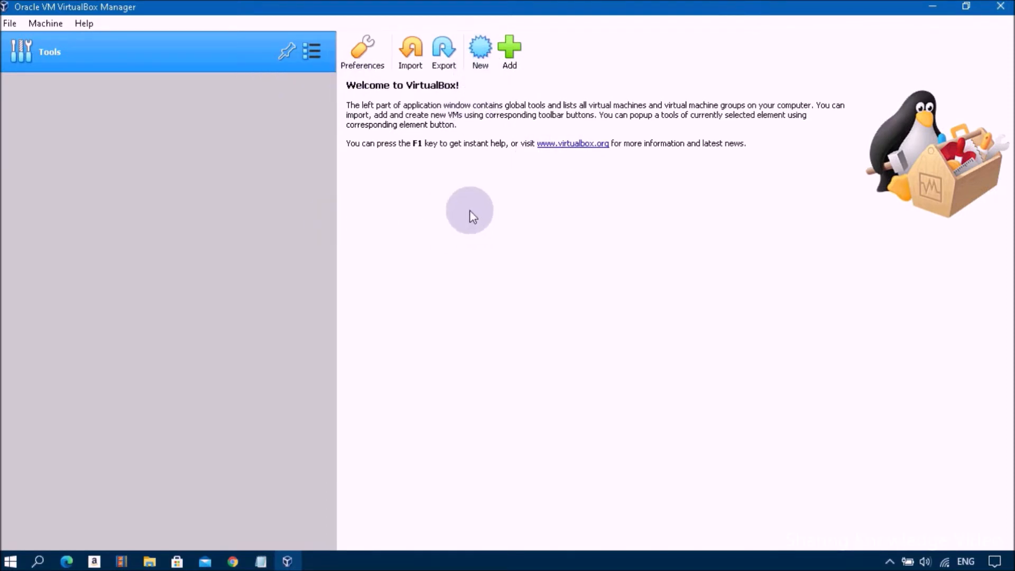
mouse_move(477, 187)
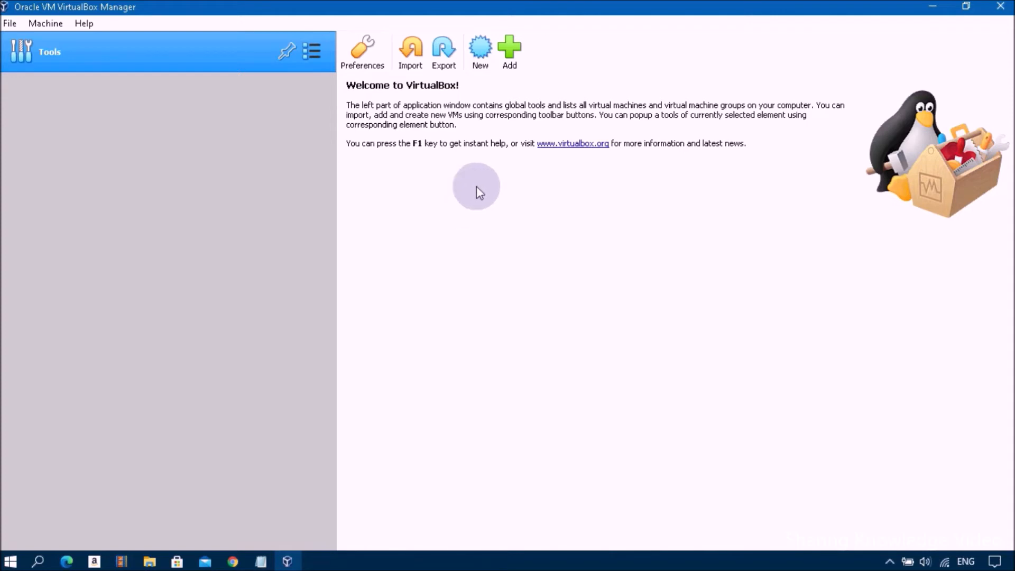
mouse_move(479, 51)
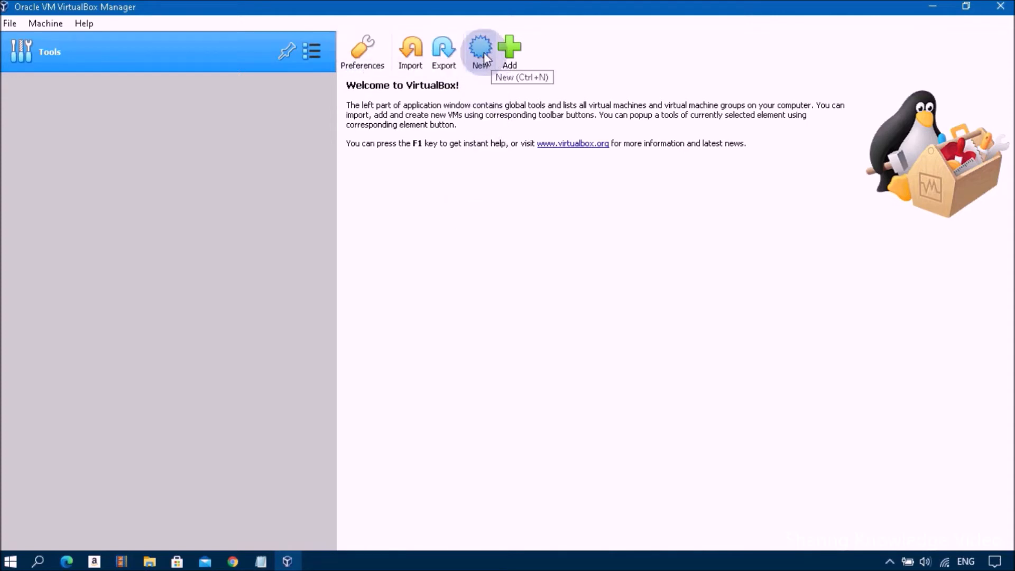
Name the new VM 'Ubuntu 20.04.1' (Linux, Ubuntu 64-bit) and reach the memory page
left_click(479, 49)
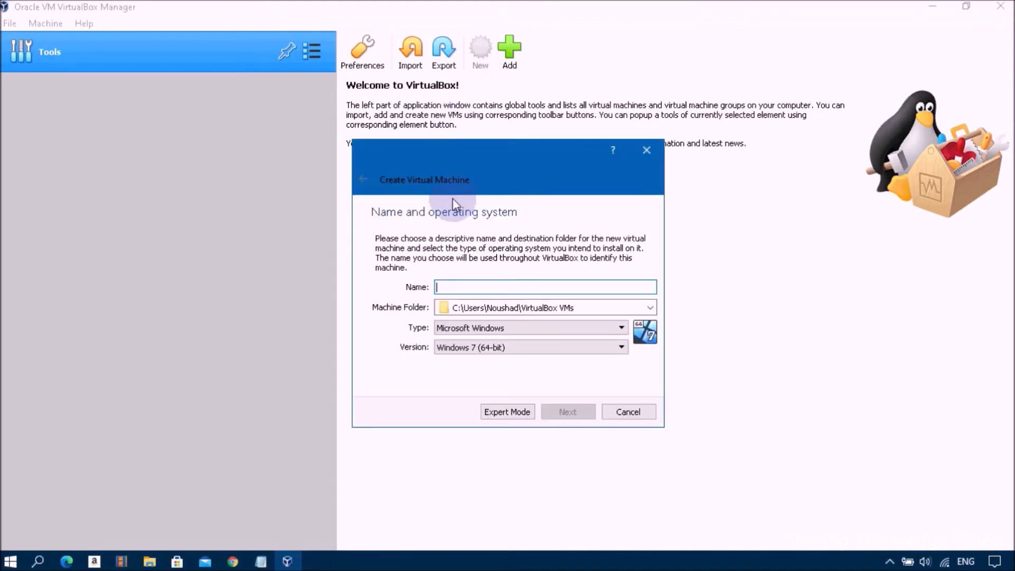
type("Ubuntu 20.04.1")
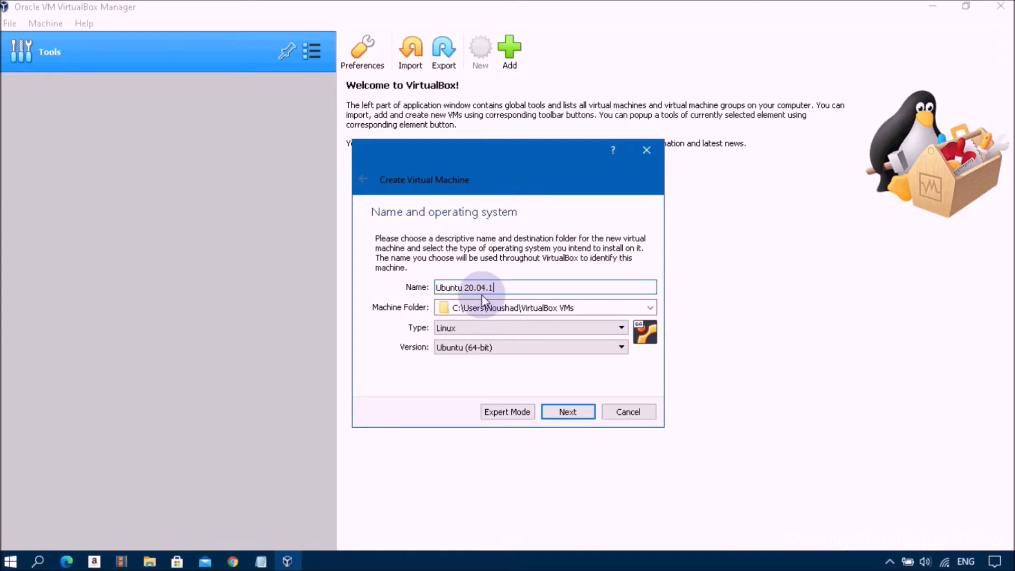
mouse_move(513, 285)
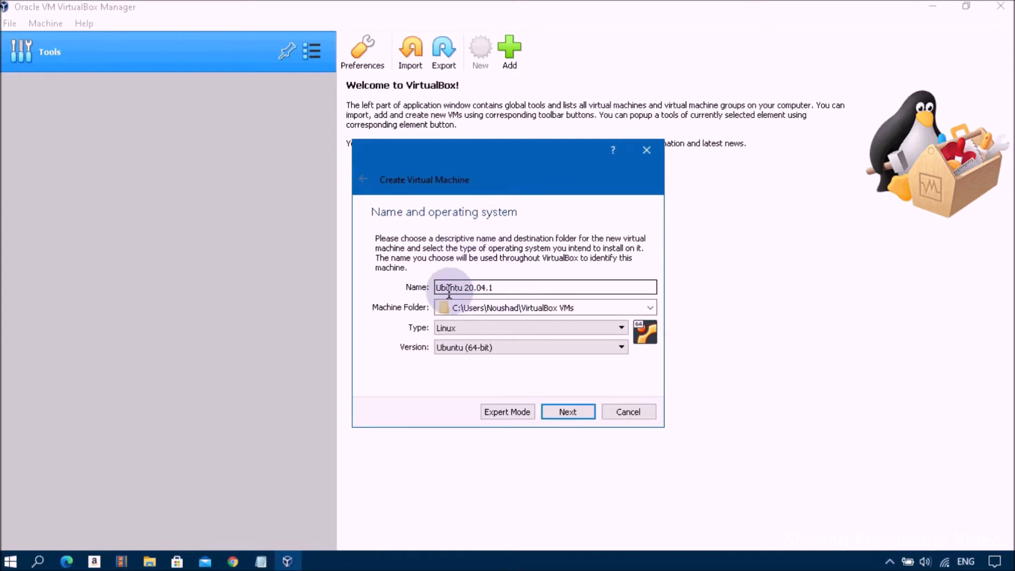
mouse_move(507, 287)
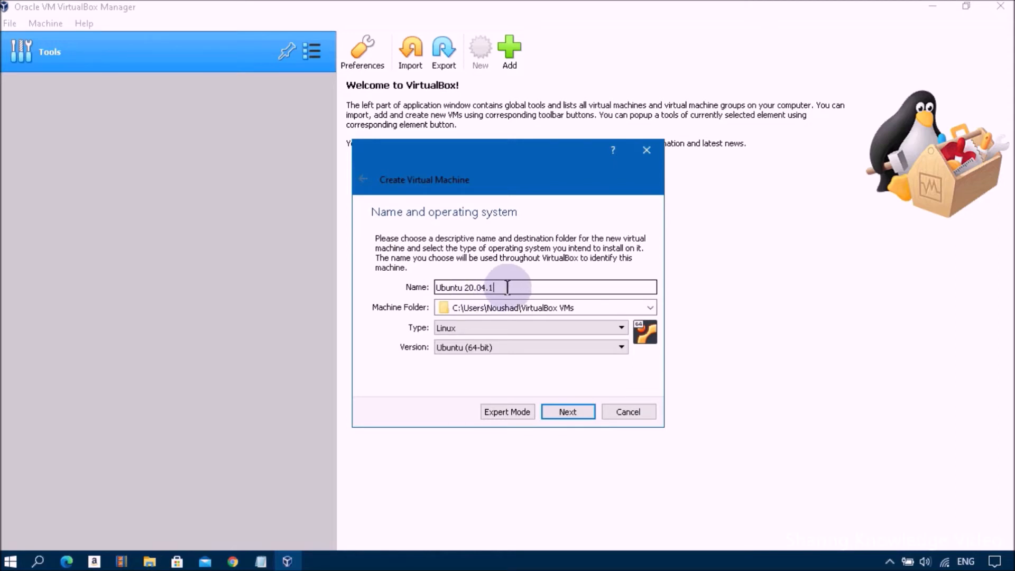
mouse_move(471, 332)
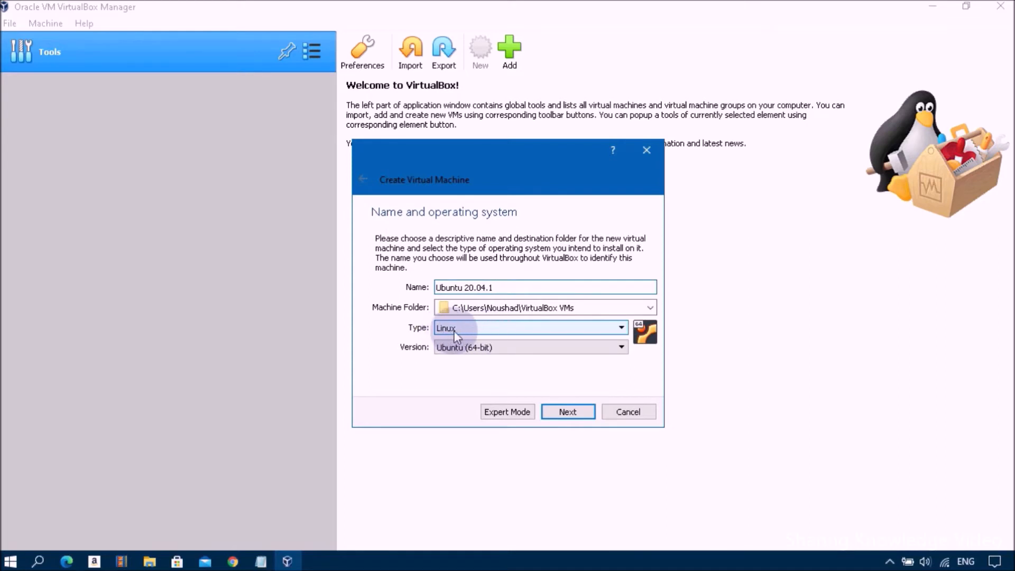
mouse_move(492, 334)
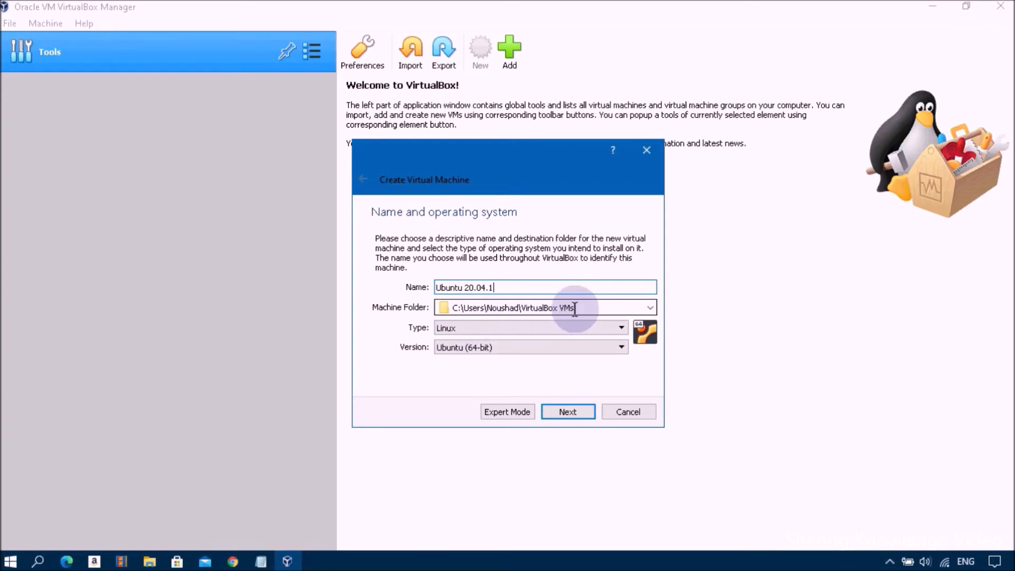
mouse_move(583, 307)
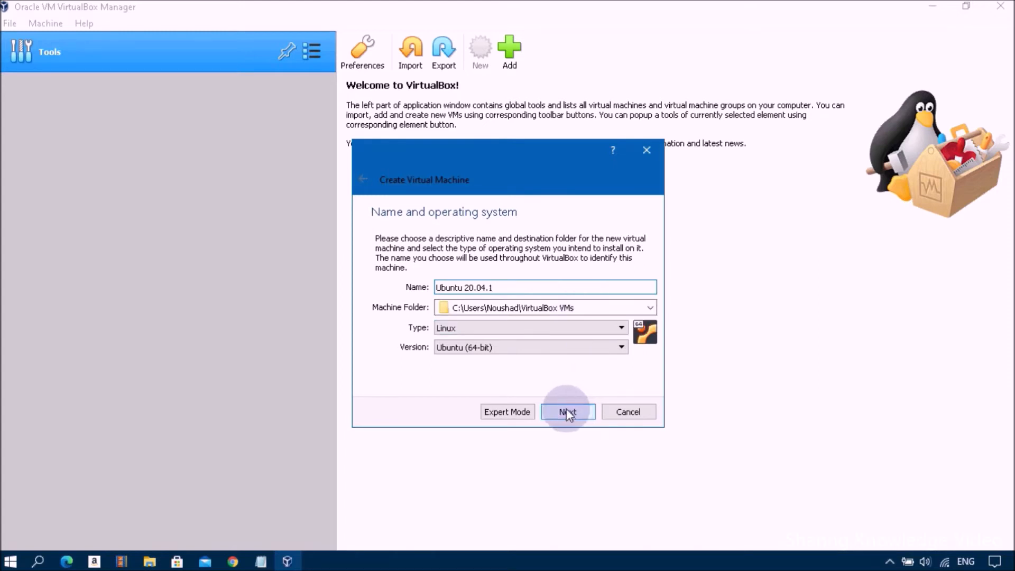
left_click(567, 411)
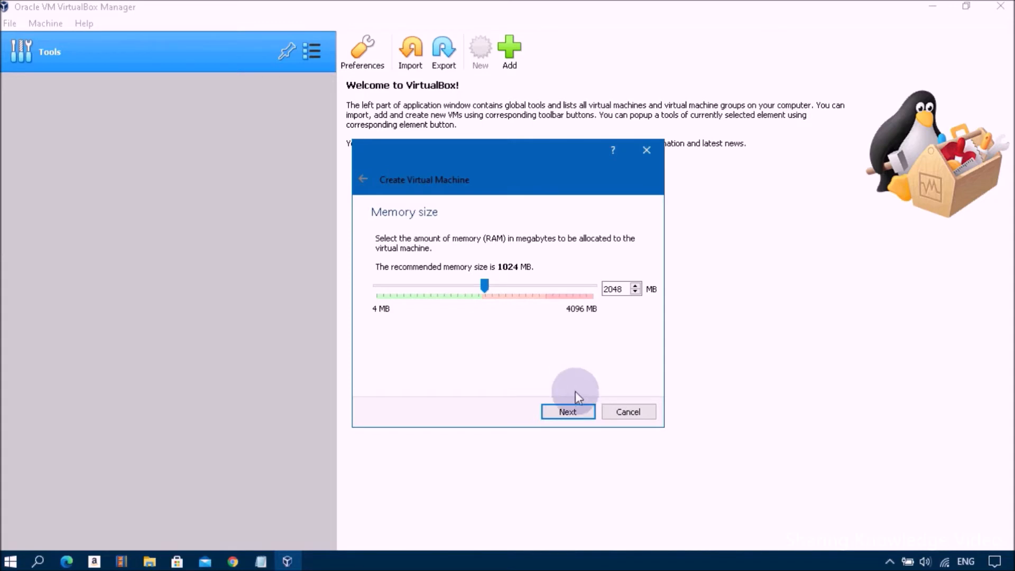
Accept 2048 MB of memory and proceed to the hard disk page
left_click(567, 412)
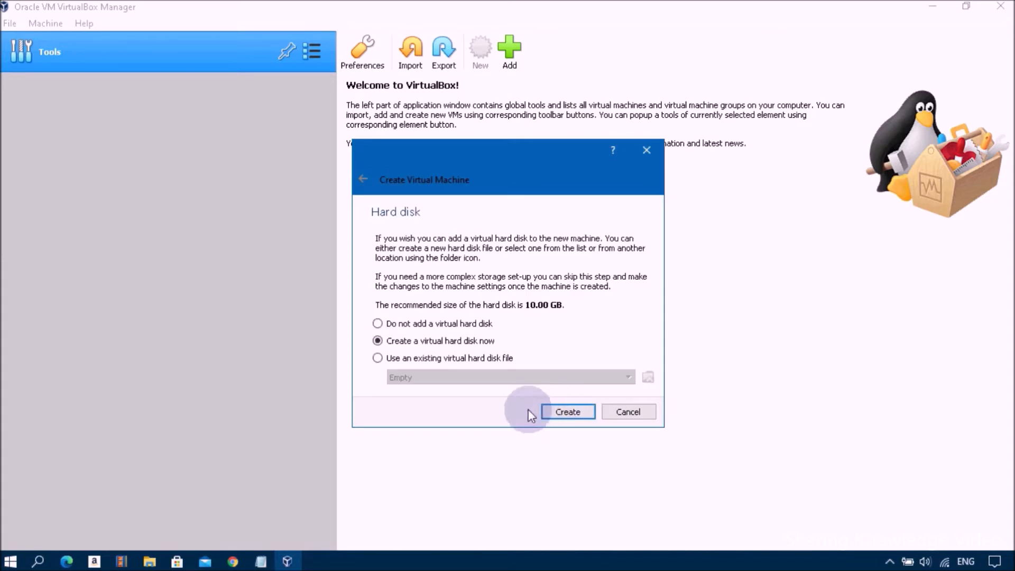
mouse_move(476, 348)
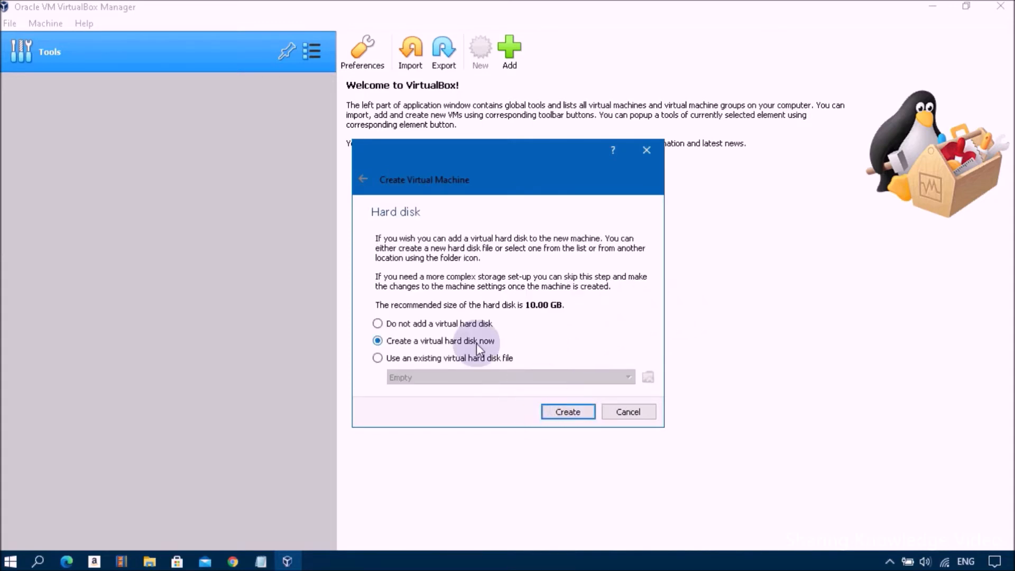
mouse_move(490, 352)
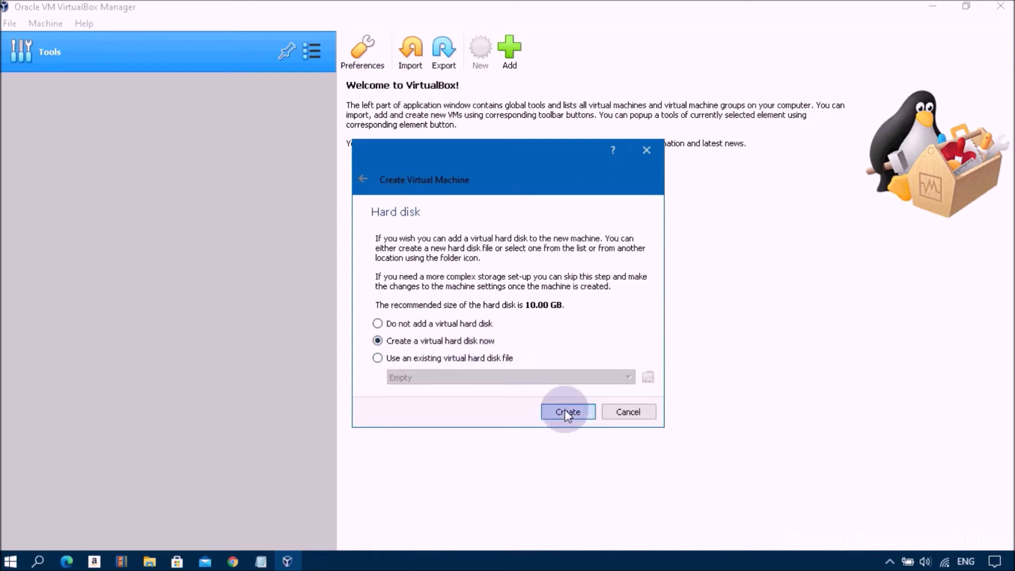
Choose to create a new VDI virtual hard disk and reach the storage allocation page
left_click(567, 411)
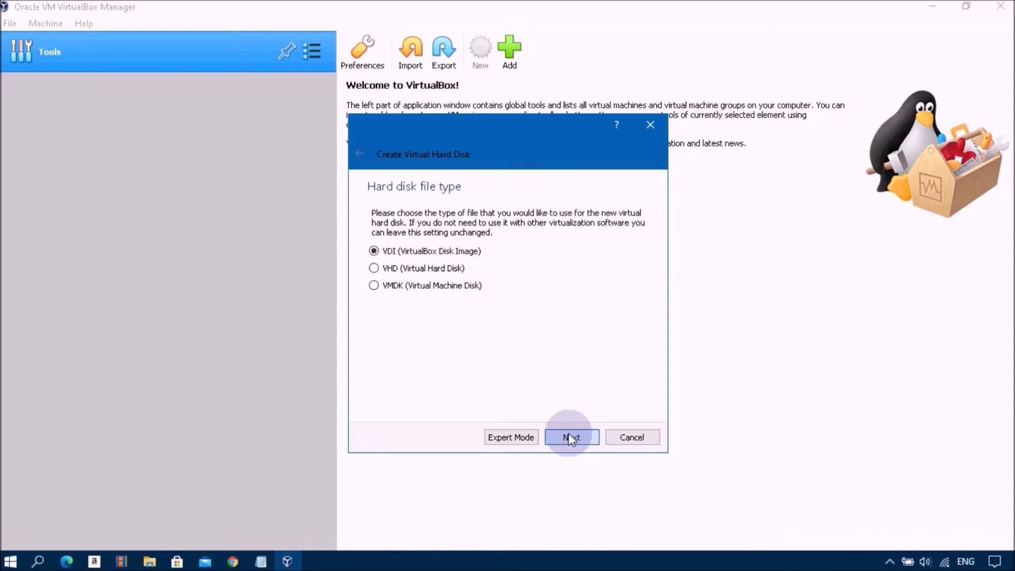
left_click(570, 437)
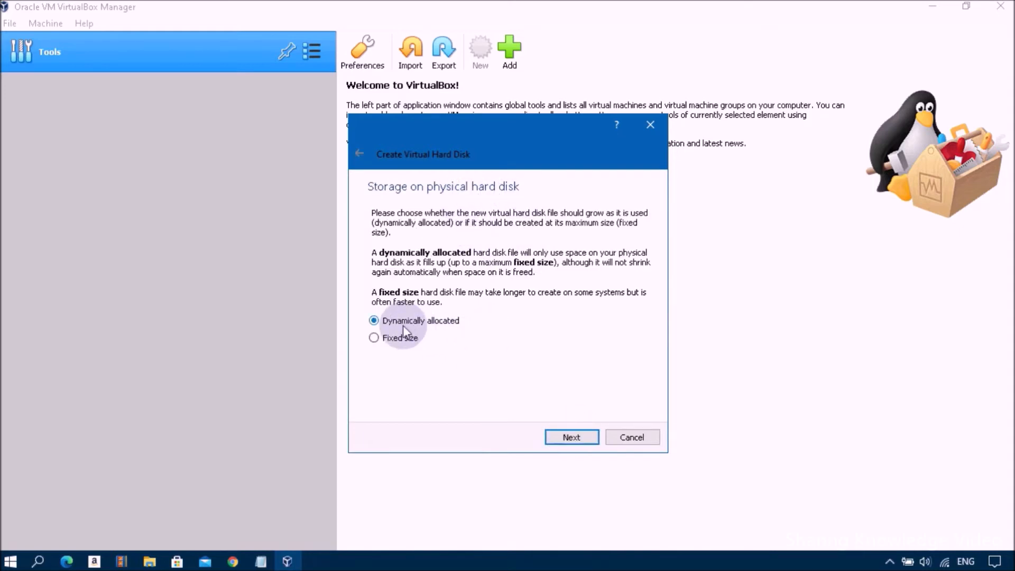
mouse_move(458, 327)
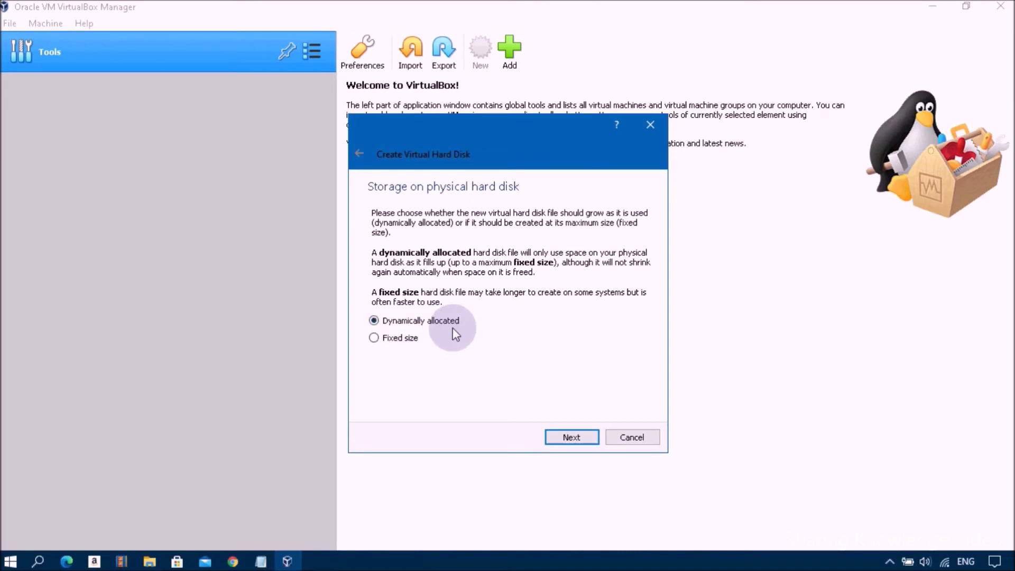
mouse_move(404, 323)
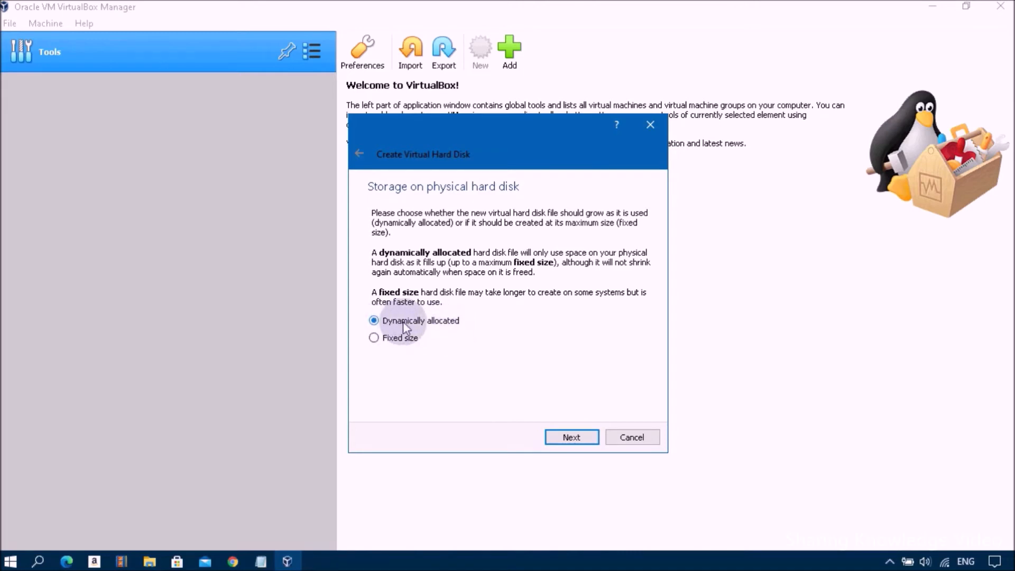
mouse_move(551, 424)
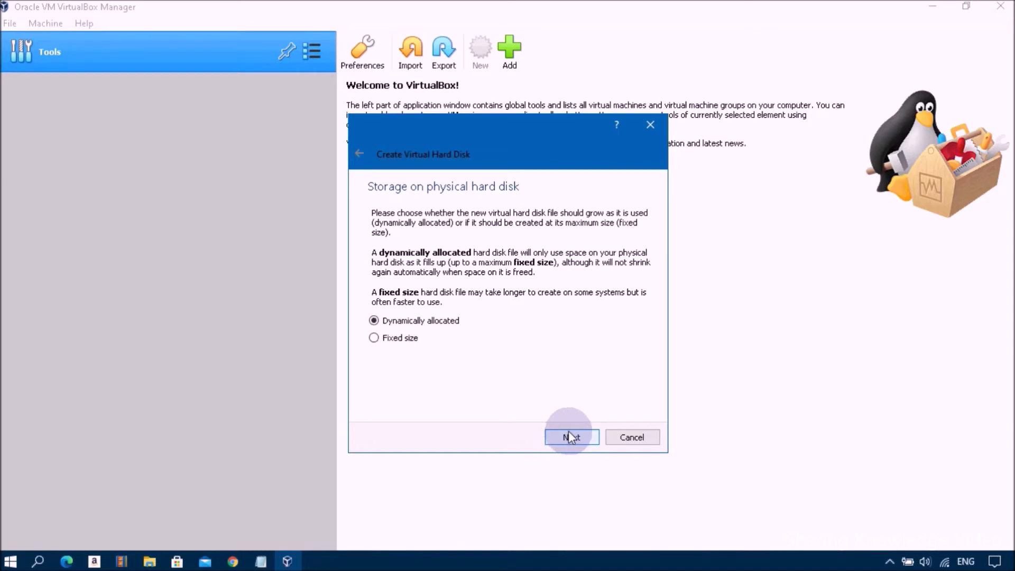
Accept dynamic allocation and proceed to the file location and size page
left_click(570, 437)
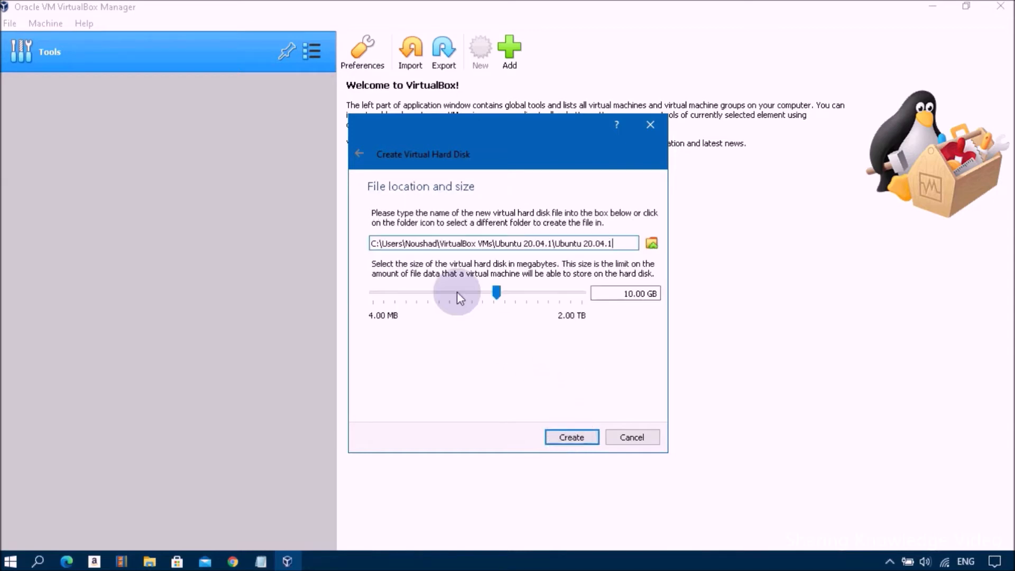
mouse_move(403, 197)
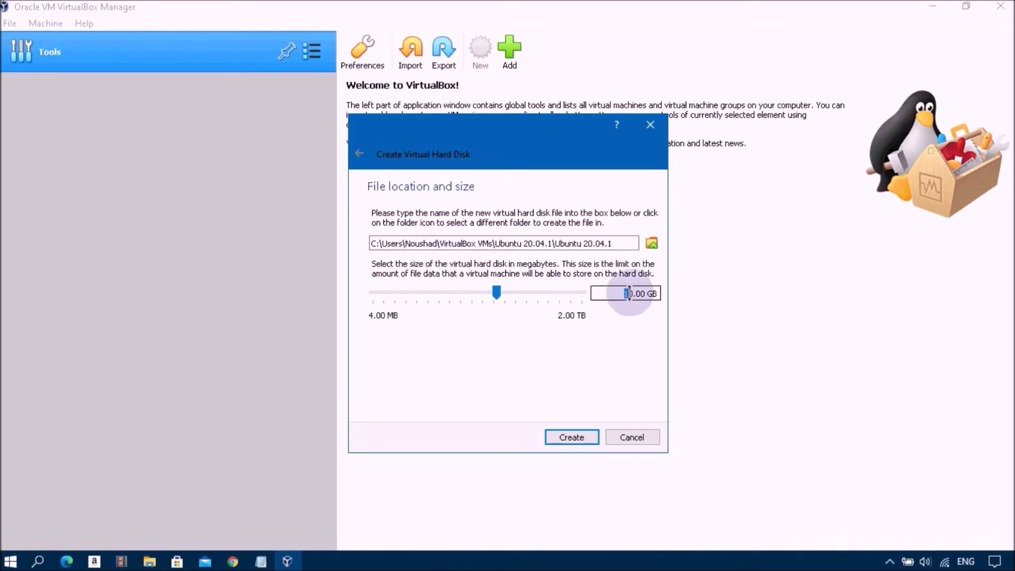
mouse_move(626, 292)
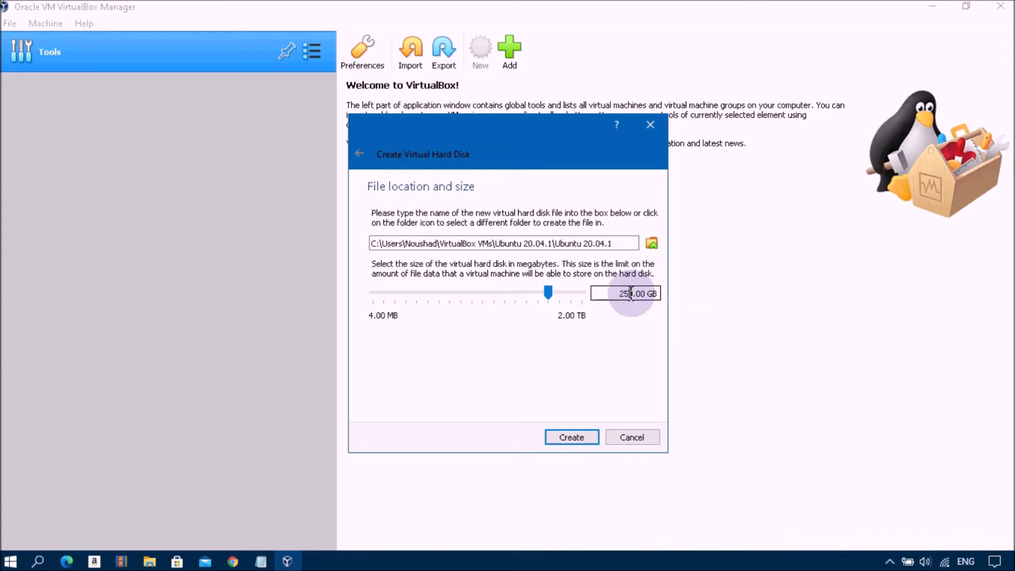
mouse_move(624, 360)
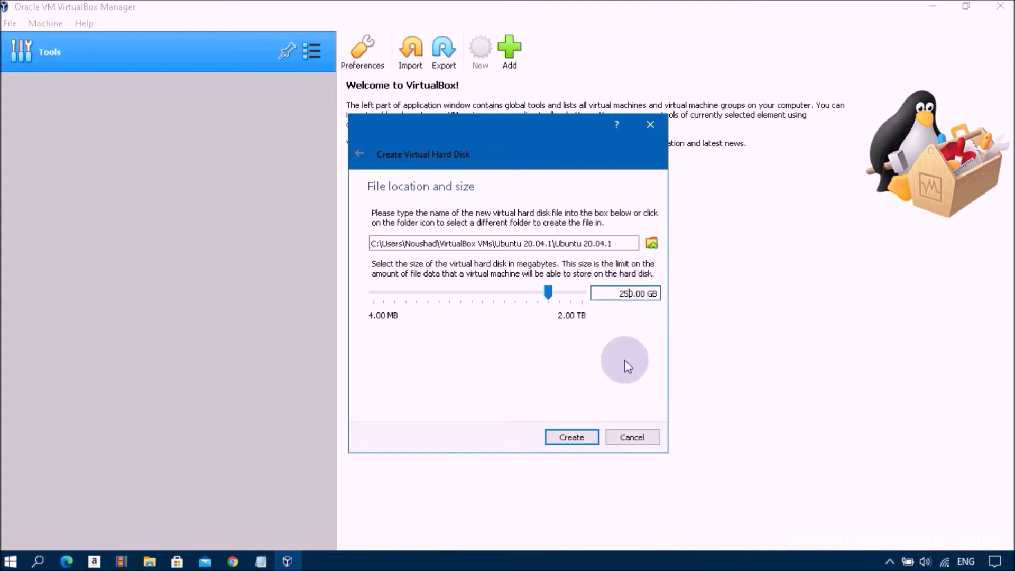
mouse_move(628, 358)
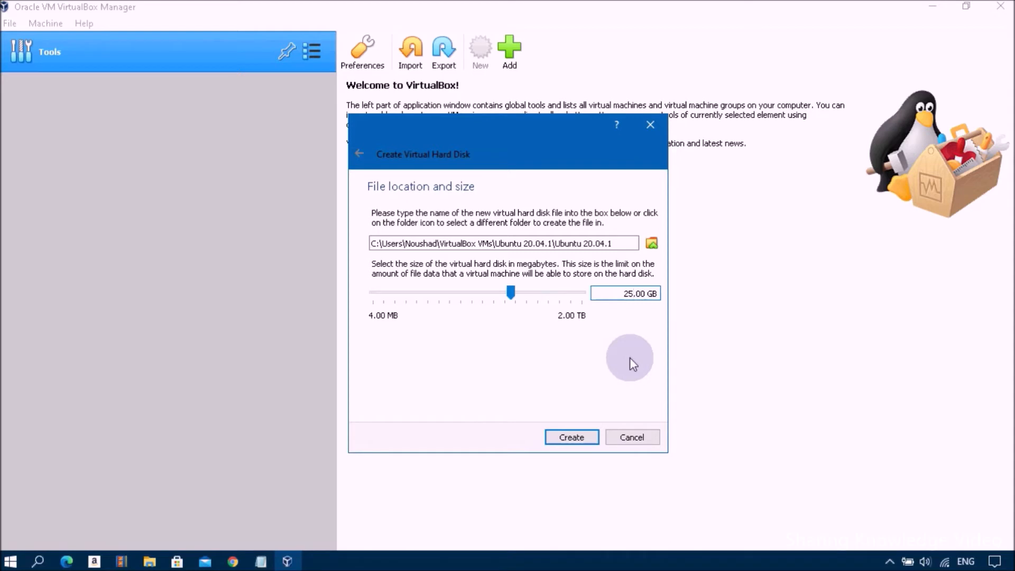
mouse_move(560, 387)
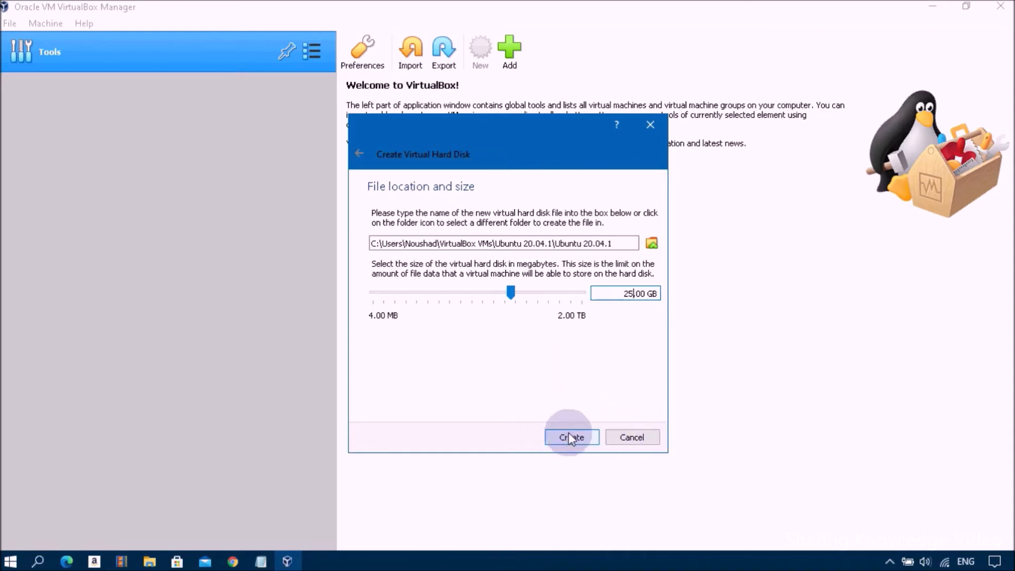
Create the 25 GB virtual hard disk, completing the Ubuntu 20.04.1 machine
left_click(571, 437)
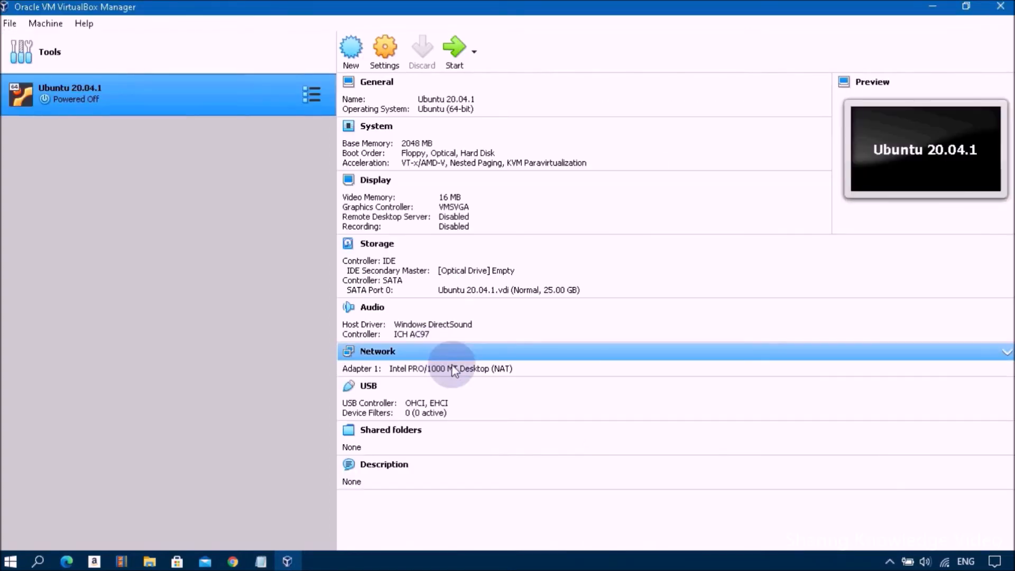
mouse_move(129, 110)
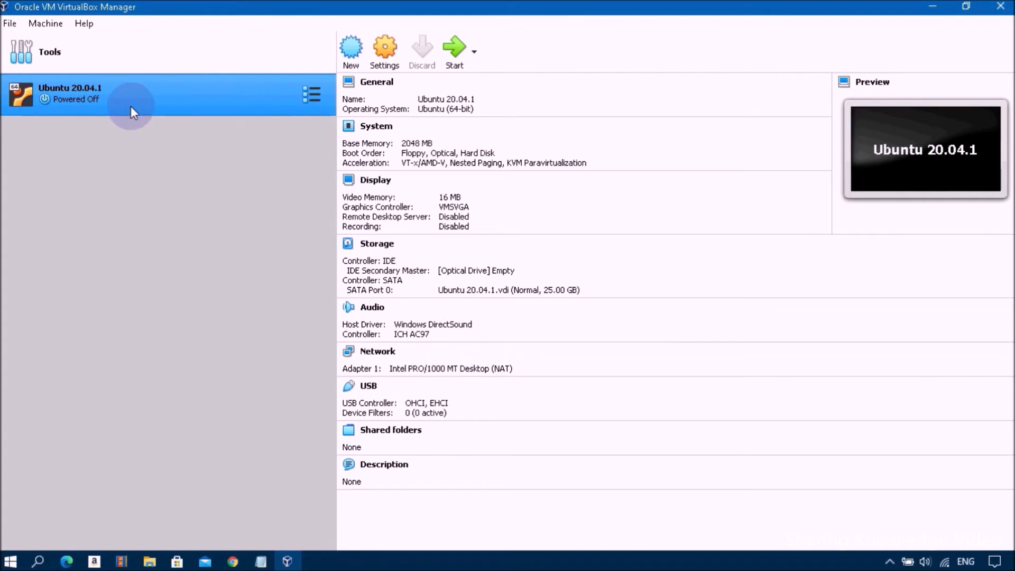
mouse_move(108, 112)
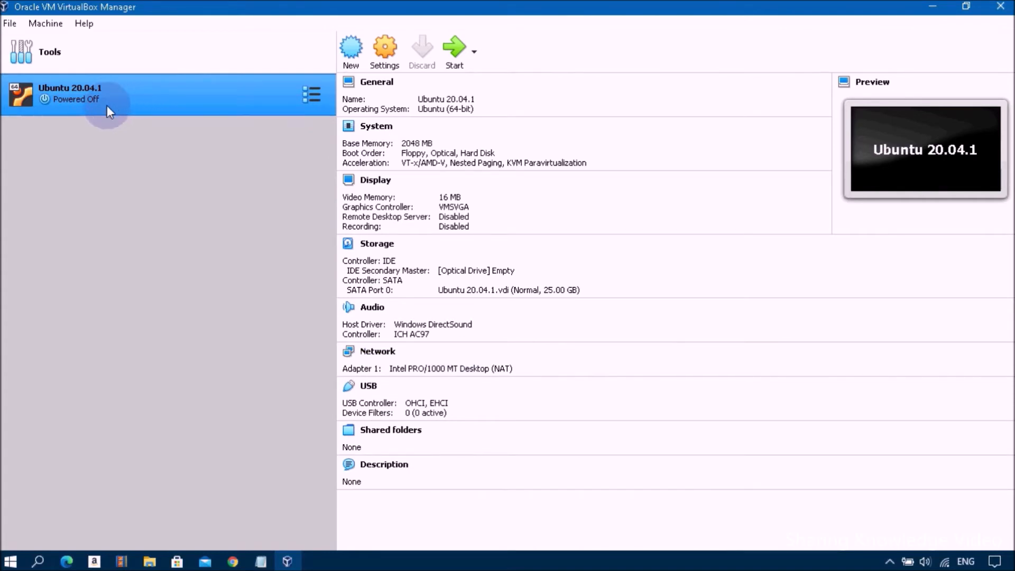
mouse_move(52, 100)
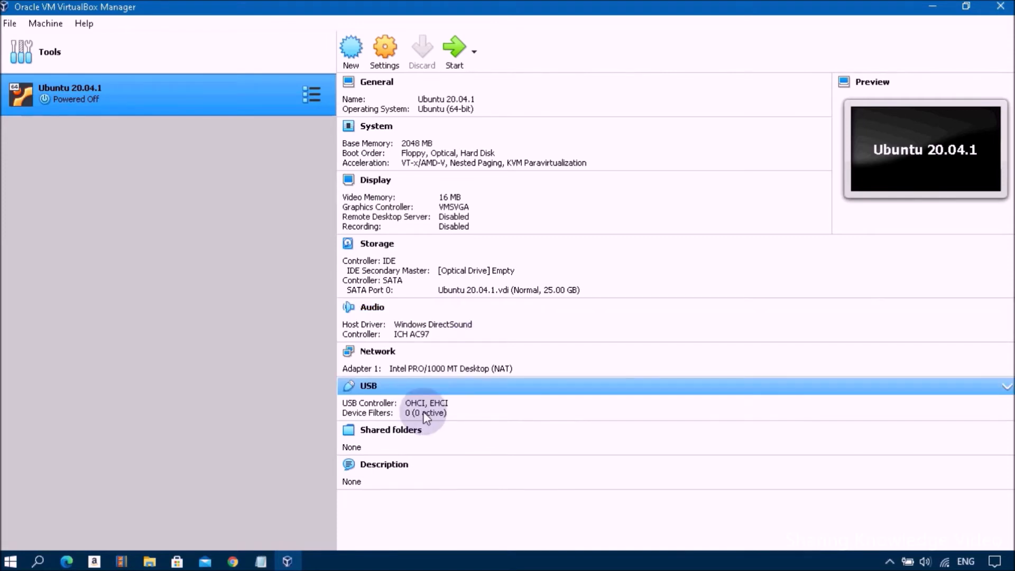
mouse_move(475, 376)
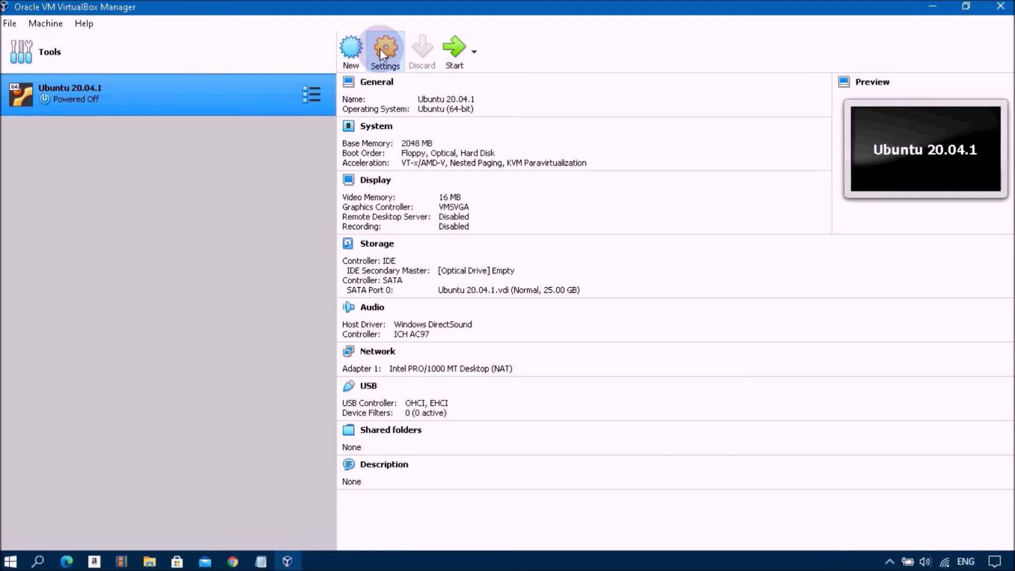
In General > Advanced settings, set Shared Clipboard and Drag'n'Drop to Bidirectional
left_click(384, 49)
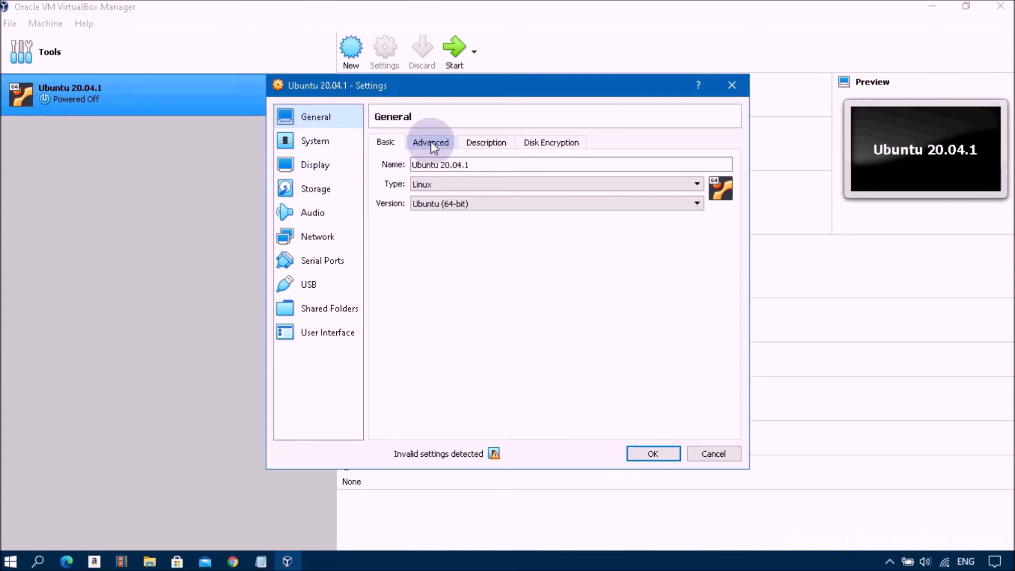
left_click(430, 141)
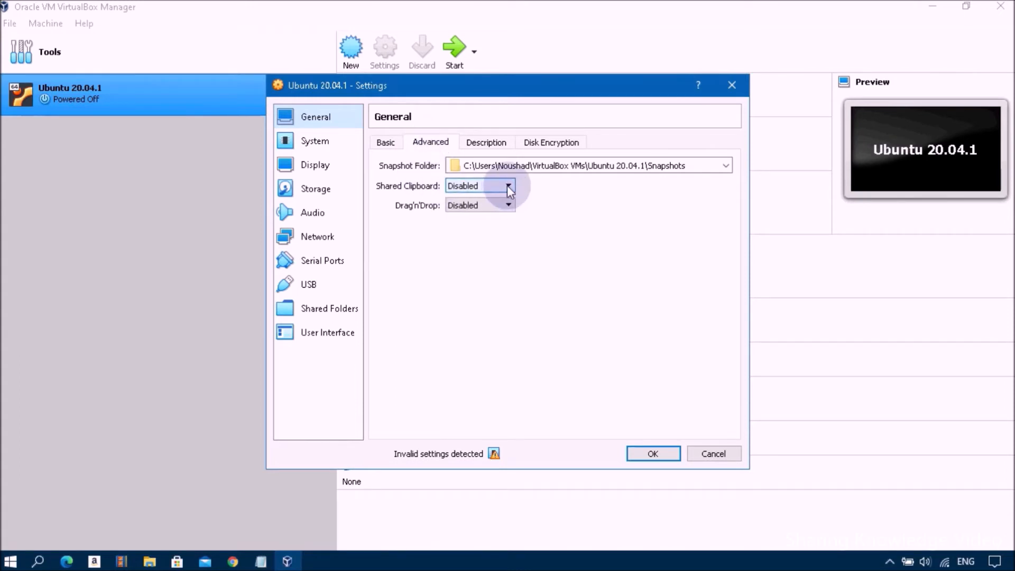
left_click(507, 186)
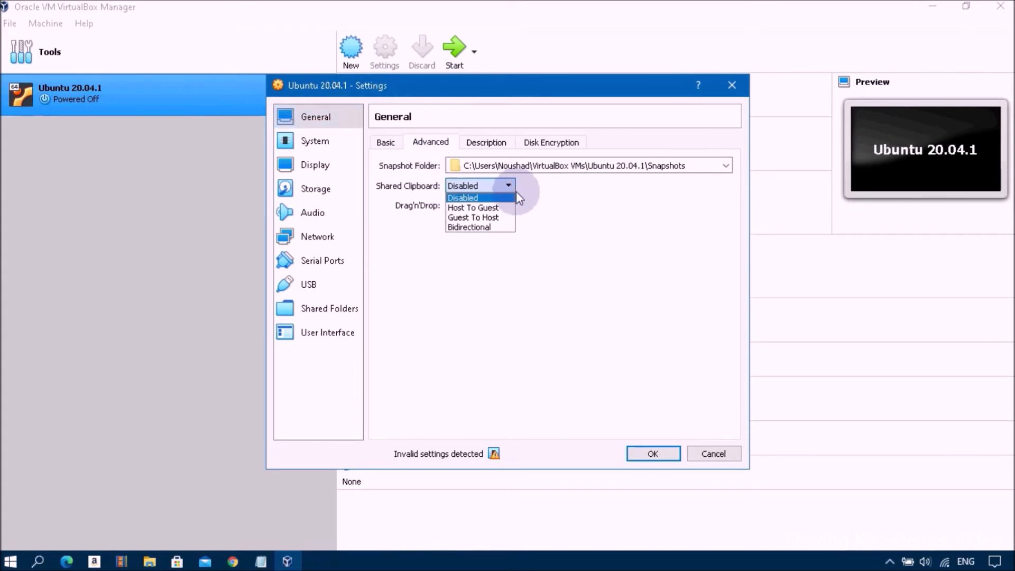
left_click(468, 228)
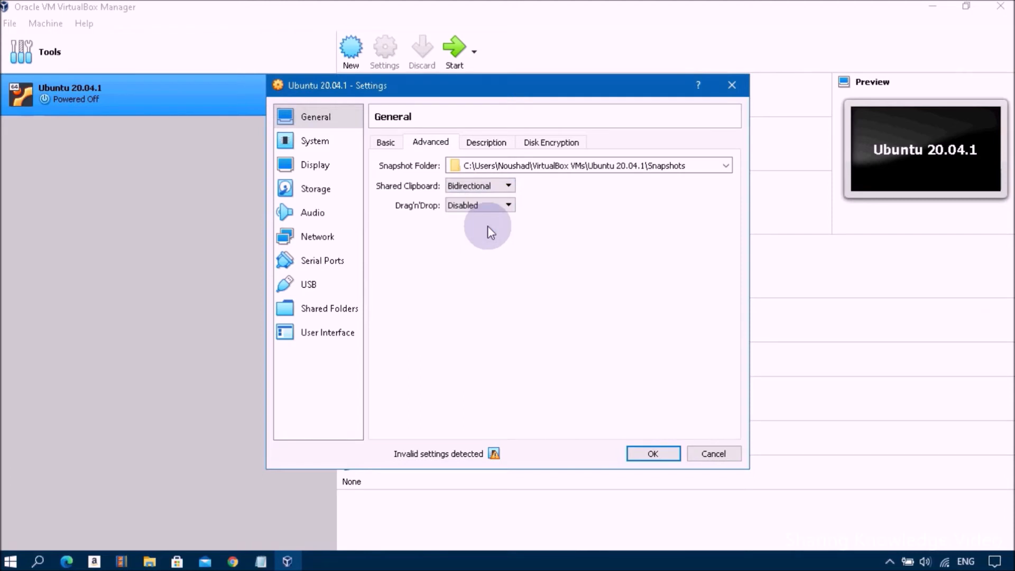
mouse_move(424, 217)
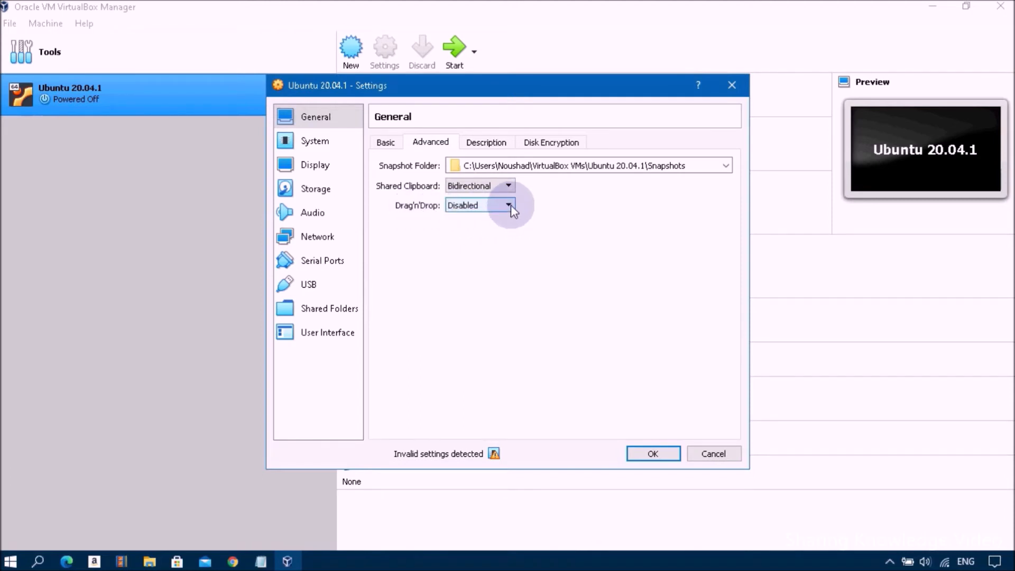
left_click(509, 205)
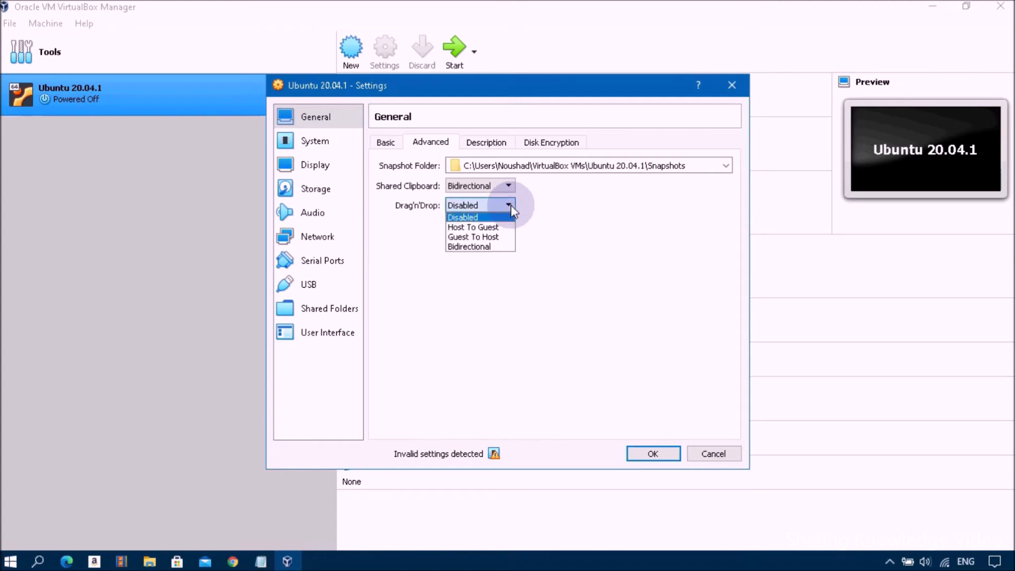
mouse_move(495, 247)
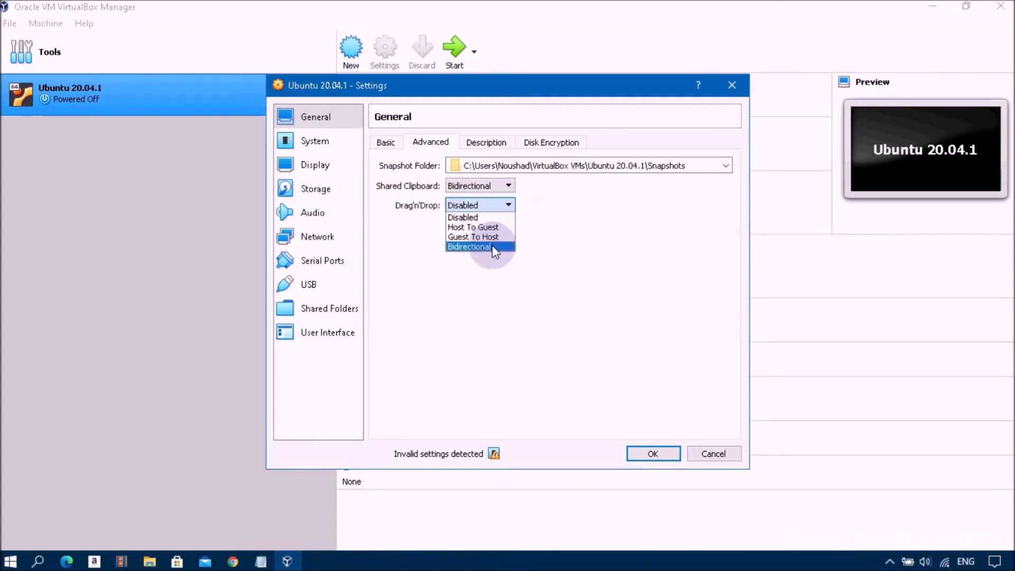
left_click(468, 246)
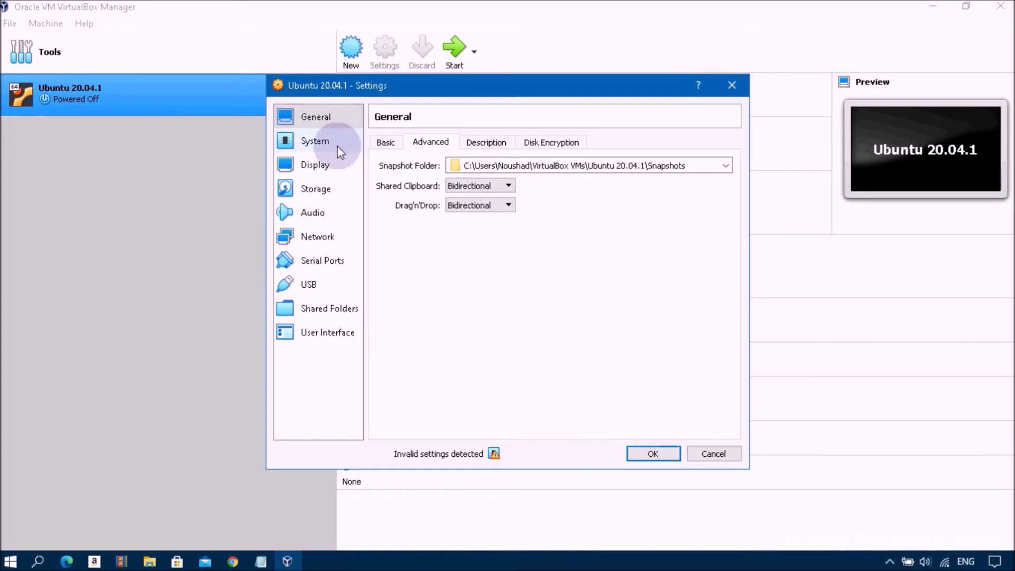
mouse_move(306, 150)
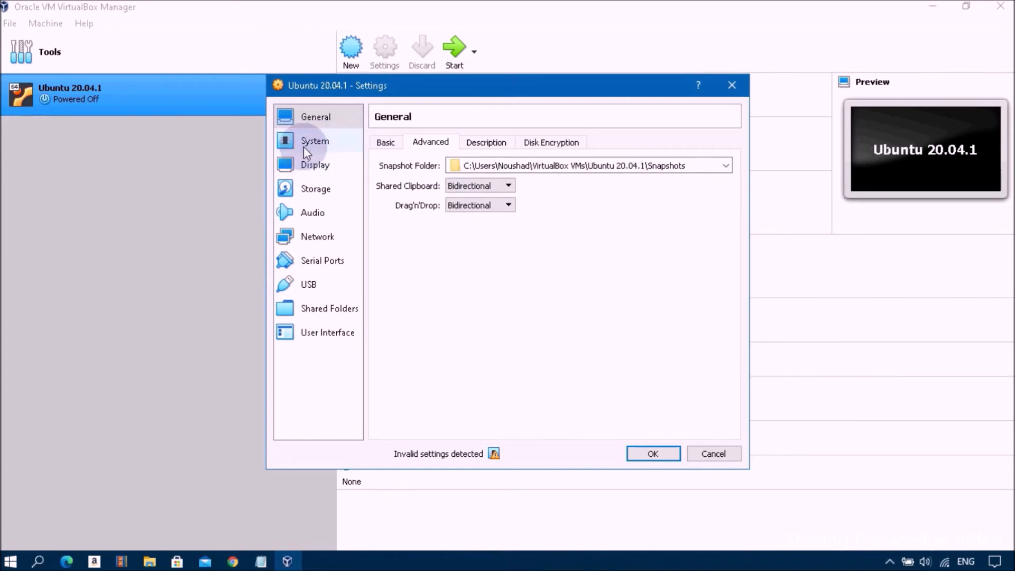
In System > Processor settings, raise the processor count from 1 to 2
left_click(315, 141)
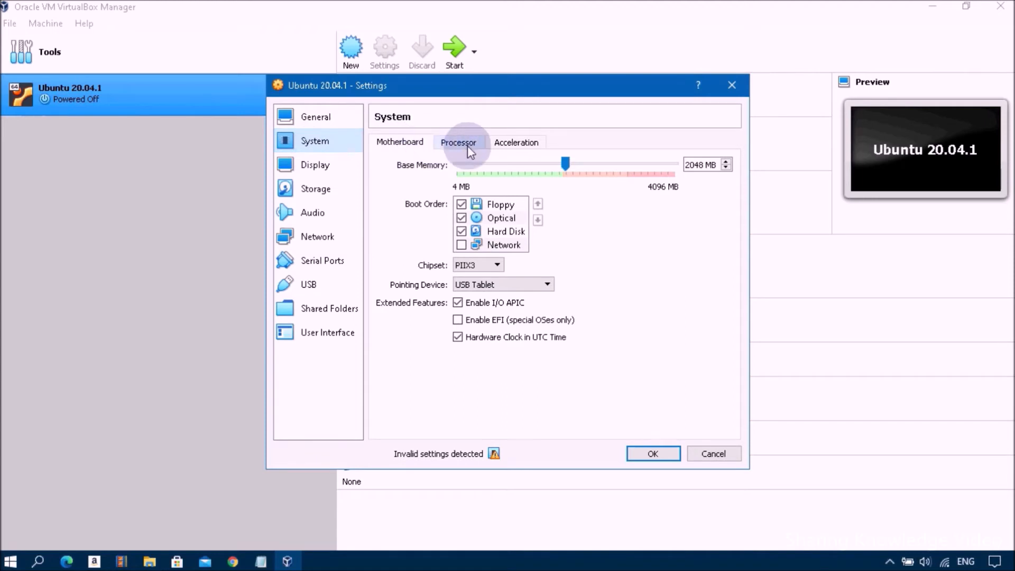
left_click(458, 142)
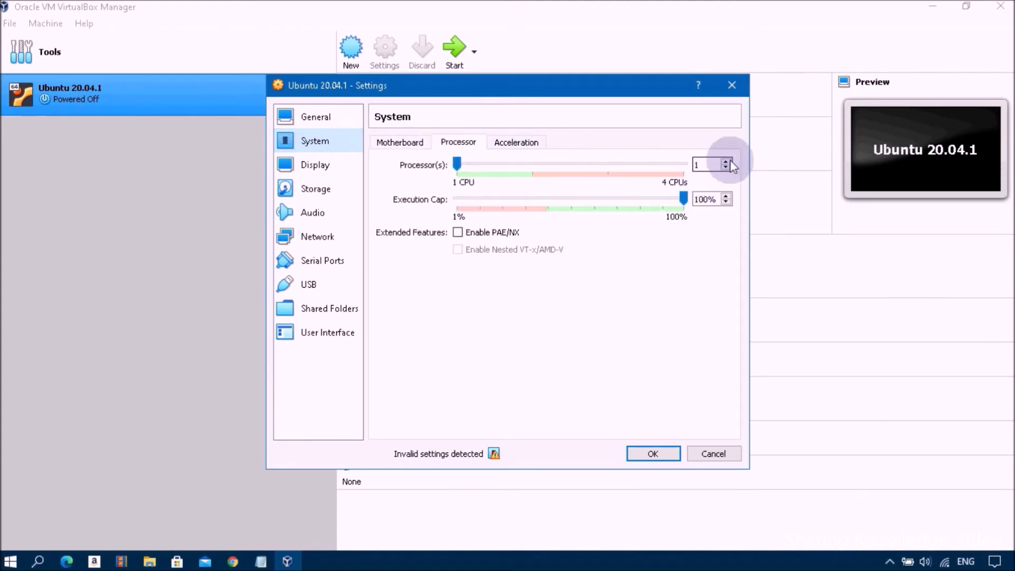
left_click(726, 161)
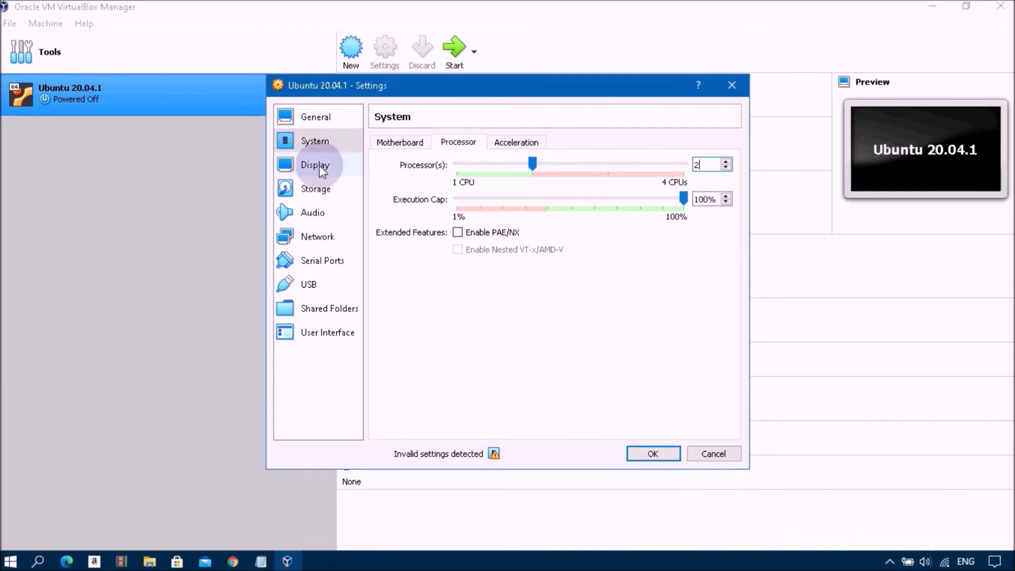
In Display > Screen, set video memory to 128 MB and enable 3D acceleration
left_click(315, 164)
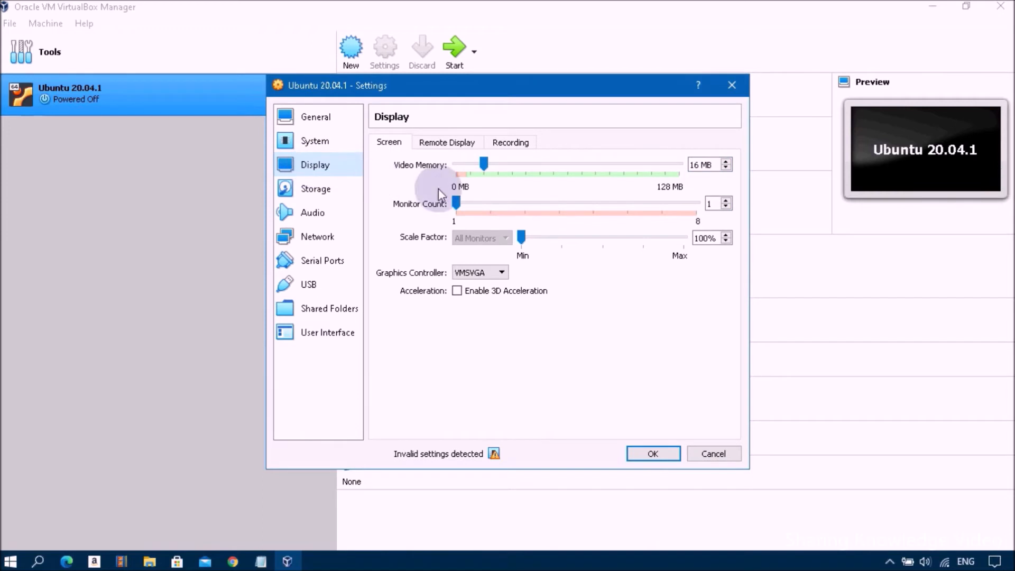
mouse_move(484, 164)
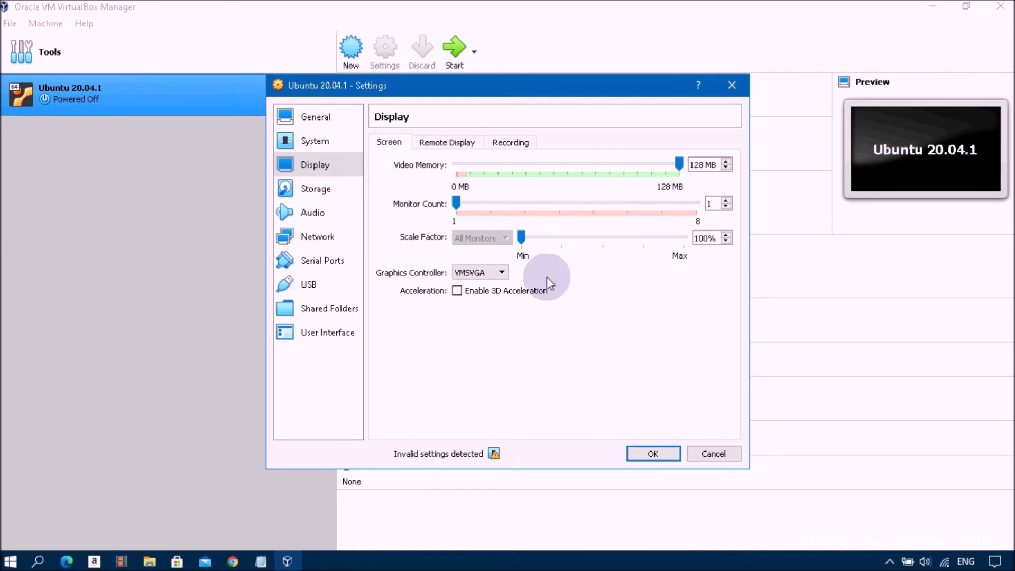
mouse_move(432, 227)
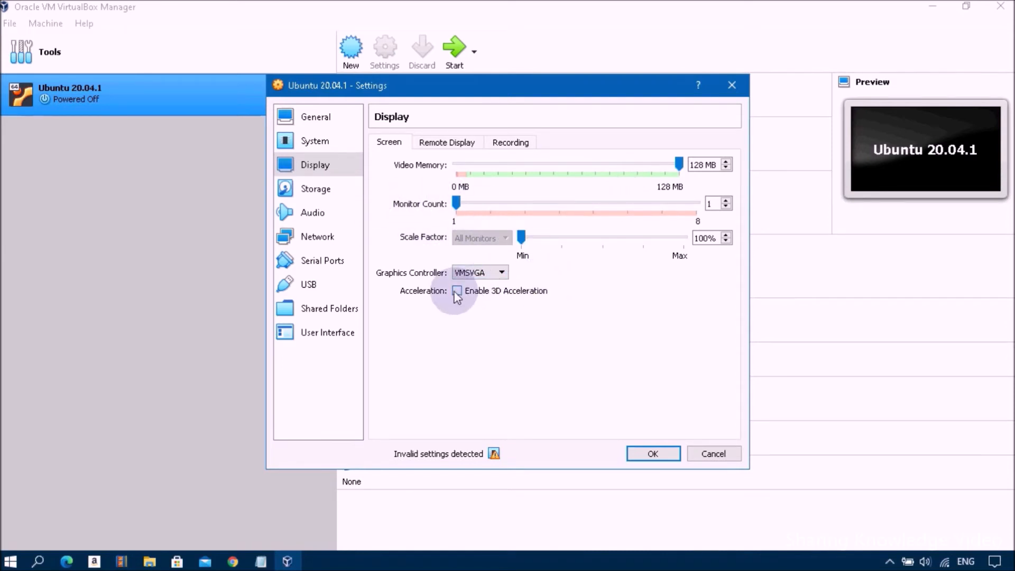
left_click(457, 291)
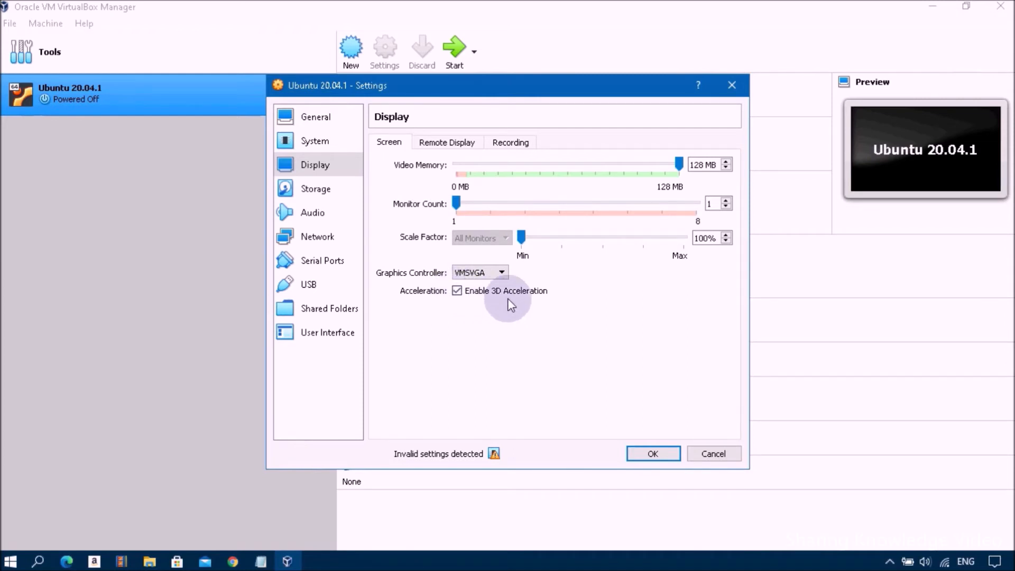
mouse_move(317, 187)
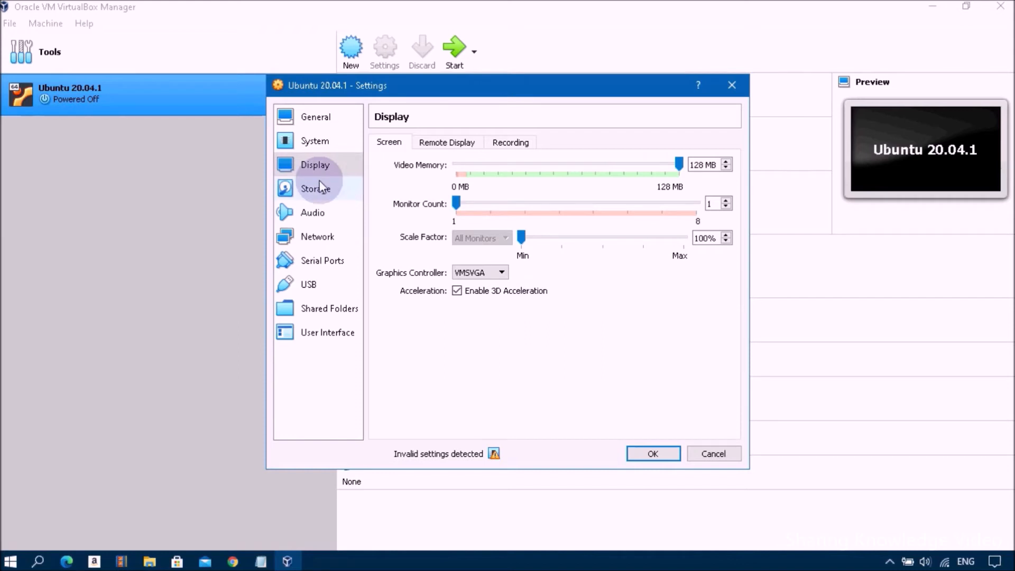
mouse_move(316, 188)
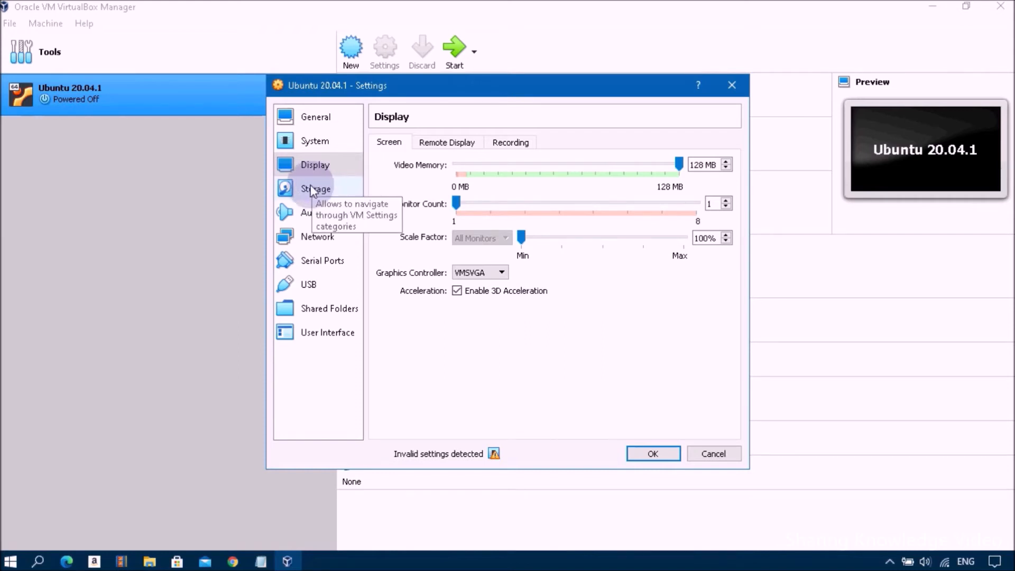
Attach the ubuntu-20.04.1-desktop-amd64 ISO to the empty IDE optical drive and save with OK
left_click(316, 188)
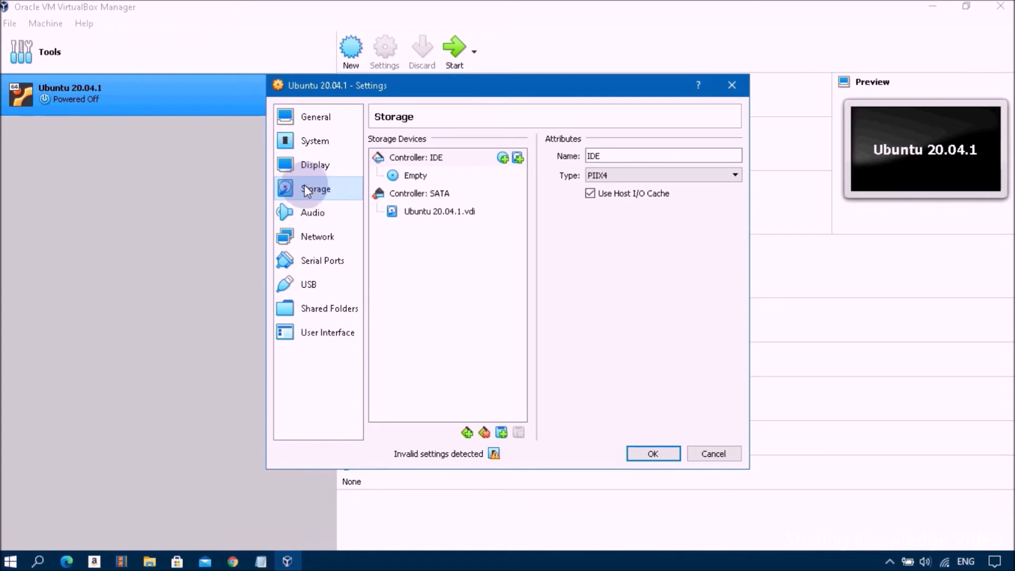
mouse_move(424, 168)
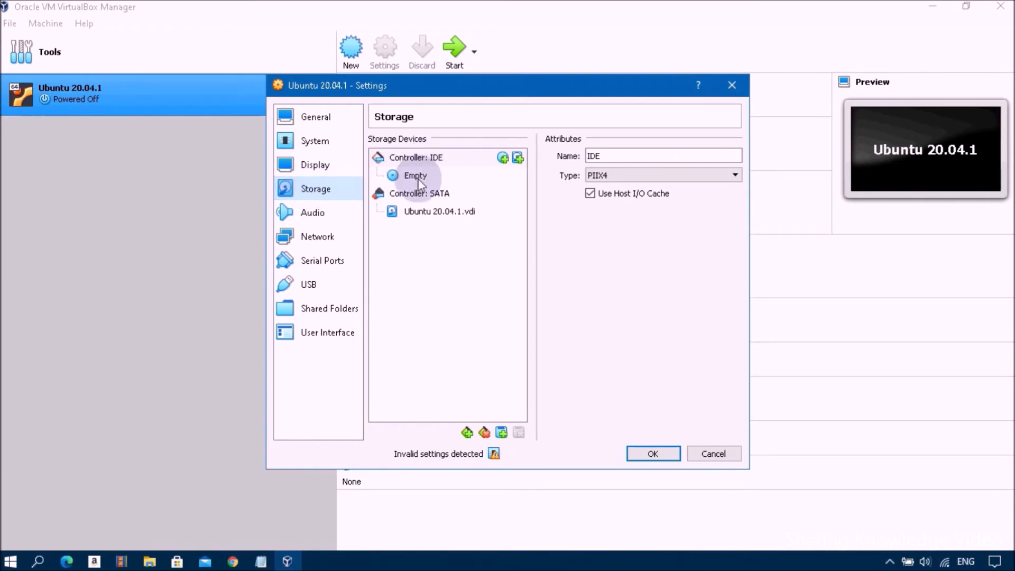
left_click(414, 175)
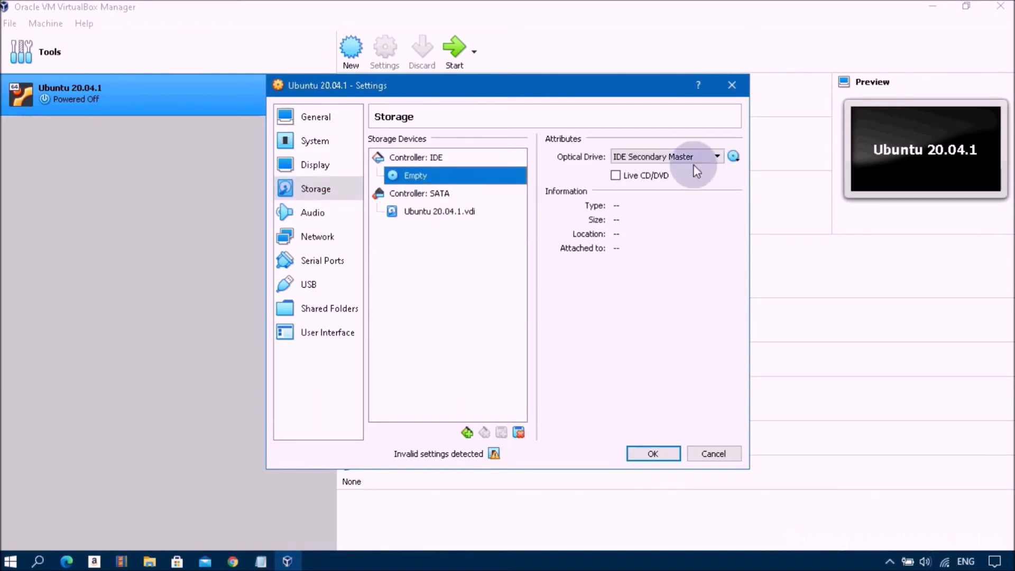
left_click(733, 156)
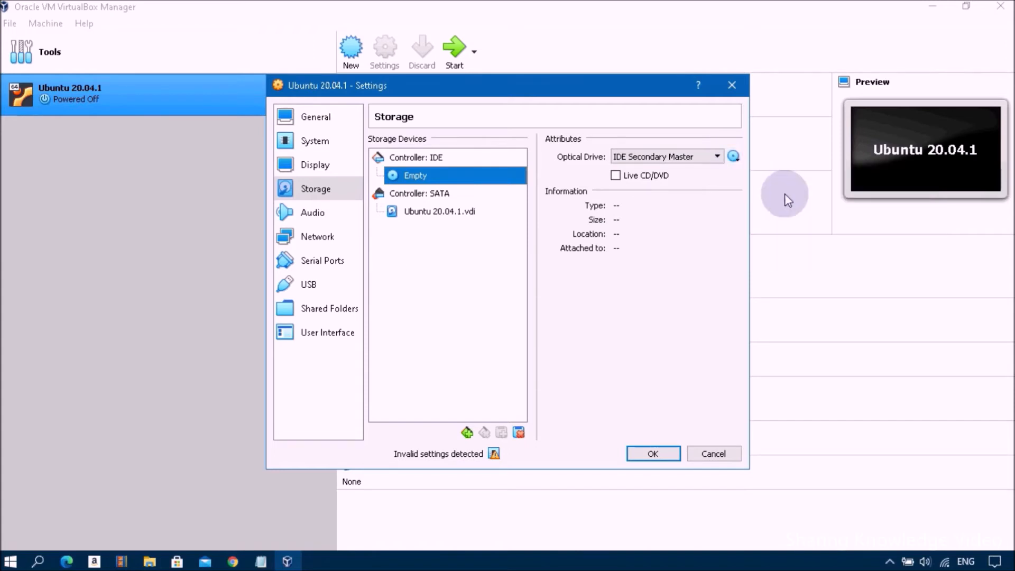
left_click(732, 156)
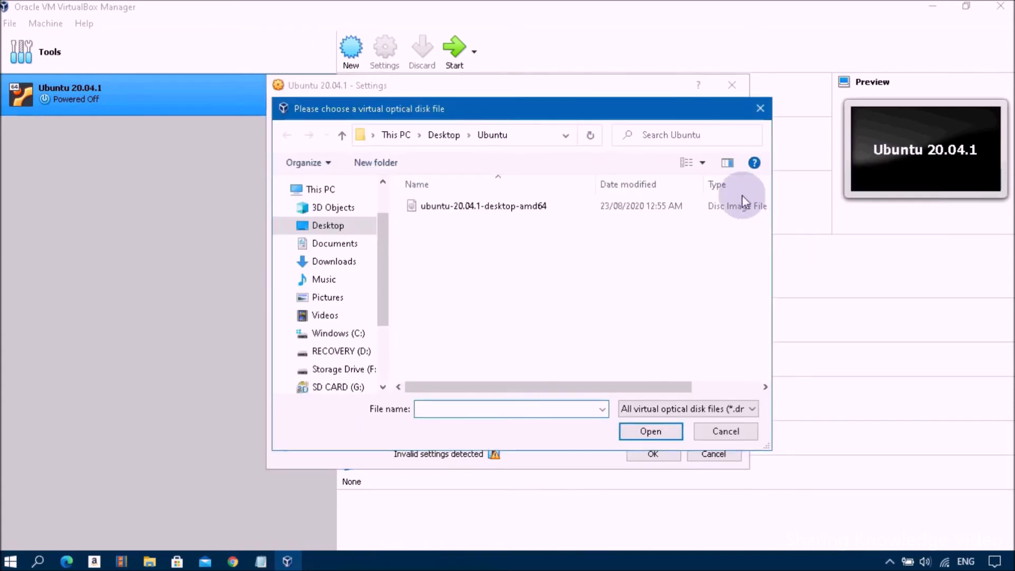
mouse_move(440, 207)
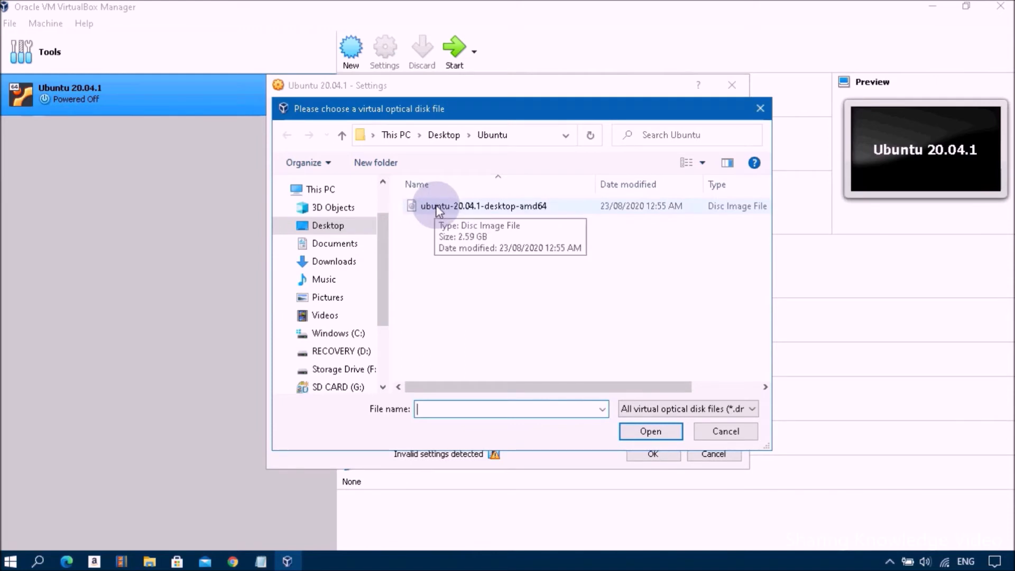
left_click(650, 431)
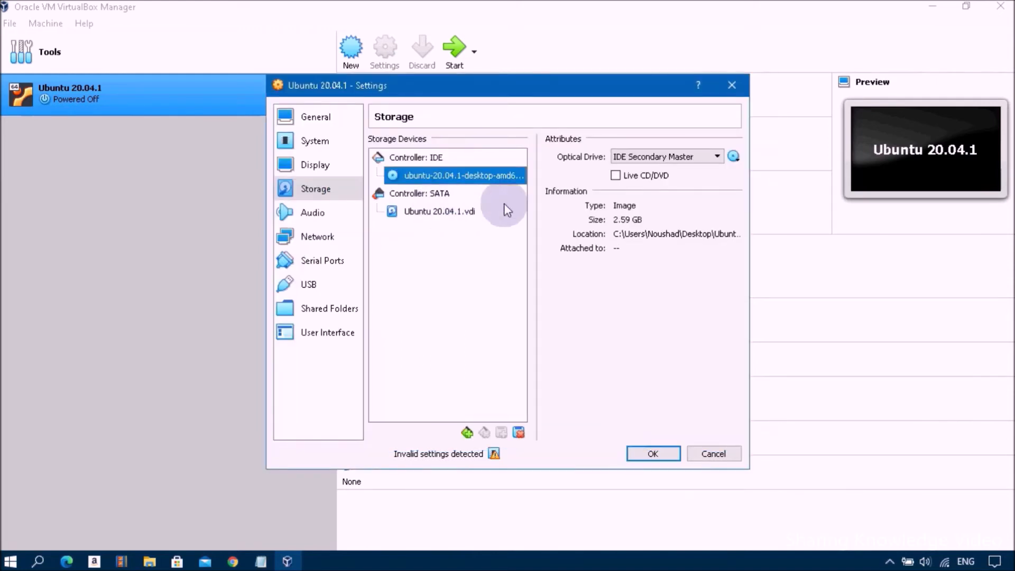
mouse_move(511, 193)
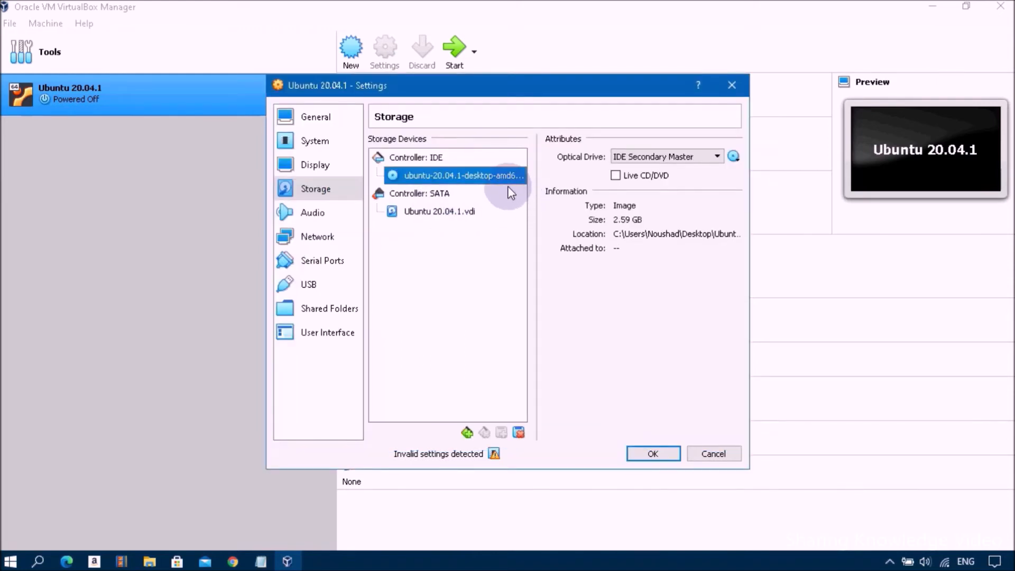
mouse_move(508, 191)
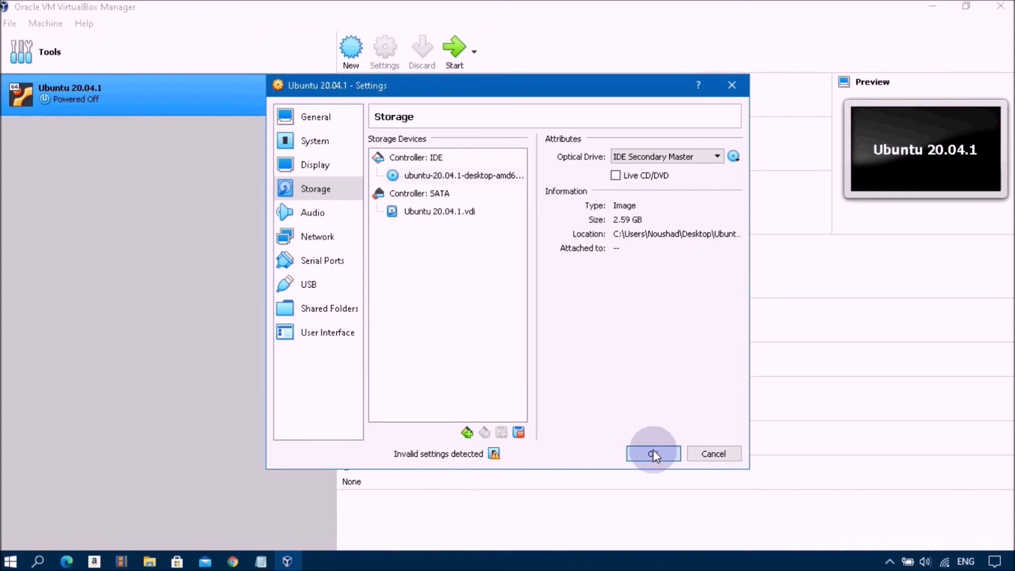
left_click(652, 453)
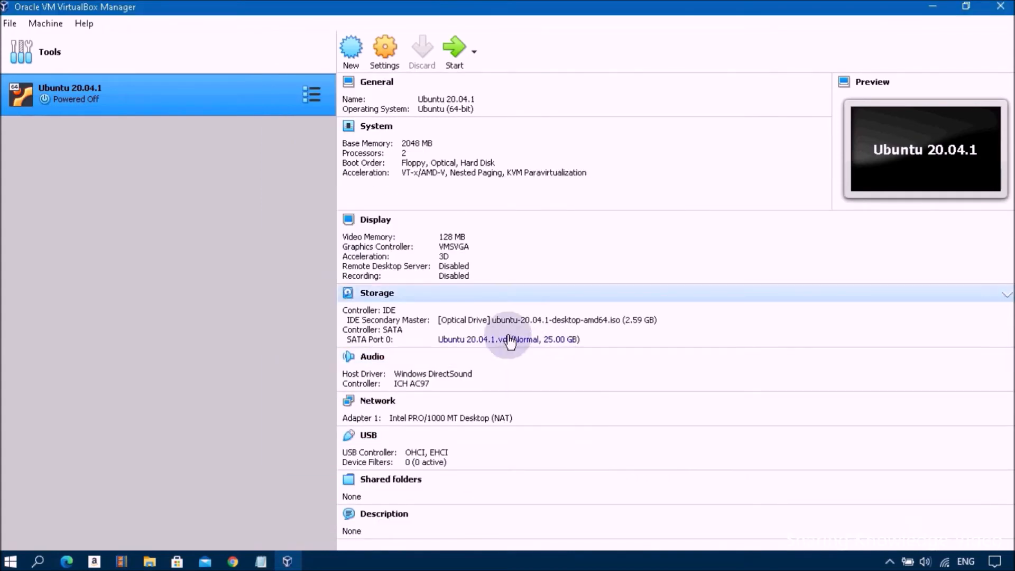
mouse_move(198, 150)
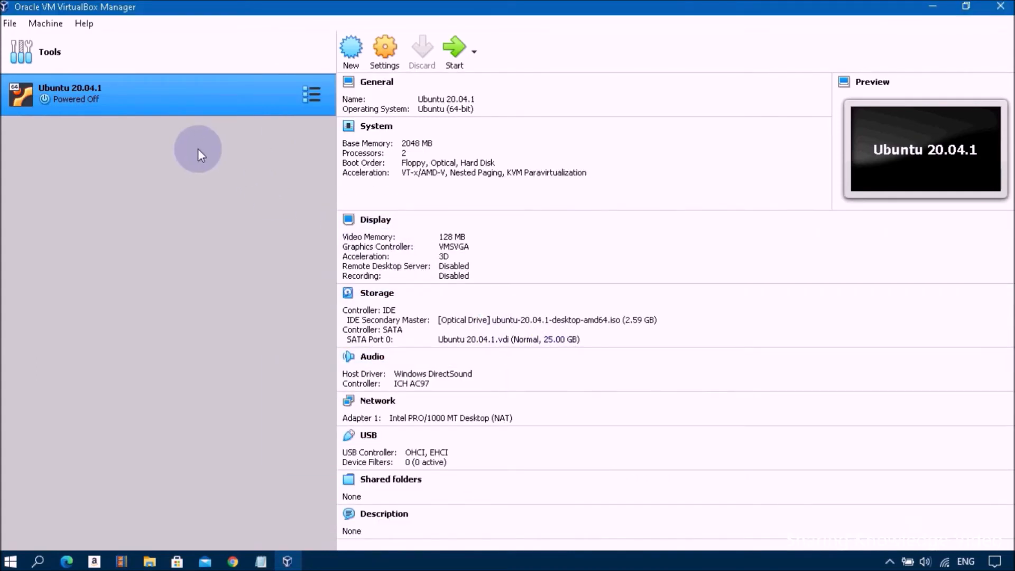
mouse_move(216, 144)
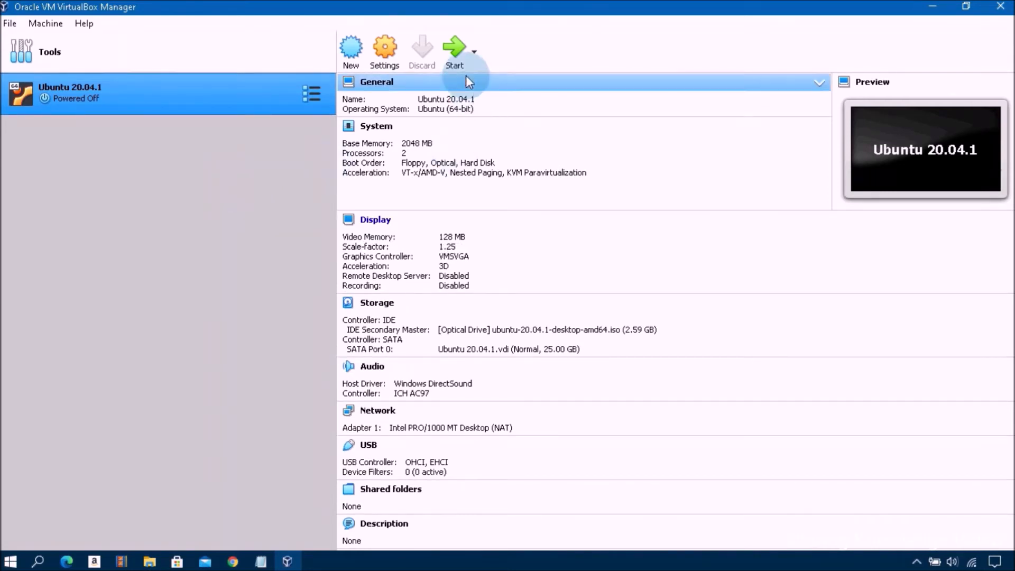
mouse_move(459, 51)
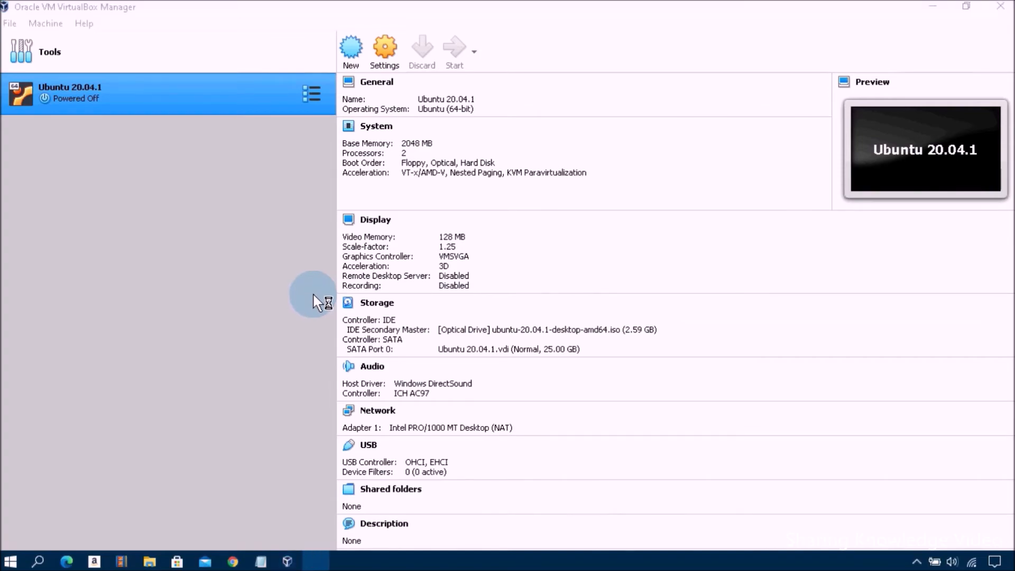
Start the Ubuntu 20.04.1 VM and wait for the installer Welcome screen
left_click(454, 47)
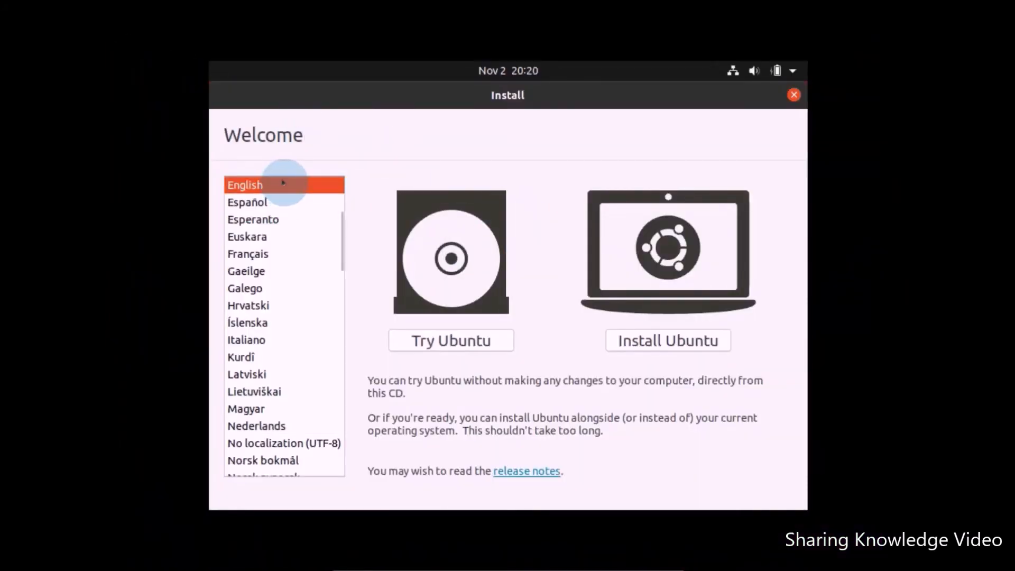
mouse_move(314, 191)
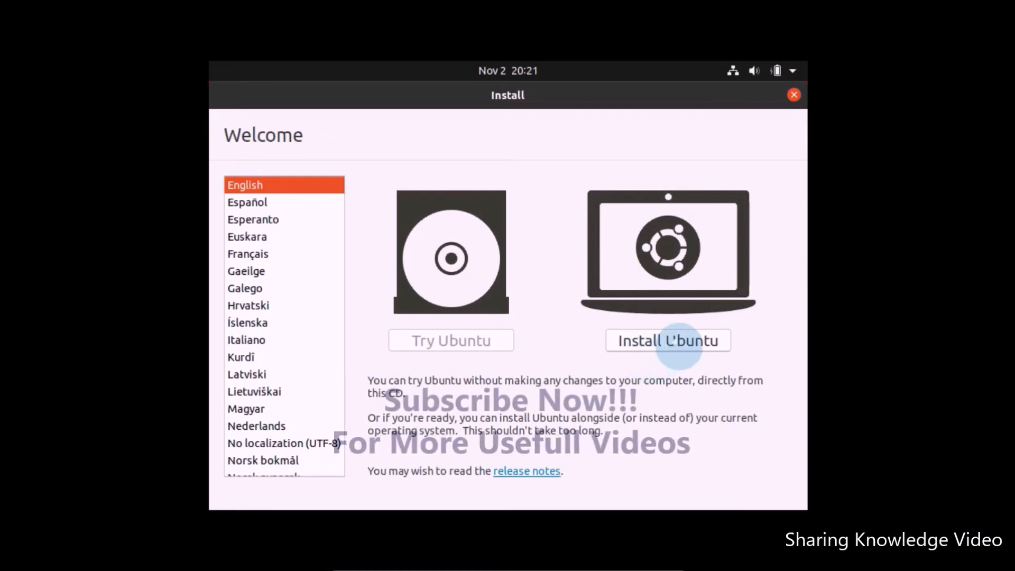
Choose Install Ubuntu with English (US) keyboard, enabling updates and third-party software
left_click(667, 340)
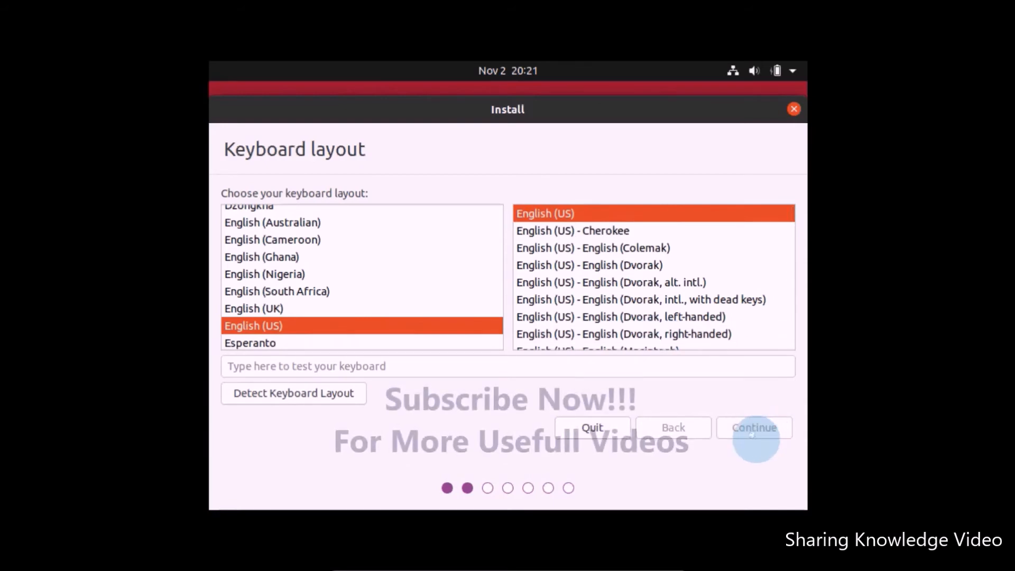
left_click(753, 426)
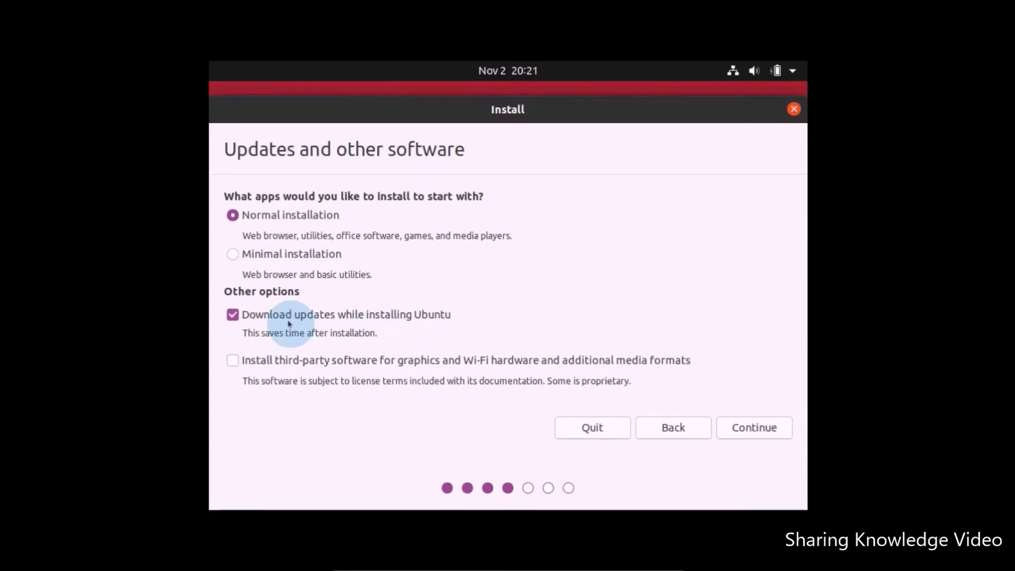
mouse_move(401, 330)
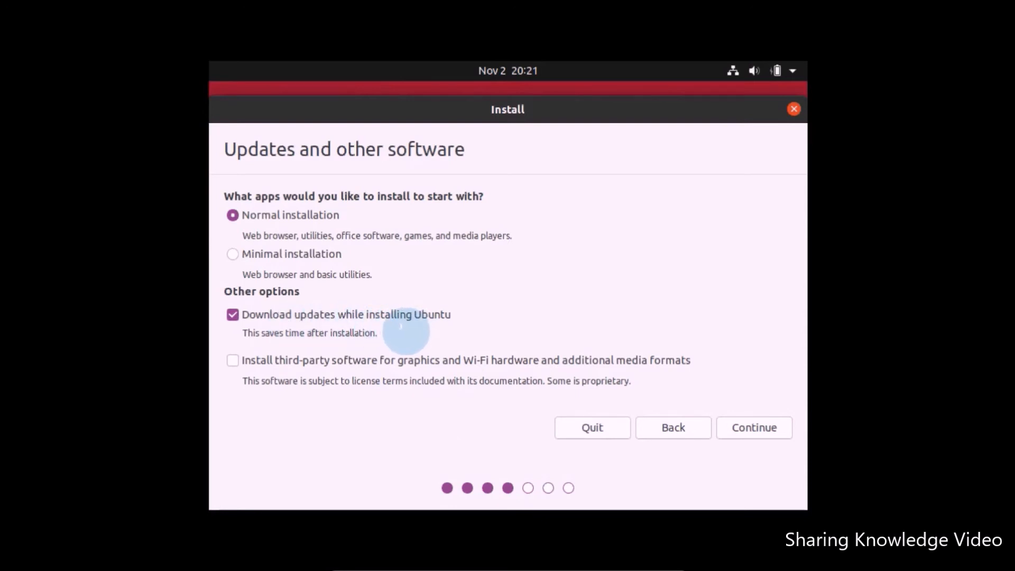
left_click(233, 314)
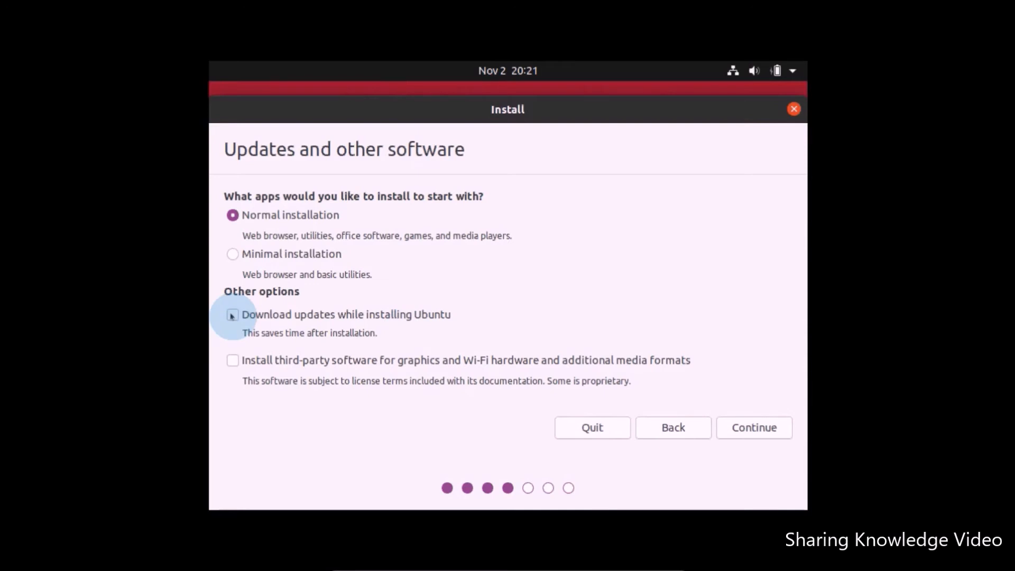
left_click(233, 360)
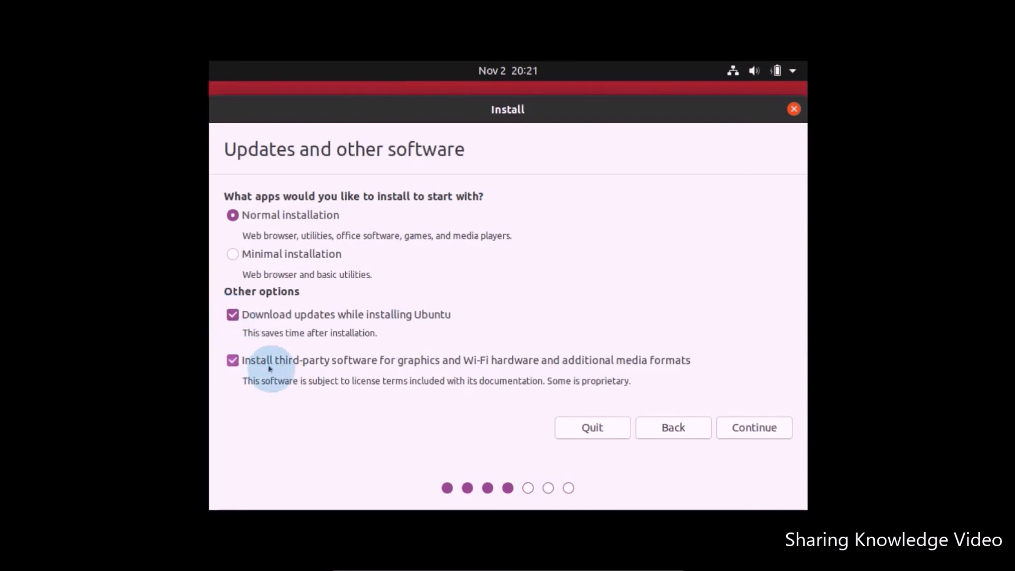
mouse_move(544, 363)
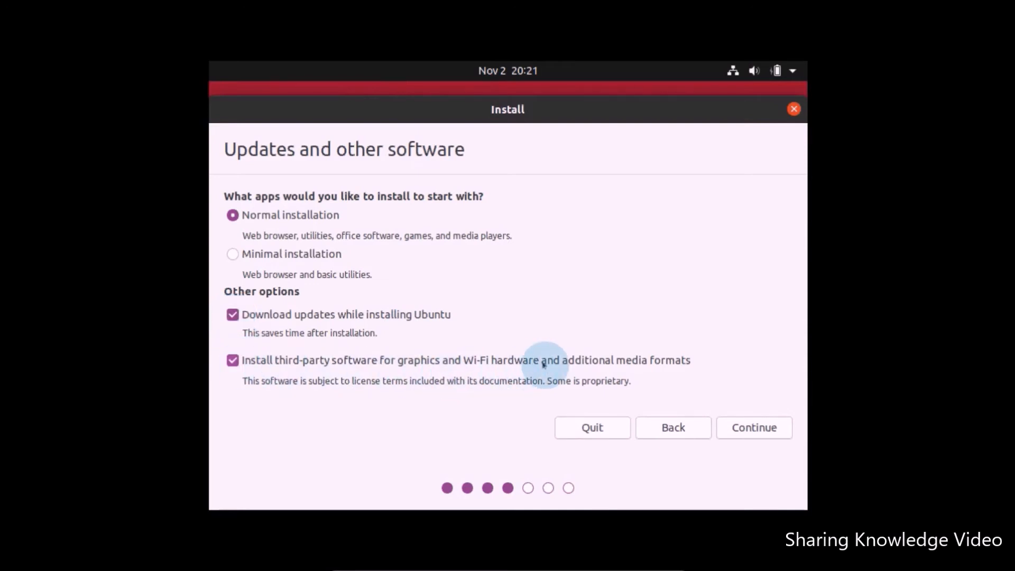
mouse_move(660, 375)
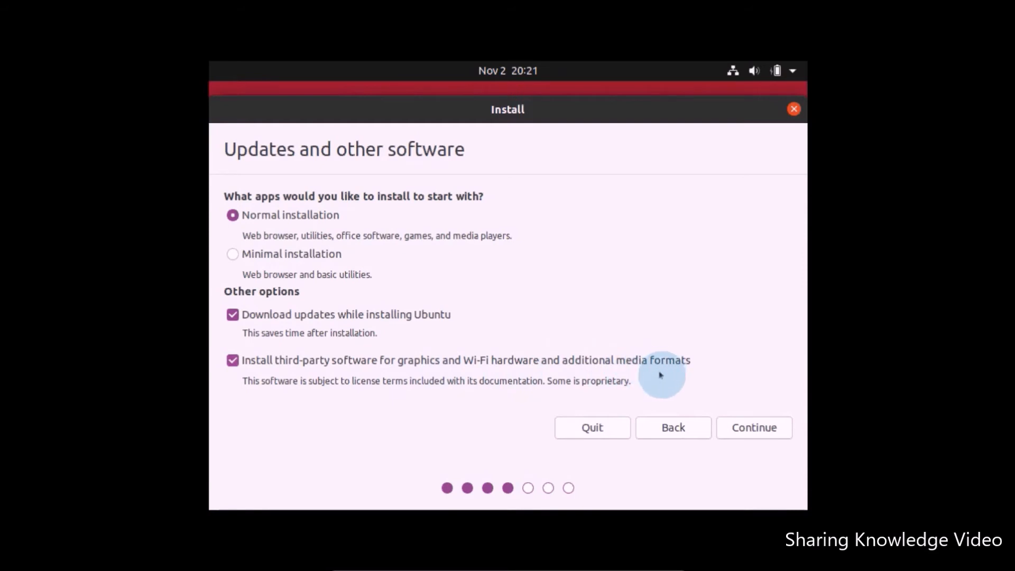
mouse_move(591, 427)
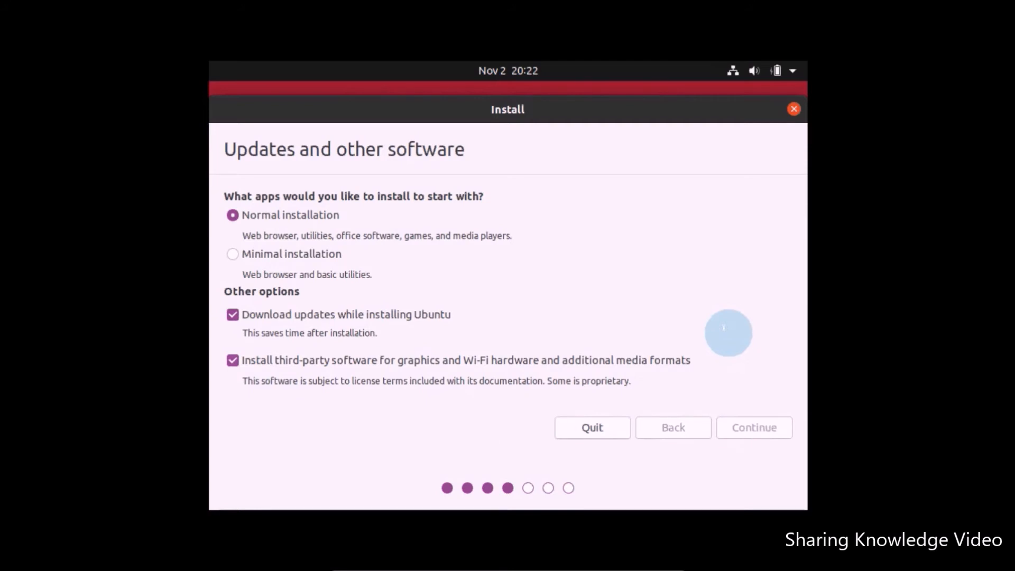
left_click(752, 427)
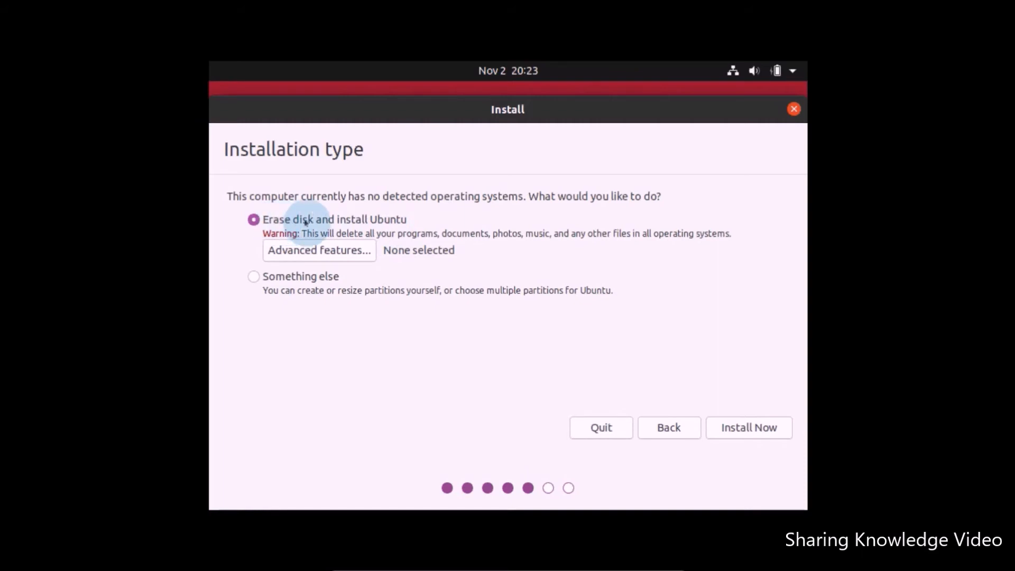
mouse_move(400, 223)
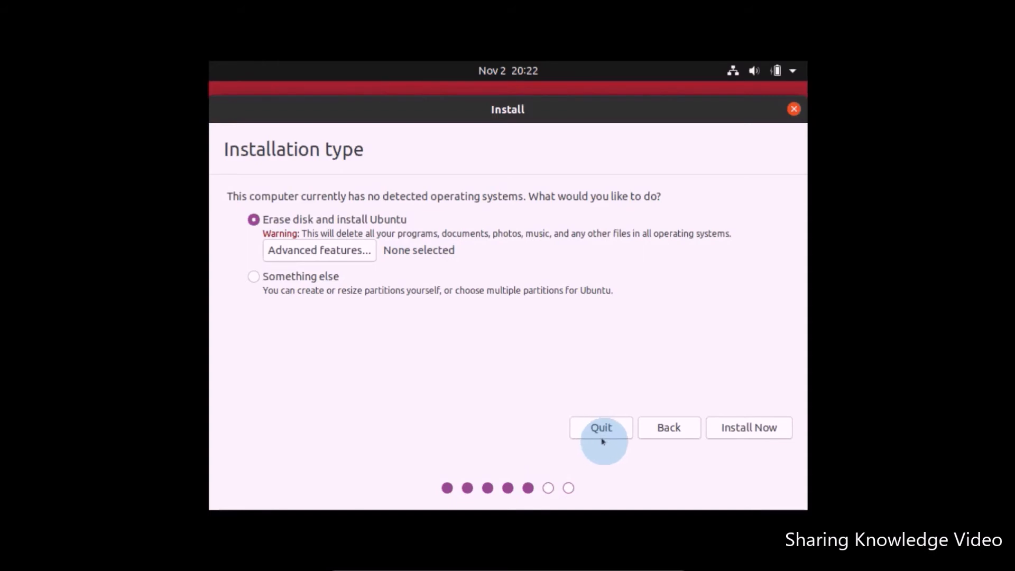
mouse_move(318, 250)
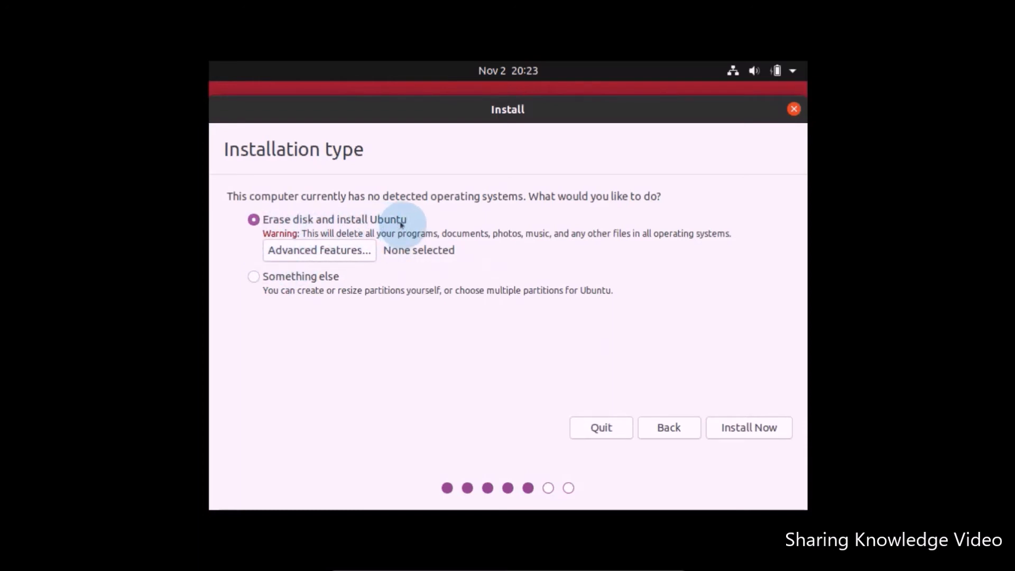
mouse_move(575, 277)
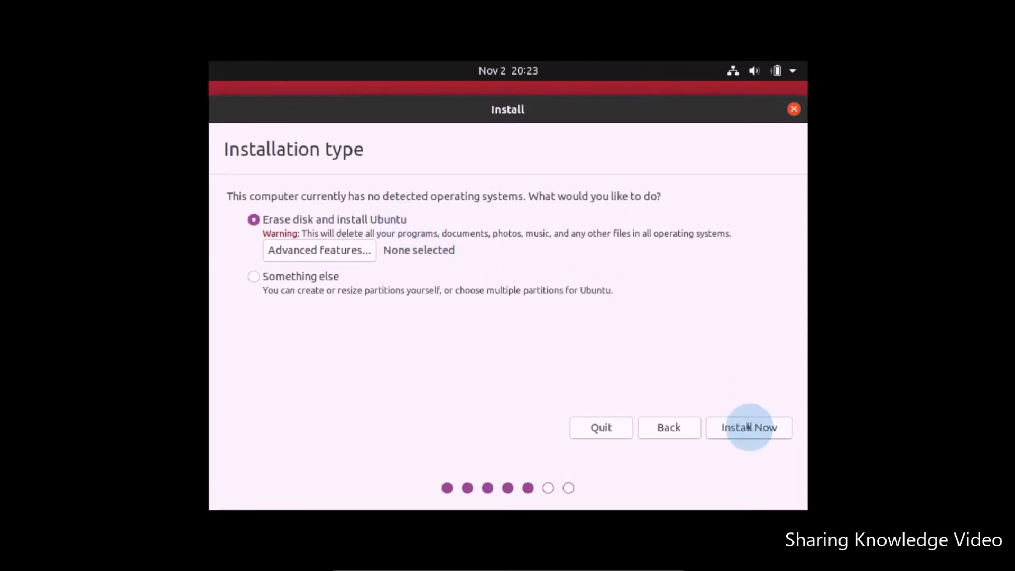
Install with Erase disk and install Ubuntu, confirming the disk write changes
left_click(748, 427)
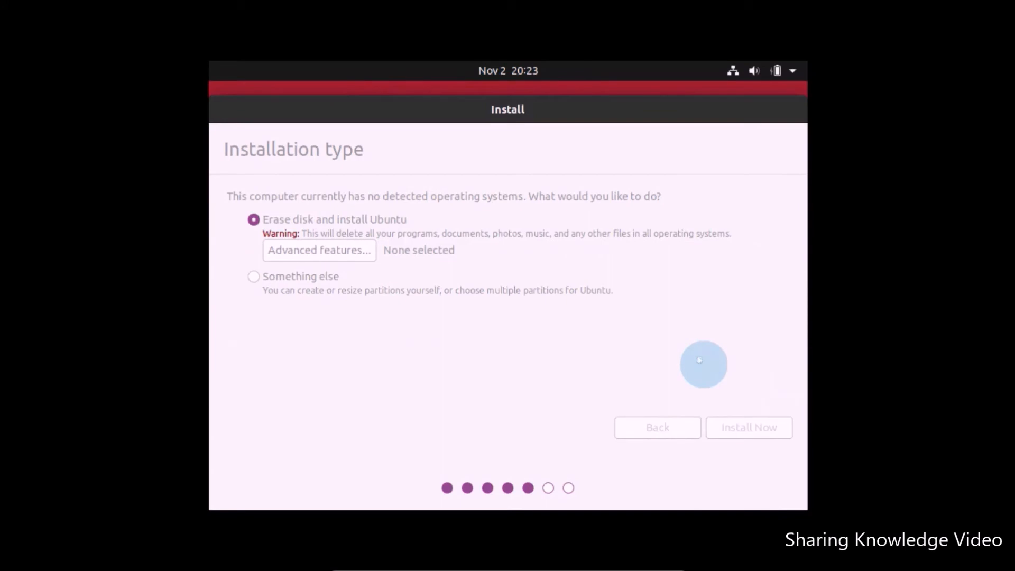
left_click(748, 427)
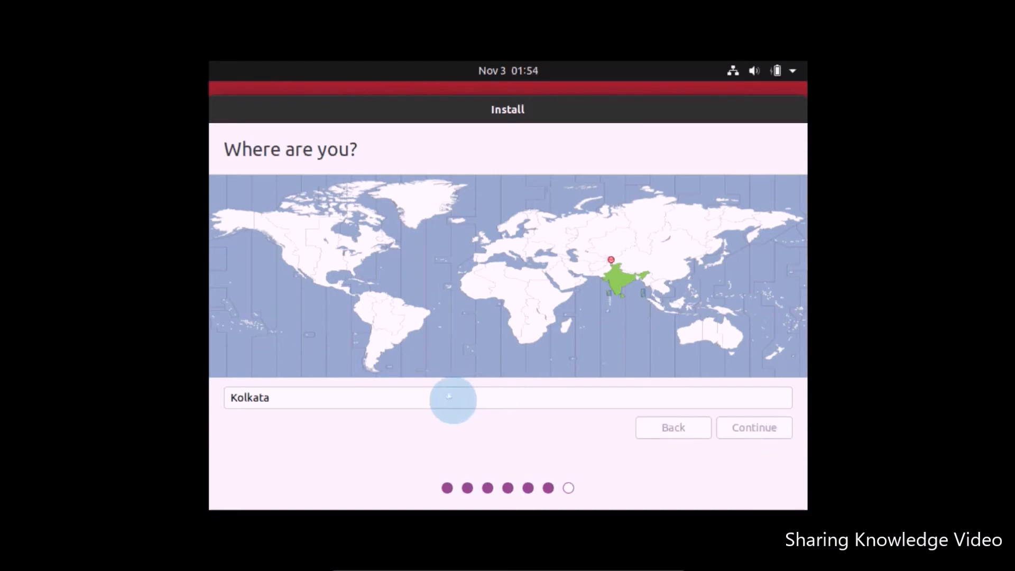
Accept Kolkata, enter 'Ubuntu' in the account details, and continue to file copying
left_click(753, 427)
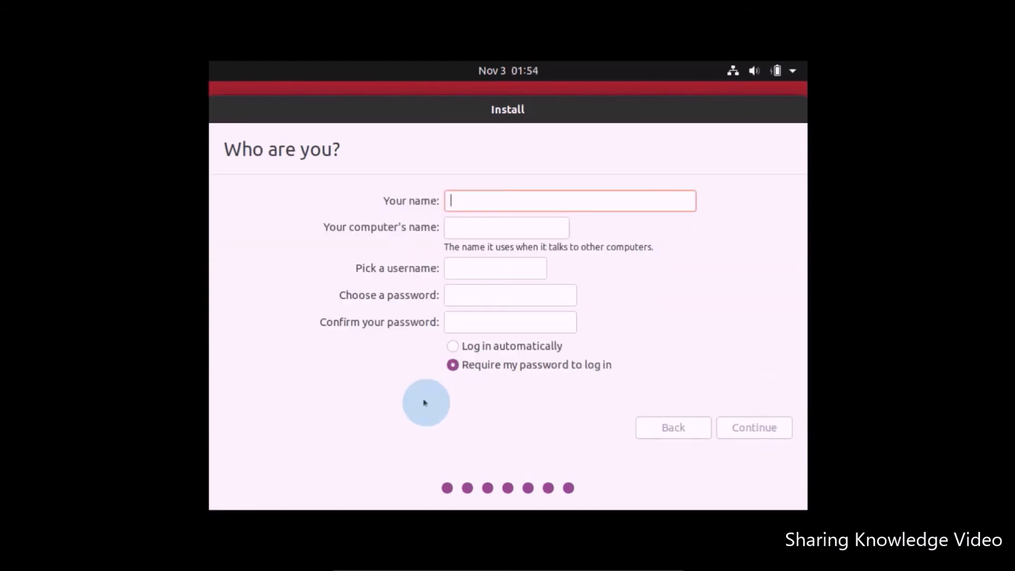
type("Ubun")
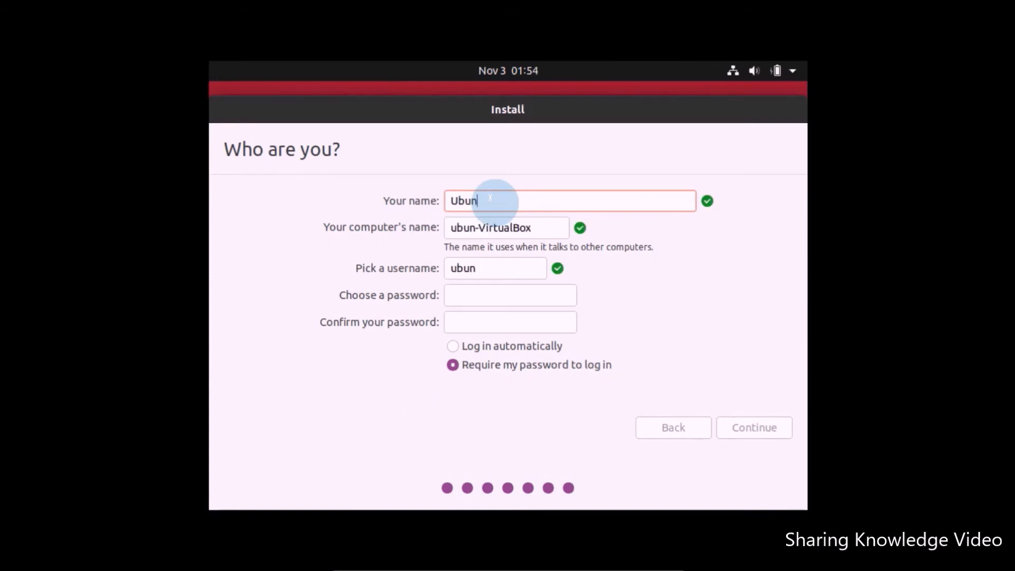
type("tu")
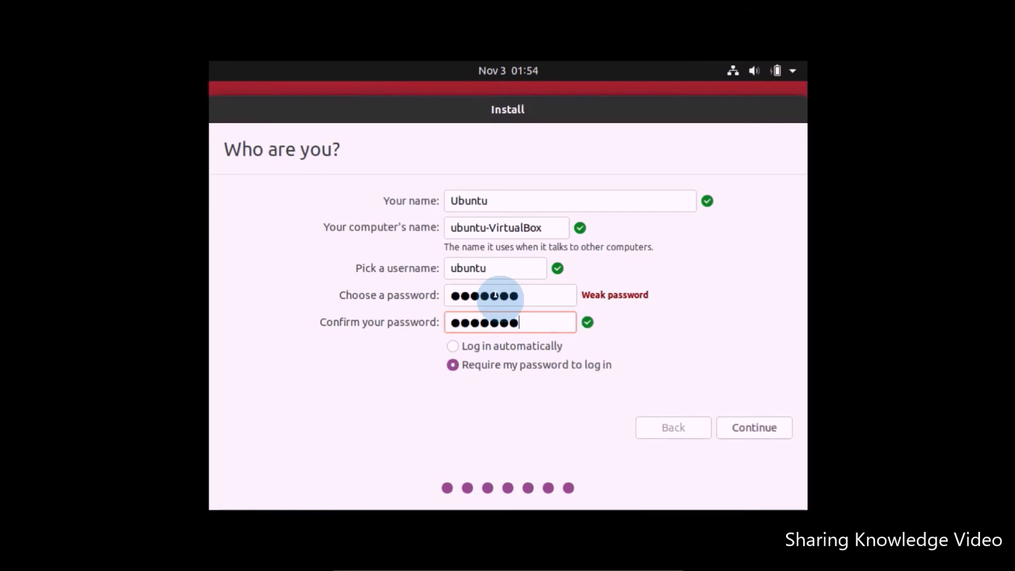
mouse_move(667, 388)
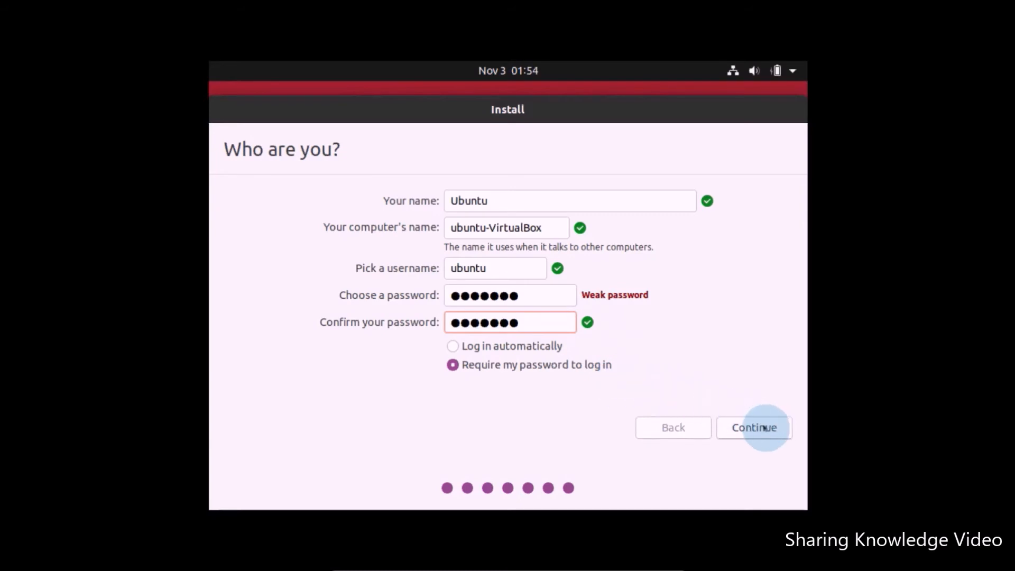
left_click(753, 427)
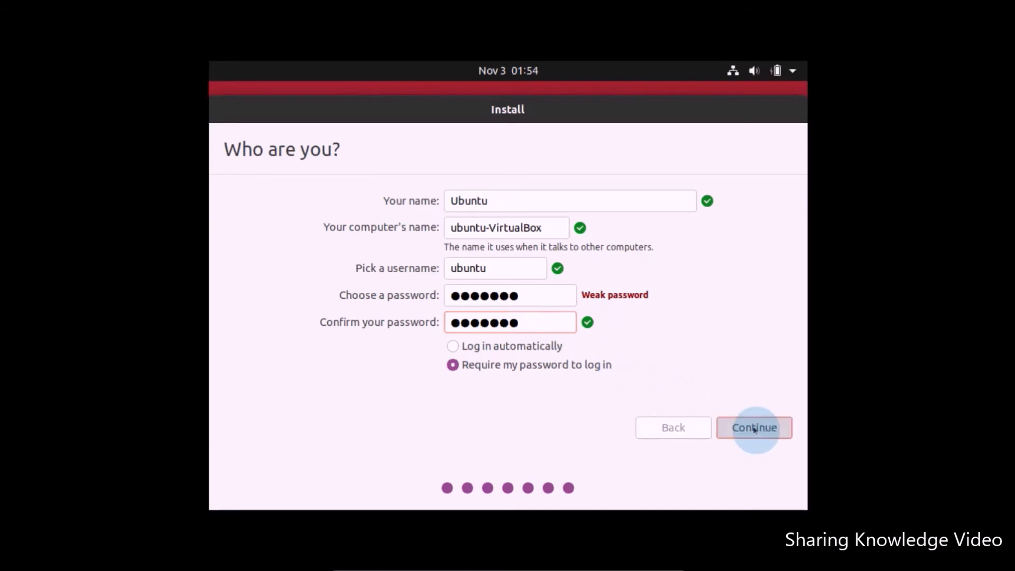
left_click(753, 427)
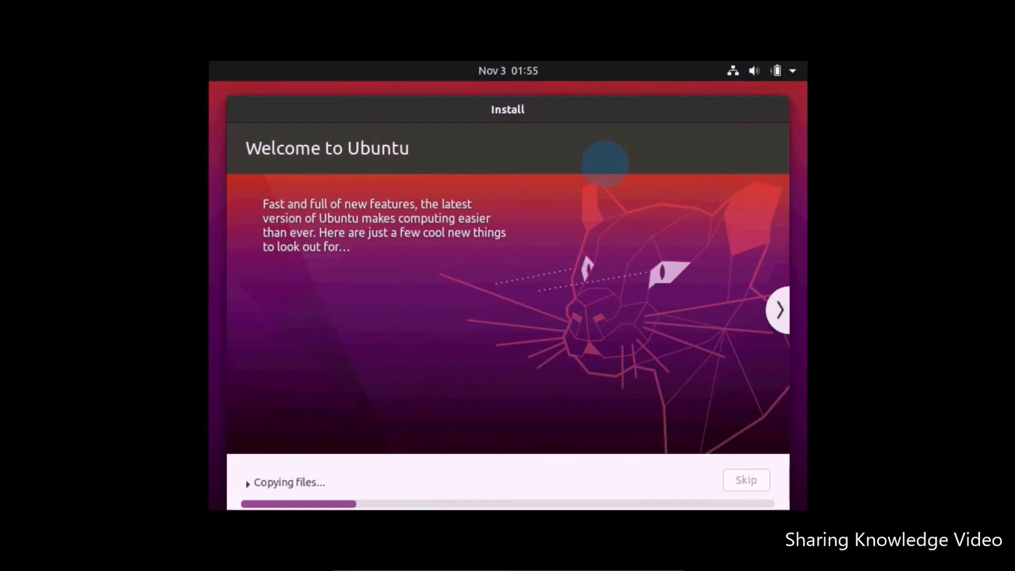
Page forward through photos, web, office, accessibility and help slides, then go back one
left_click(777, 309)
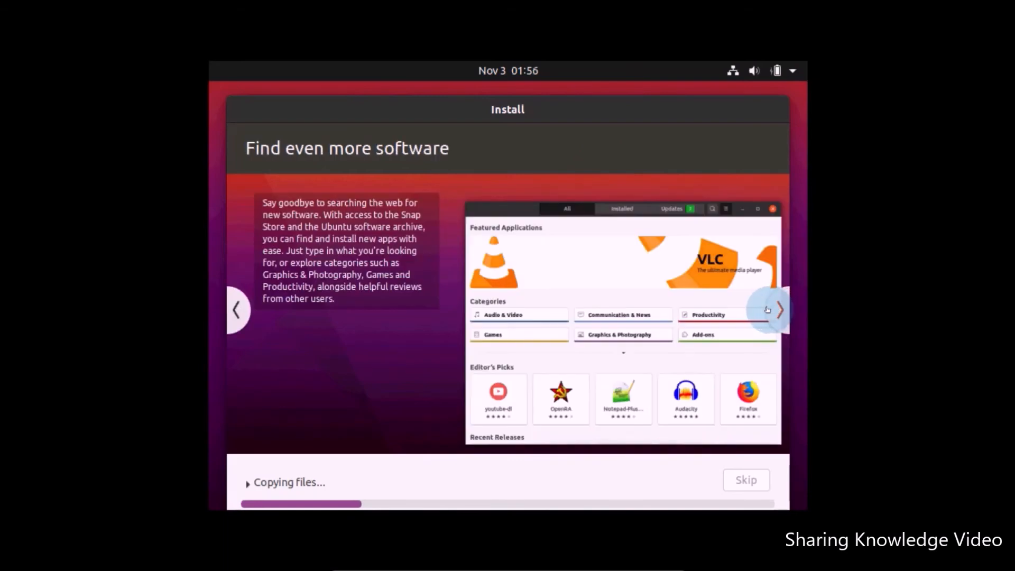
left_click(779, 310)
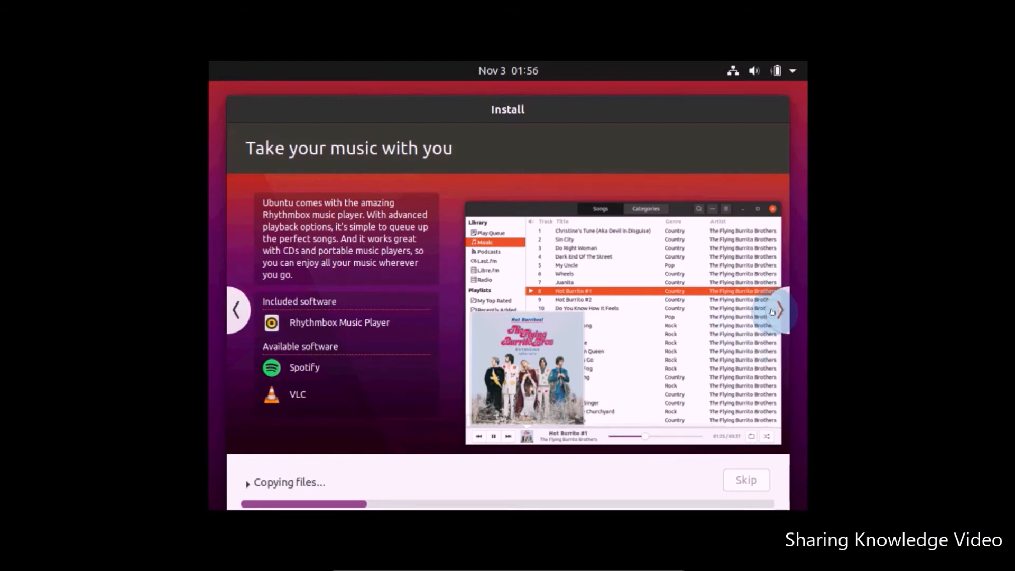
left_click(778, 310)
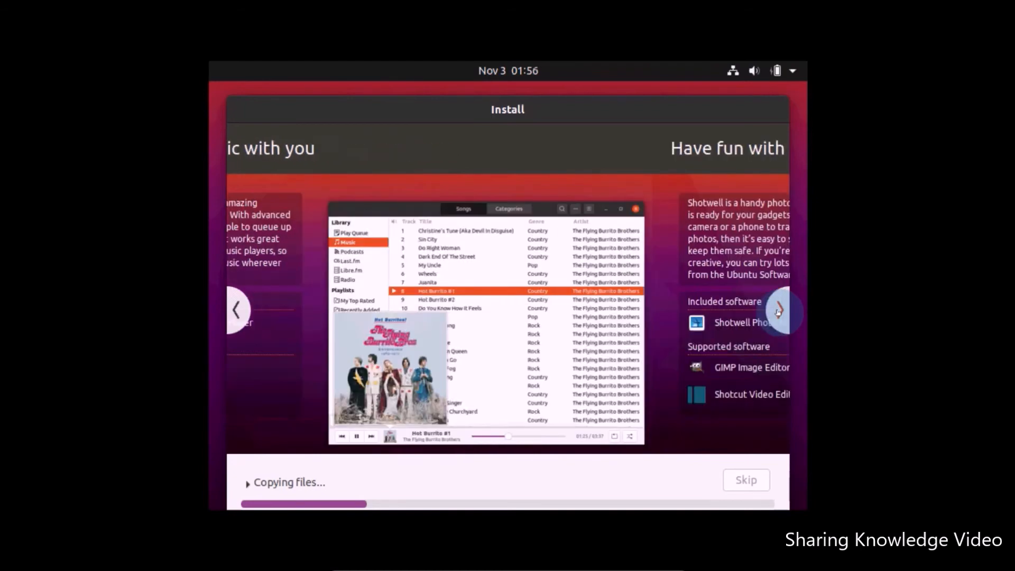
left_click(777, 310)
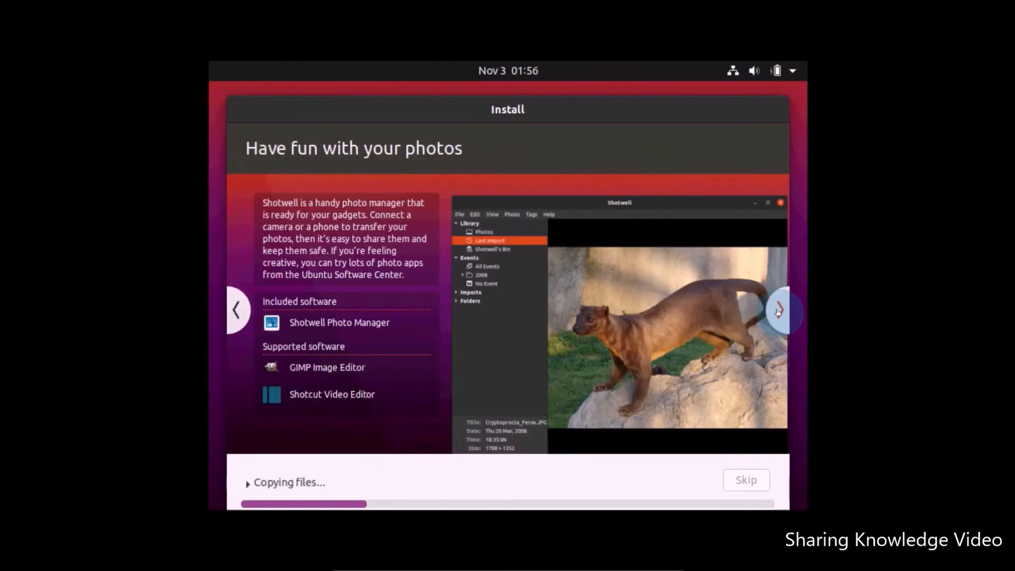
left_click(779, 310)
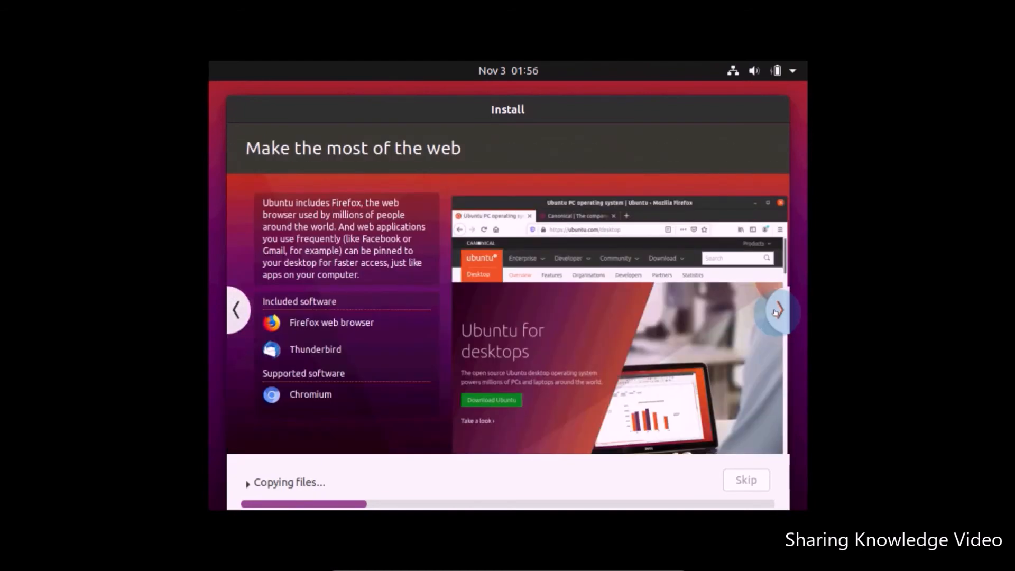
left_click(778, 310)
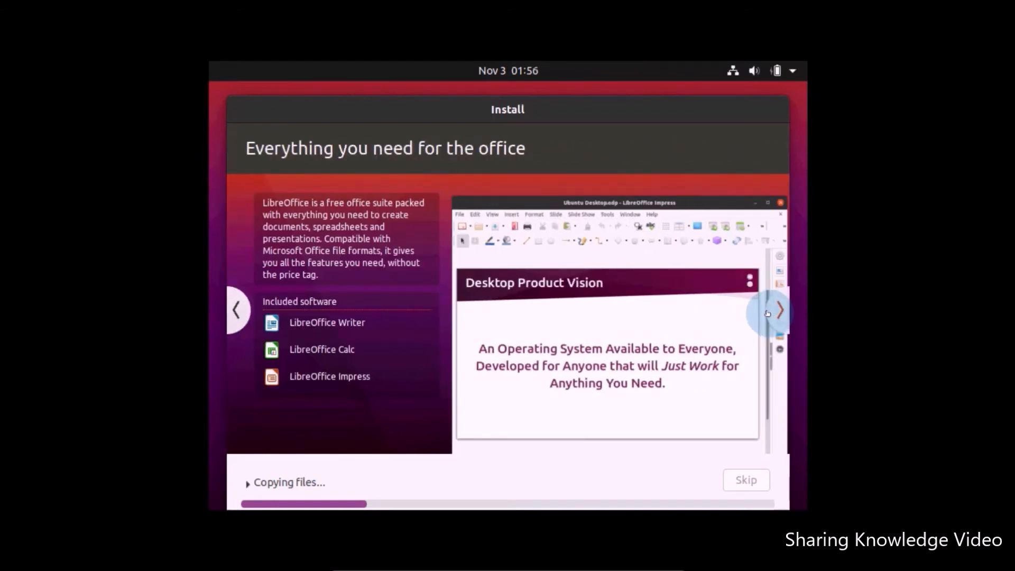
left_click(777, 310)
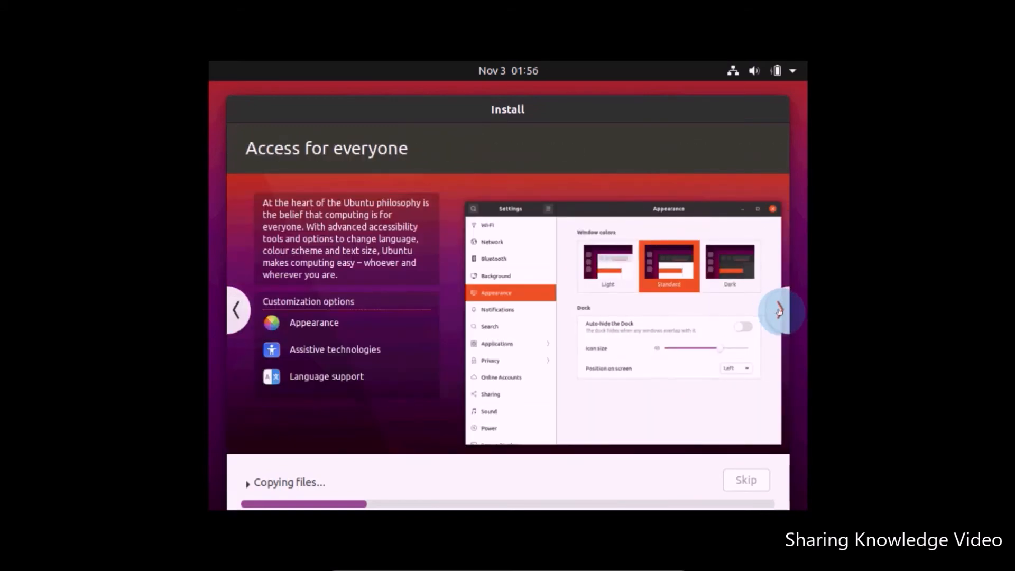
left_click(776, 308)
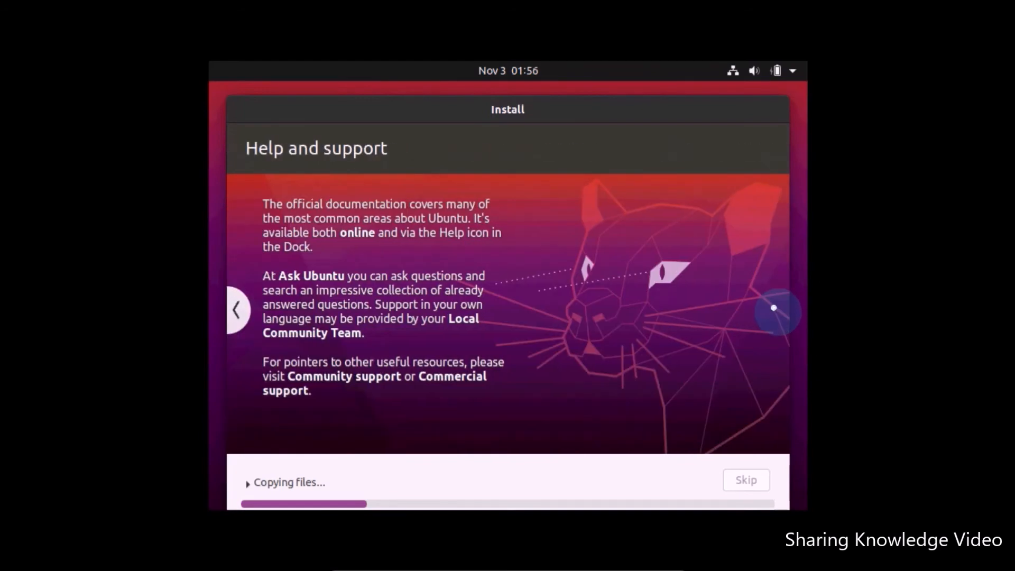
mouse_move(259, 329)
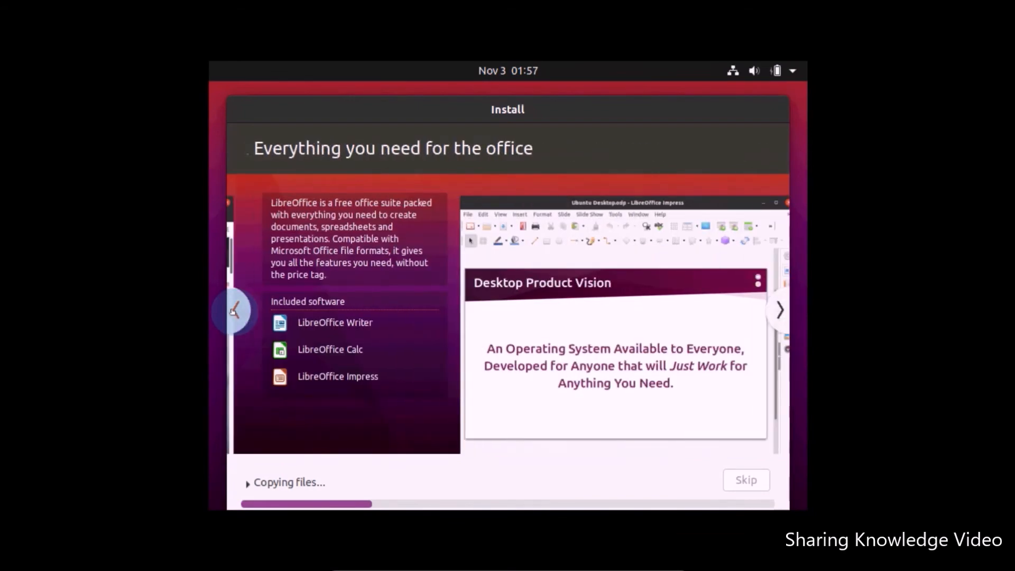
left_click(778, 309)
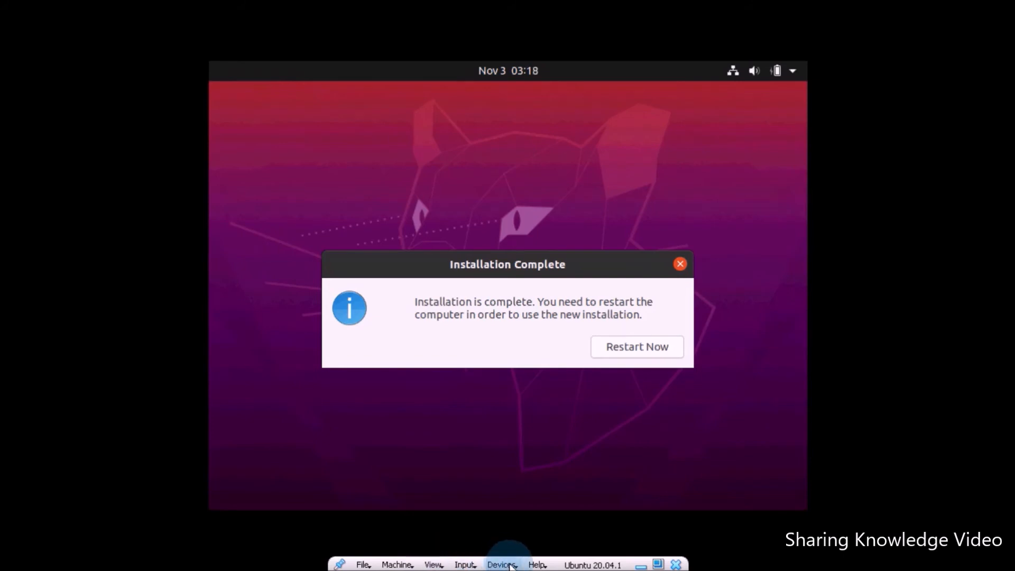
Remove the Ubuntu ISO via Devices > Optical Drives and confirm Force Unmount
left_click(502, 564)
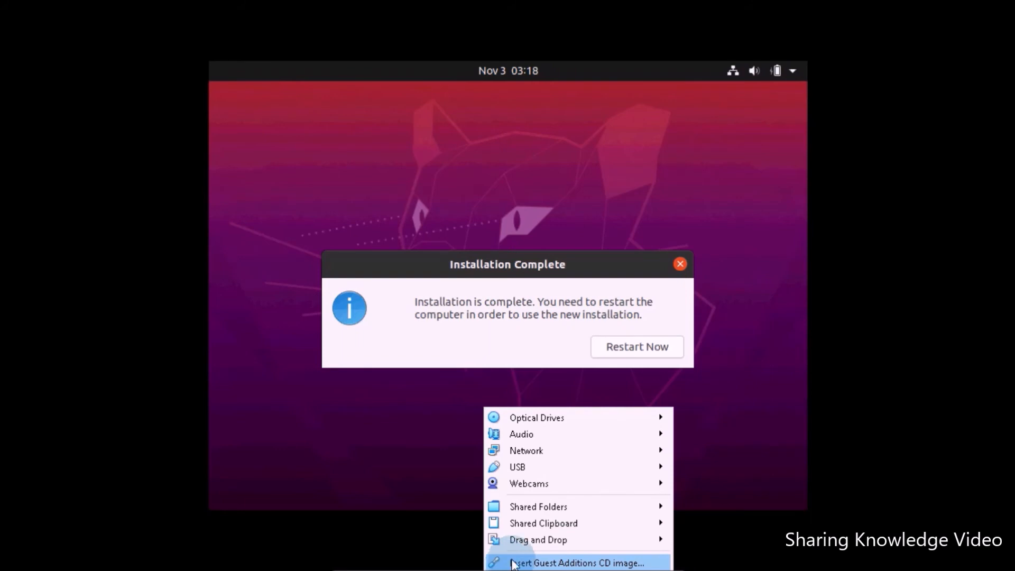
mouse_move(631, 419)
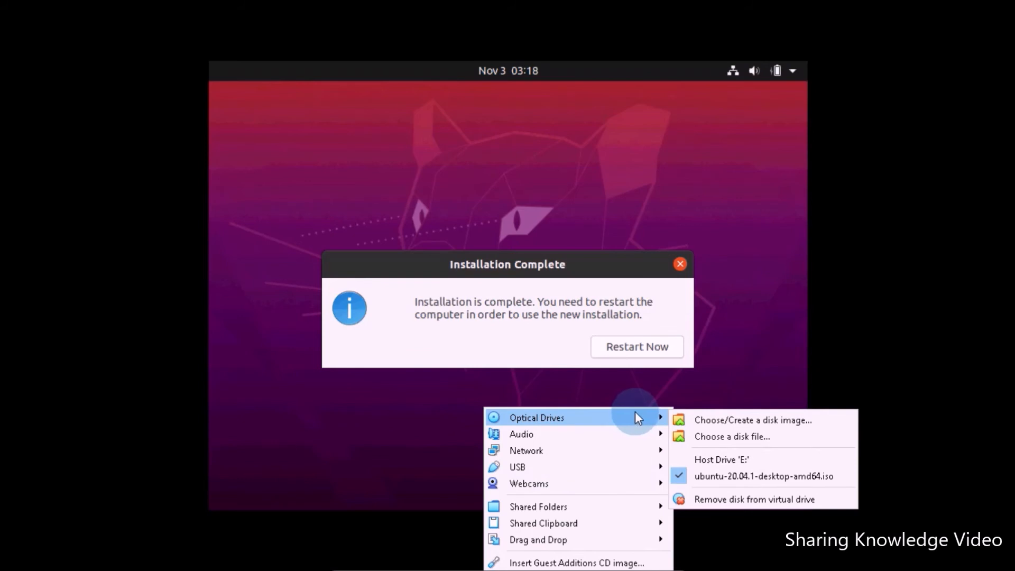
mouse_move(689, 411)
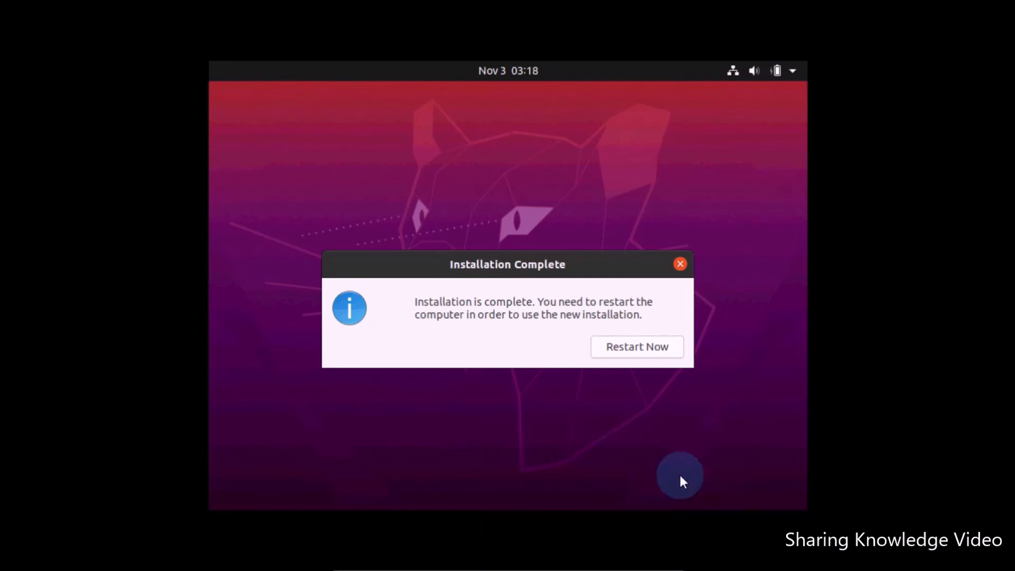
left_click(635, 346)
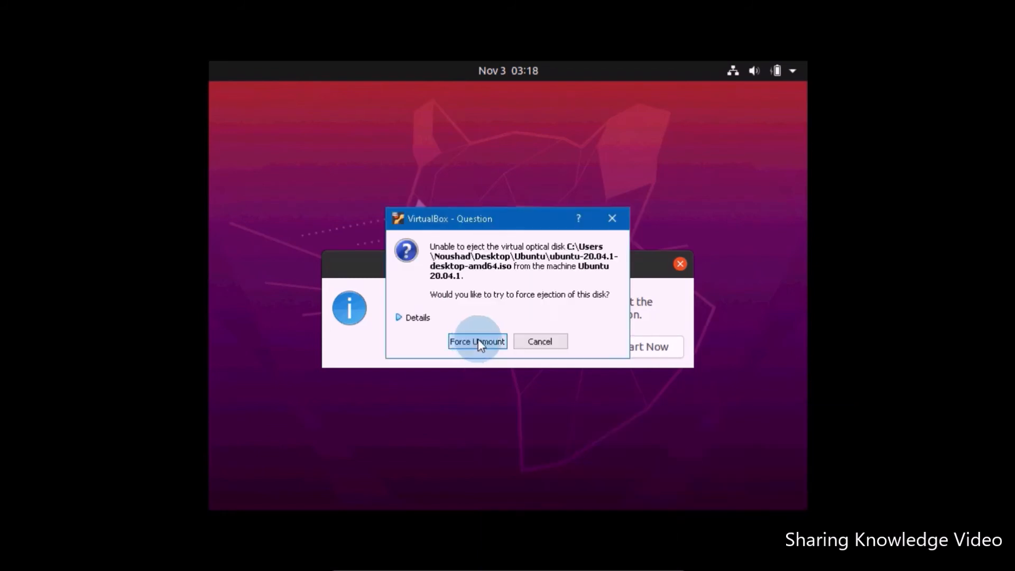
left_click(476, 341)
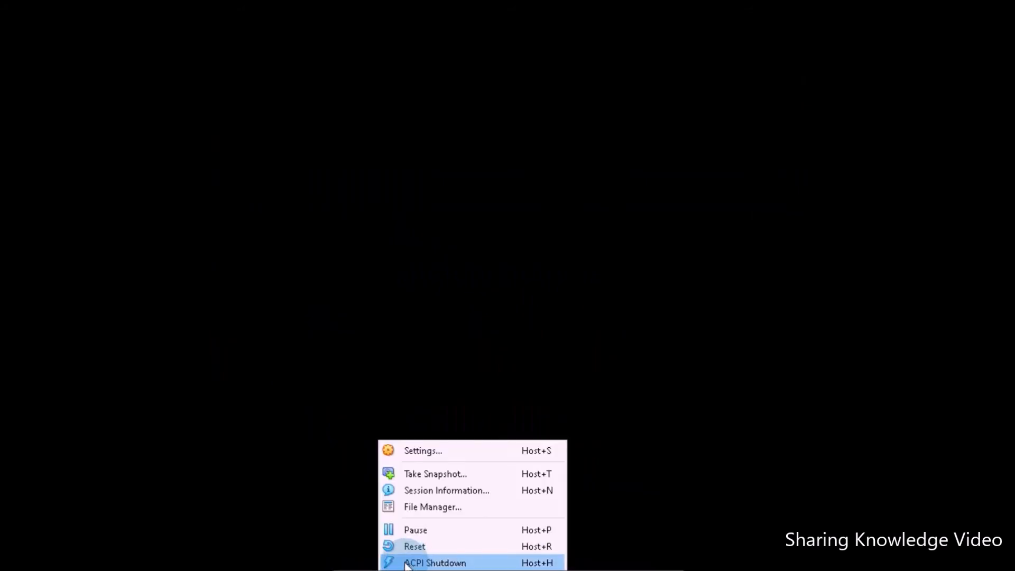
mouse_move(427, 546)
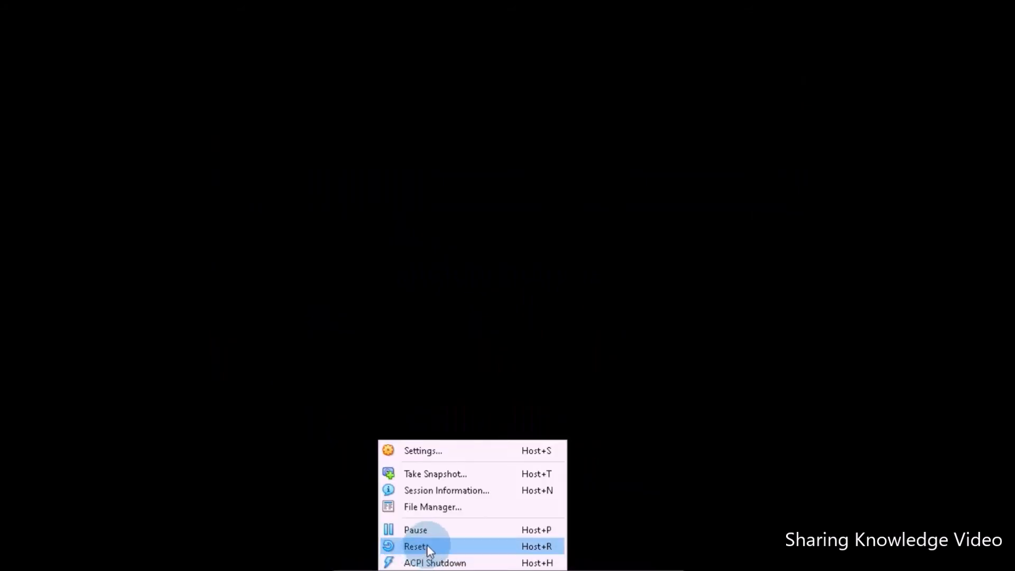
Reset the Ubuntu 20.04.1 VM and confirm, rebooting to the login screen
left_click(415, 545)
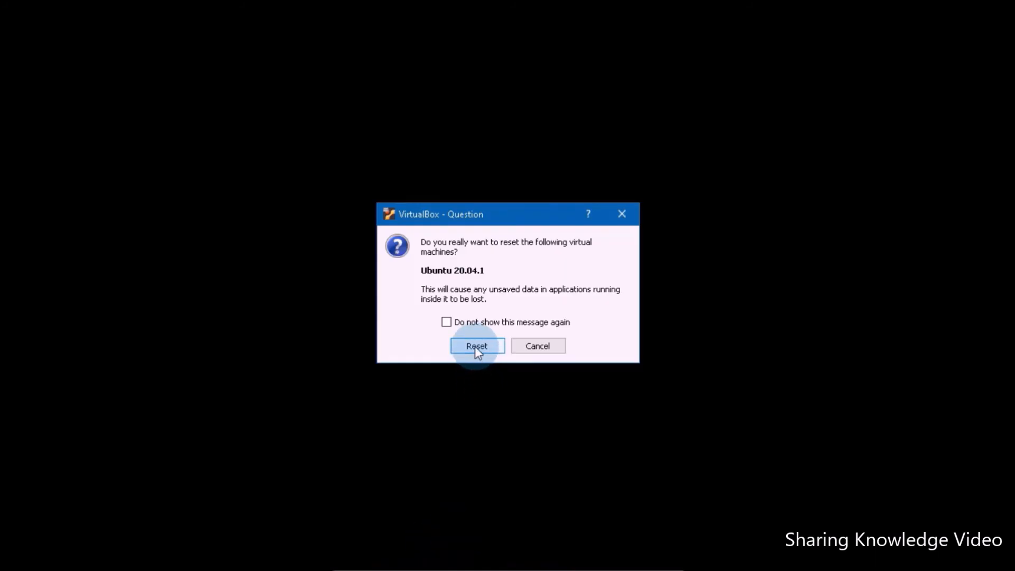
left_click(476, 345)
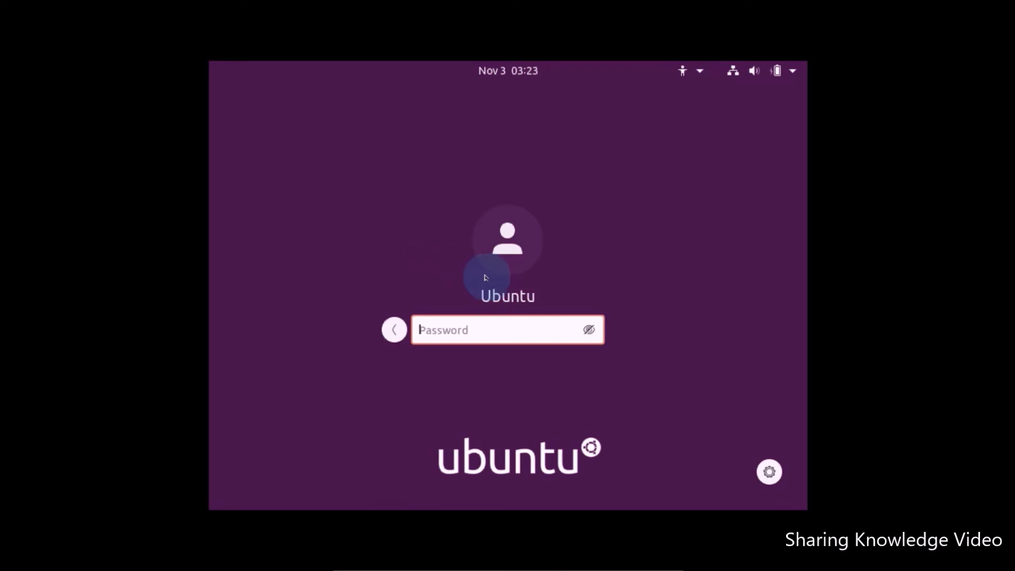
Enter the Ubuntu account password at the login screen and log in
type("password")
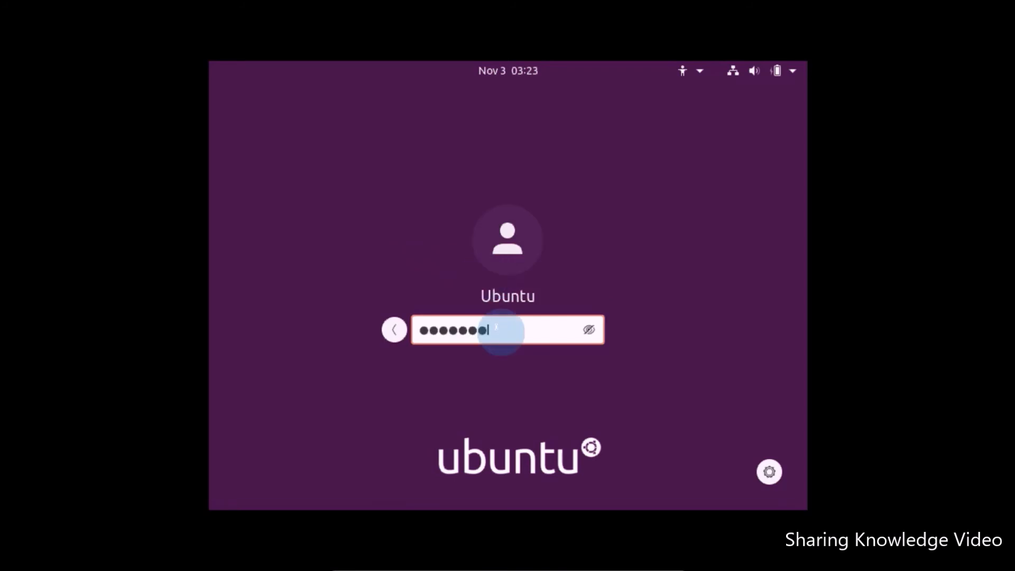
key("Return")
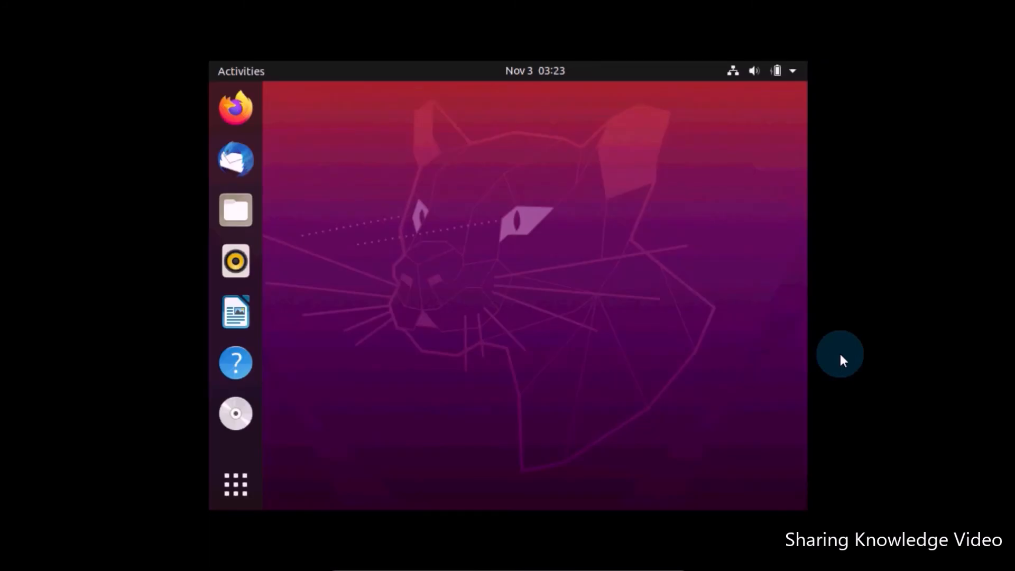
Skip Online Accounts and Livepatch, keep the reporting choice, and finish Welcome to Ubuntu
left_click(235, 413)
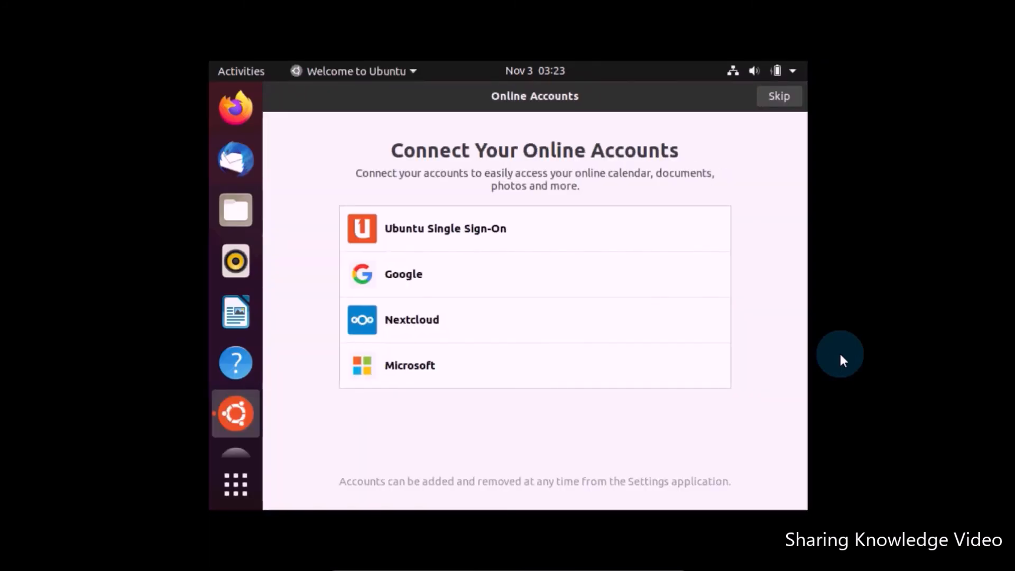
mouse_move(779, 96)
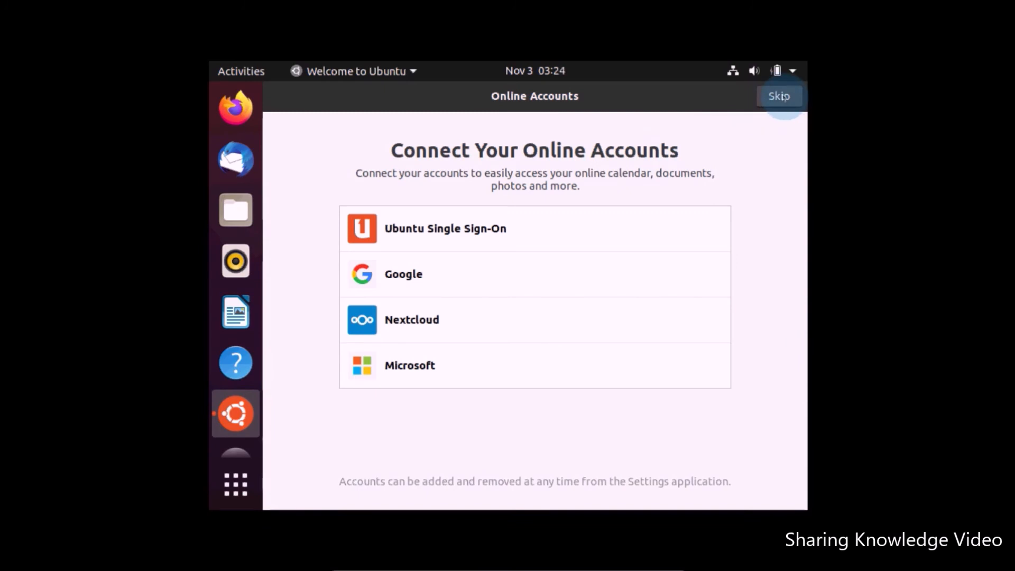
left_click(778, 95)
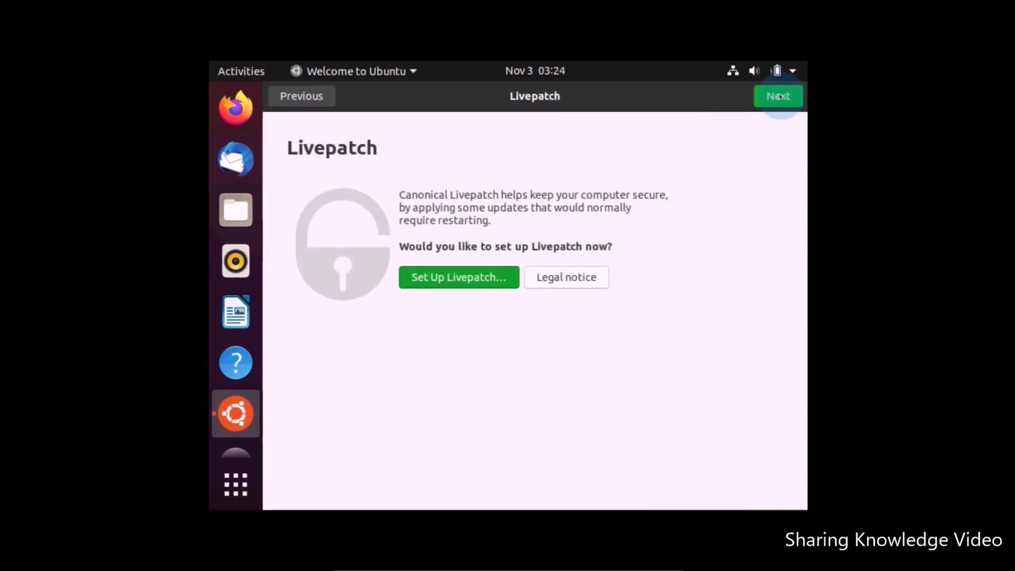
left_click(778, 95)
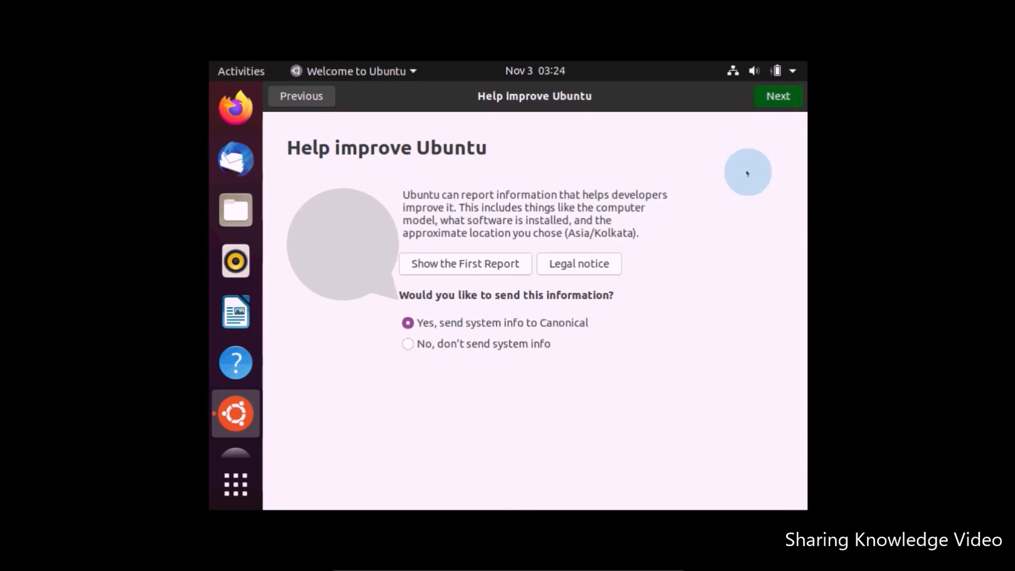
left_click(777, 96)
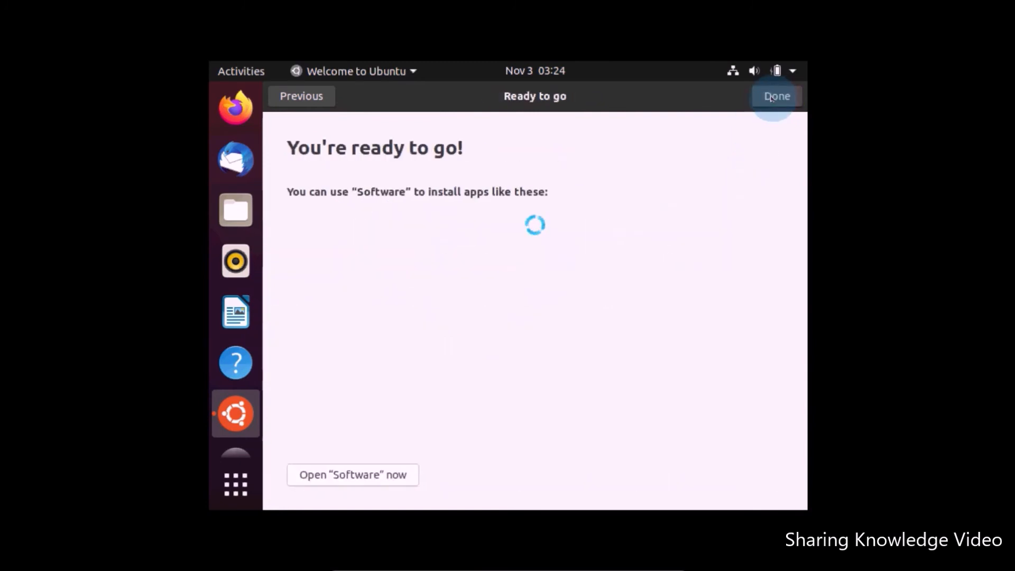
left_click(776, 95)
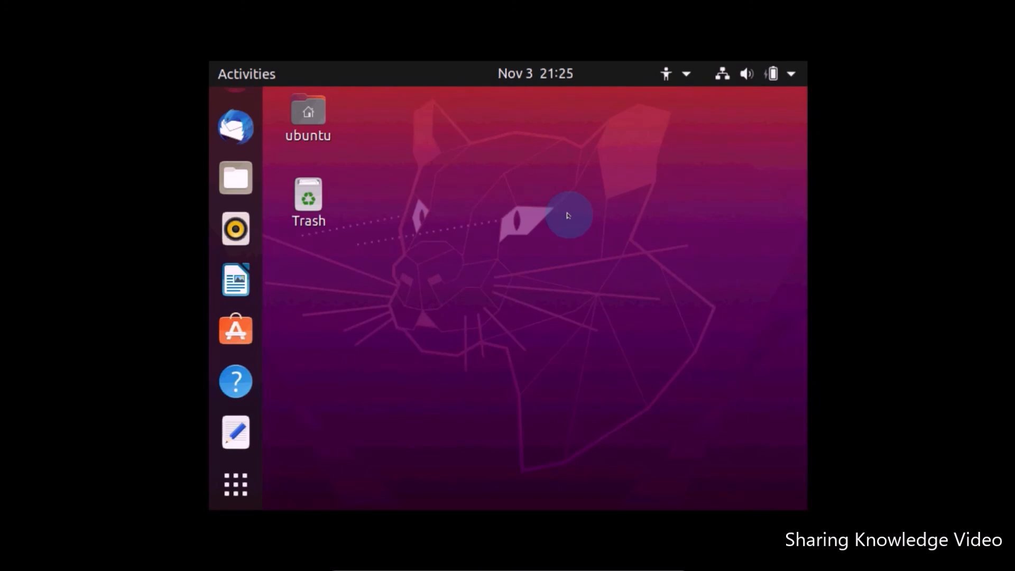
Apply and keep the 1280 × 768 (16:10) resolution in Displays, then close Settings
right_click(566, 215)
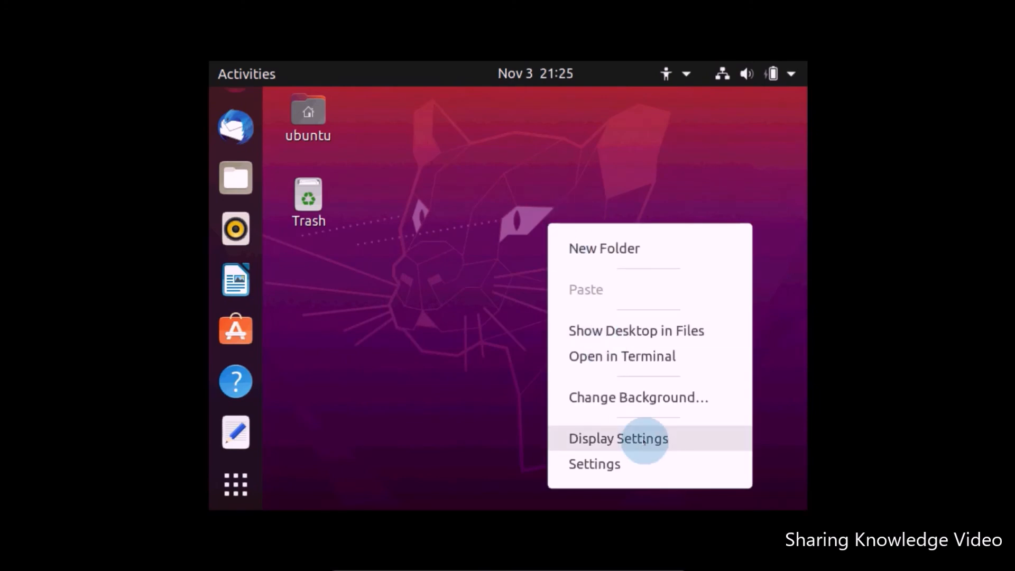
left_click(618, 438)
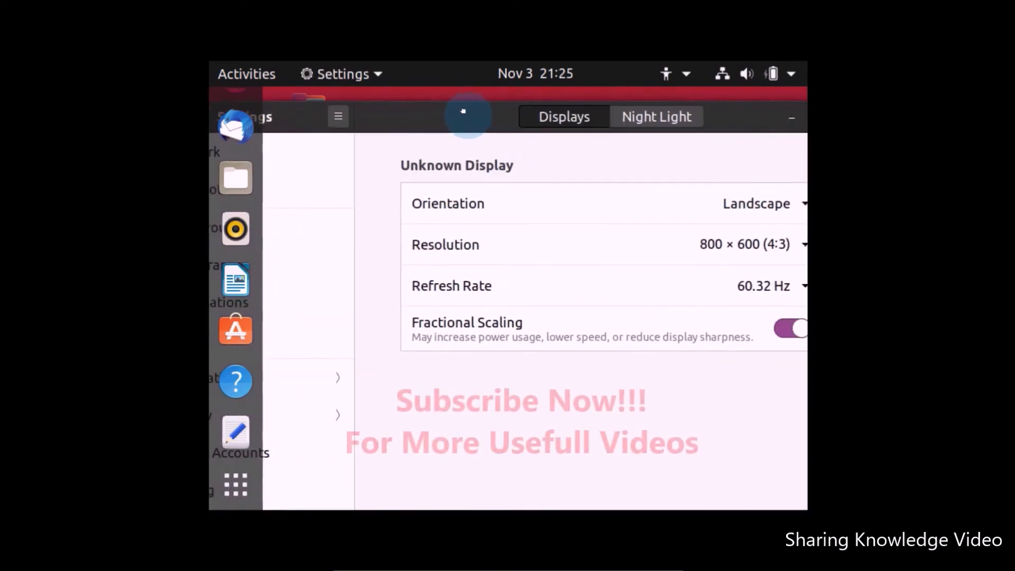
left_click(724, 243)
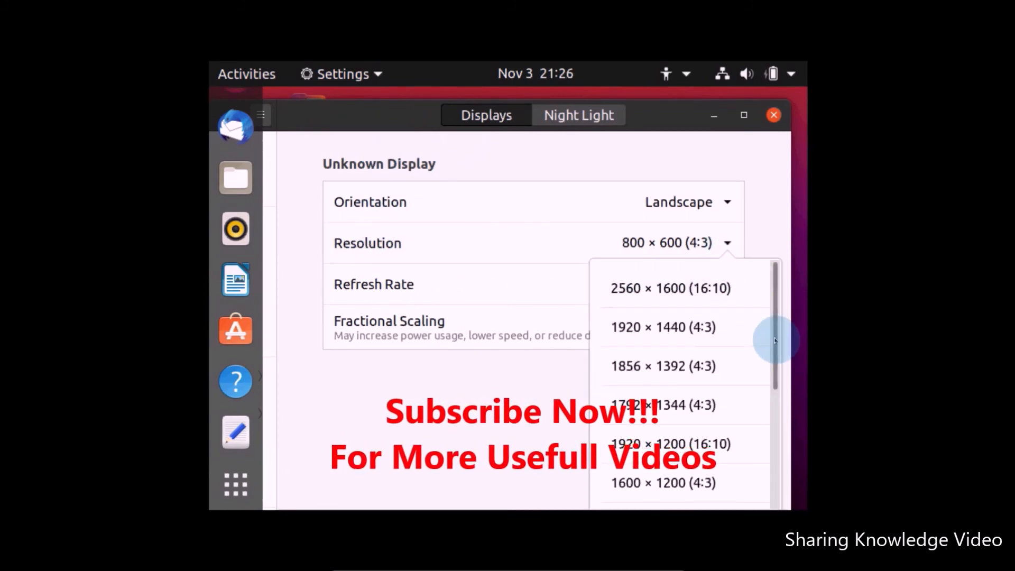
scroll("down", 3)
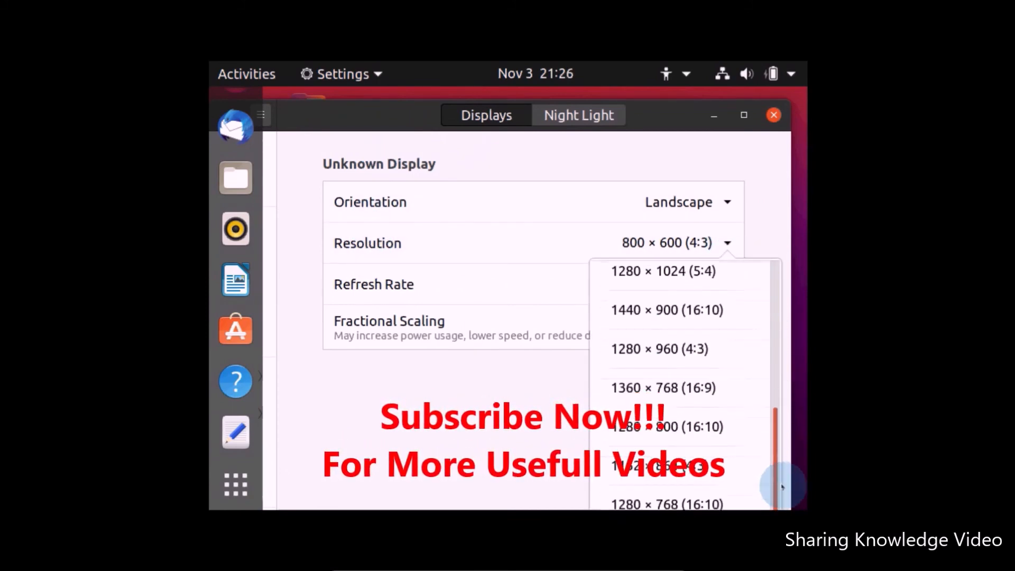
scroll("down", 3)
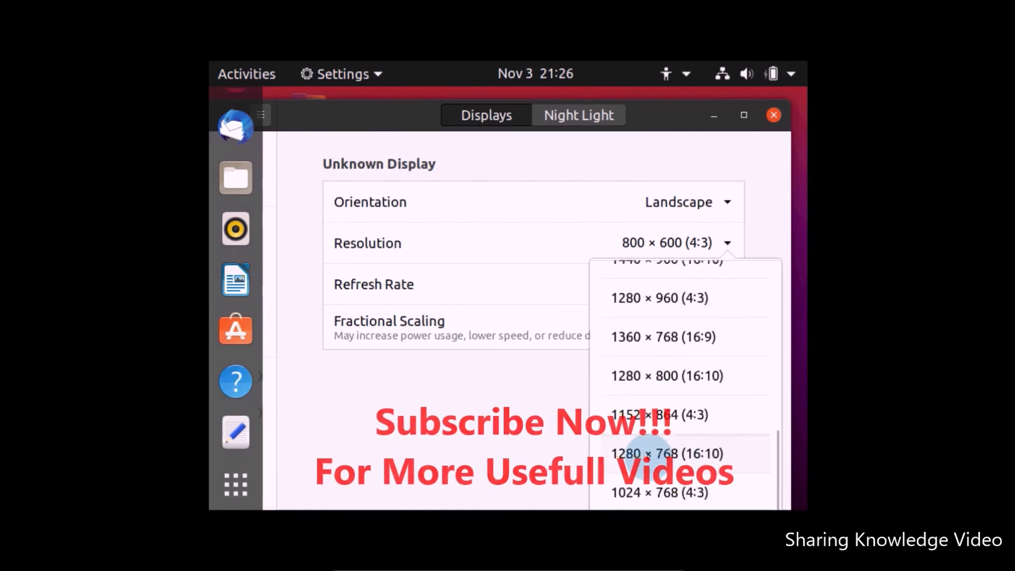
left_click(667, 453)
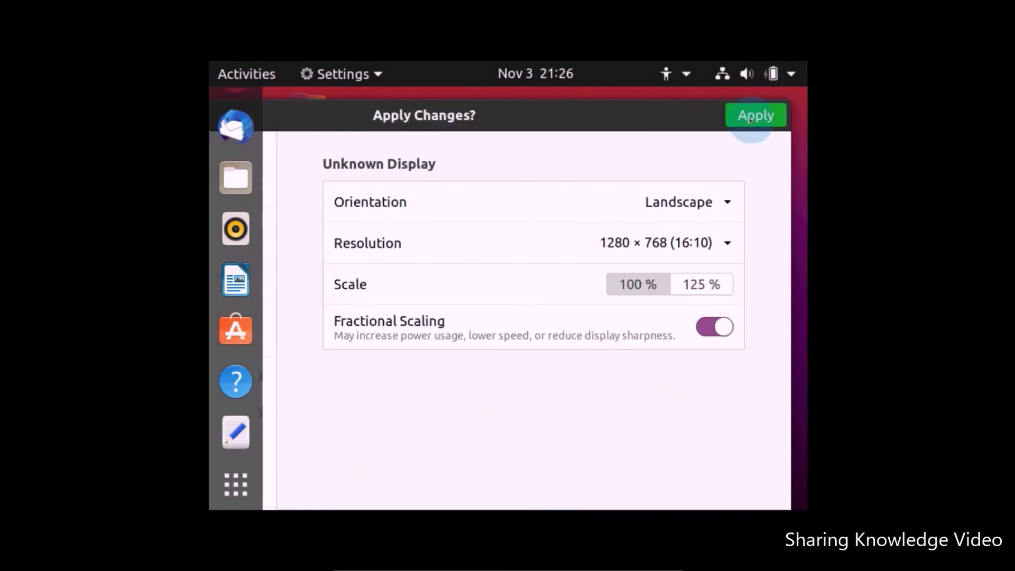
left_click(755, 115)
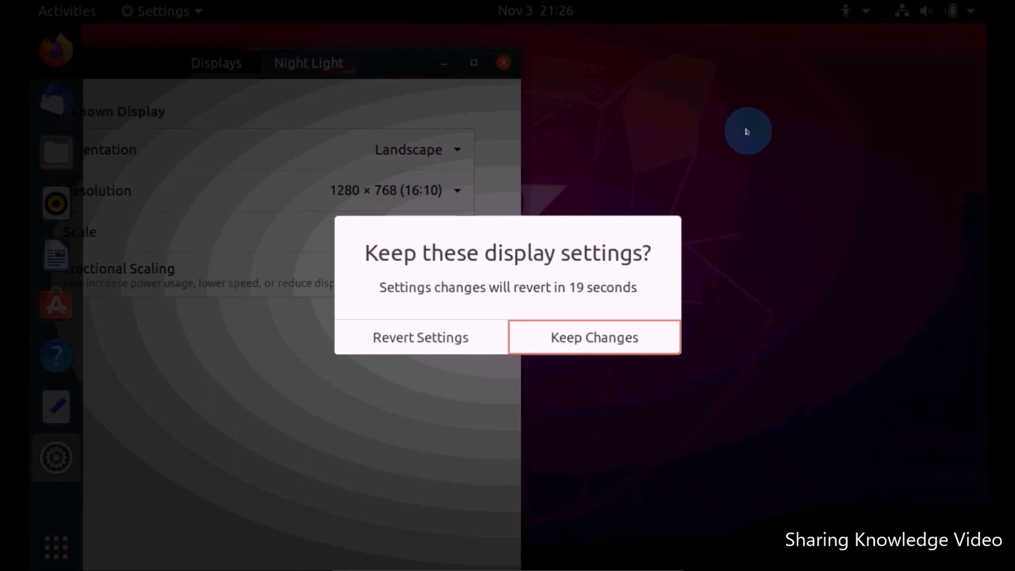
left_click(592, 337)
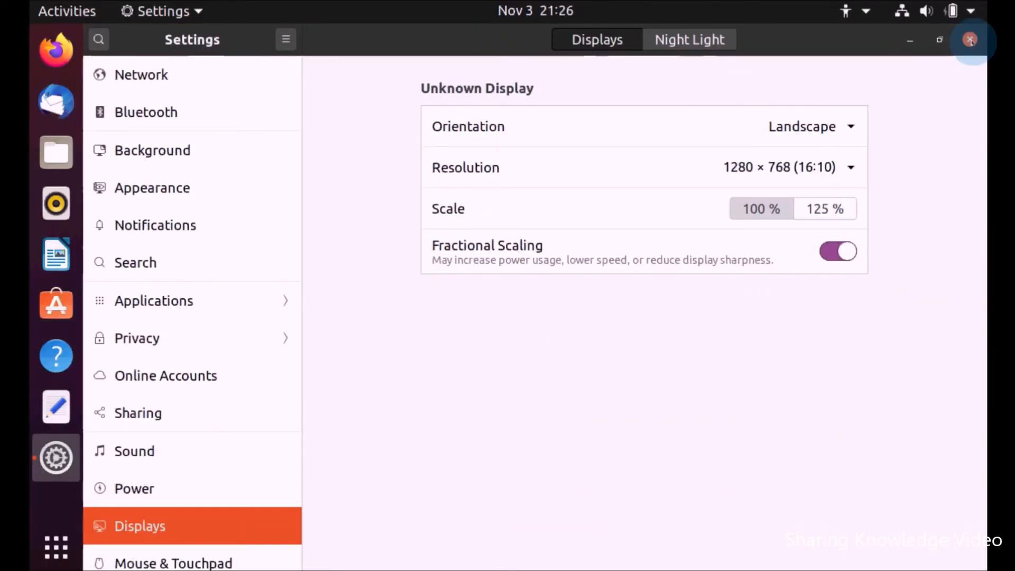
left_click(970, 40)
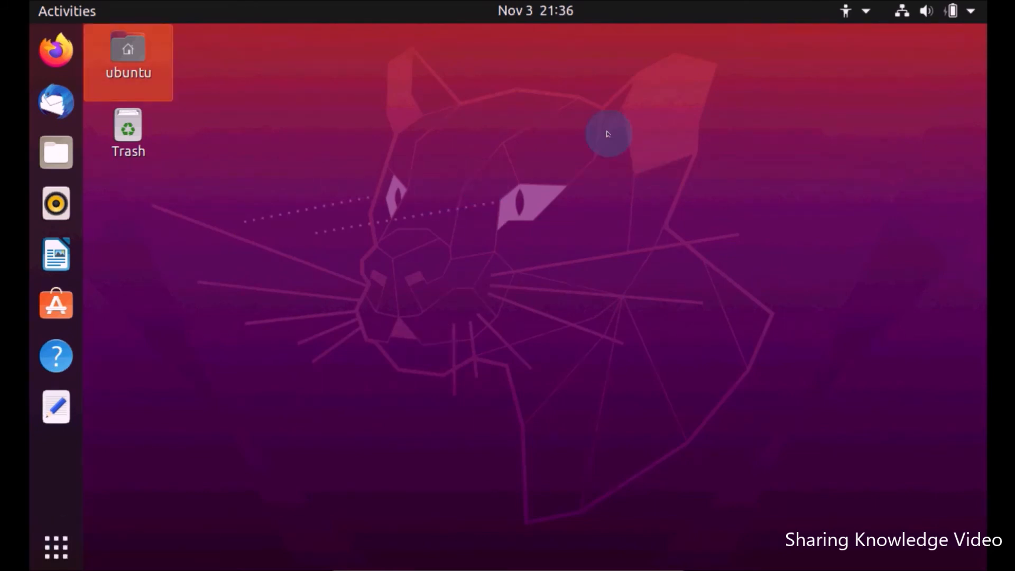
Search the applications for 'ter' and launch Terminal
left_click(55, 547)
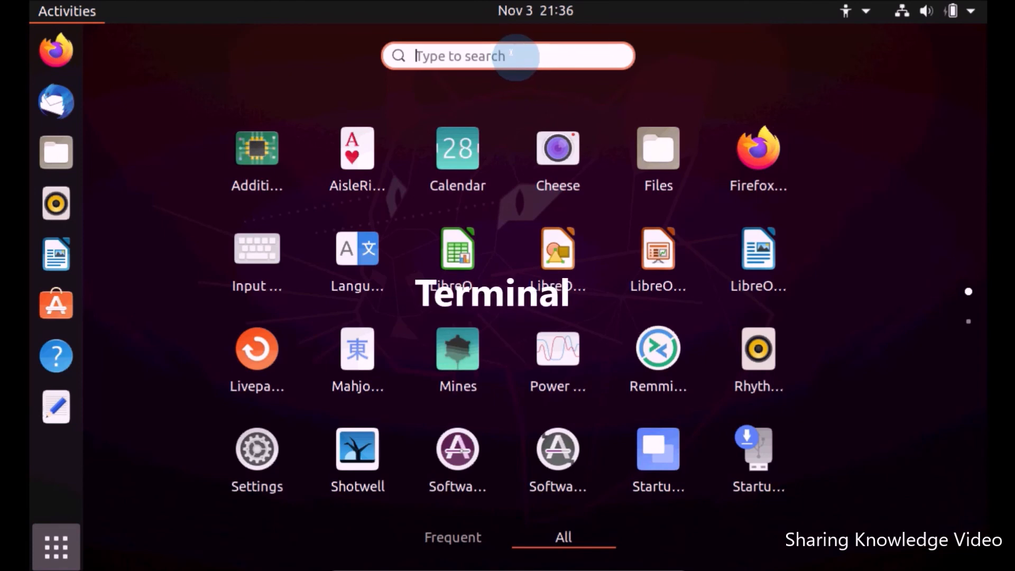
type("ter")
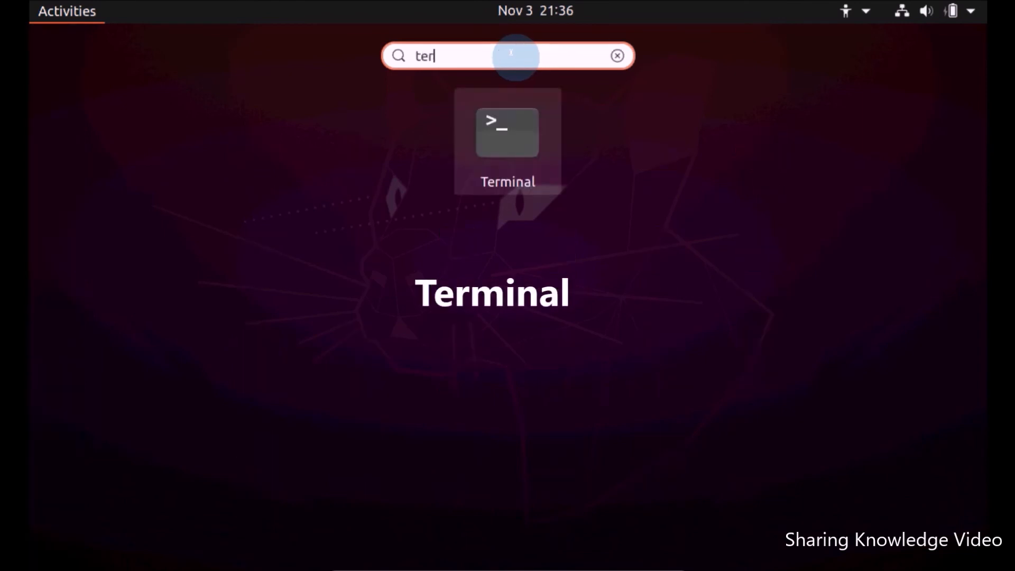
left_click(507, 133)
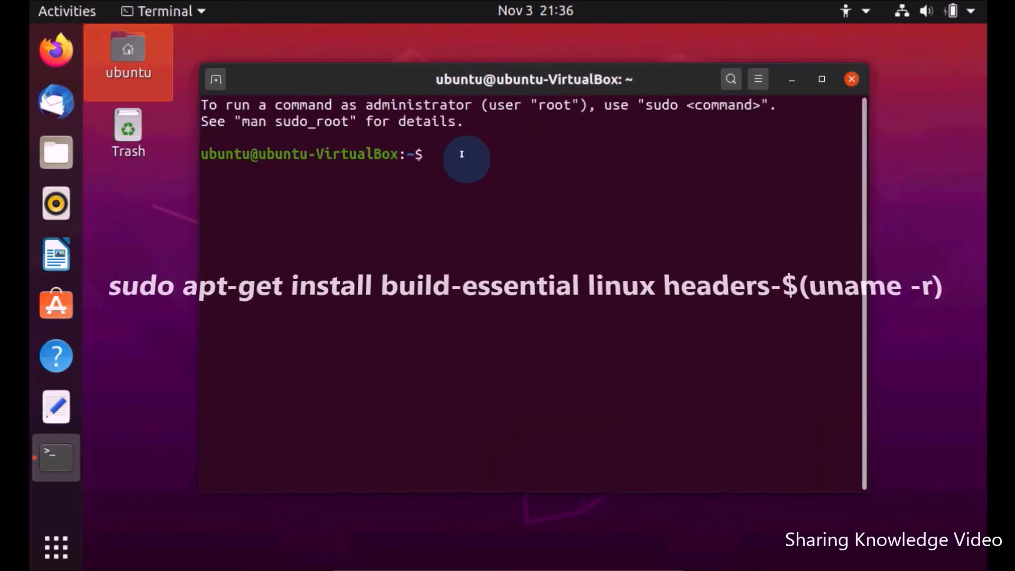
mouse_move(523, 152)
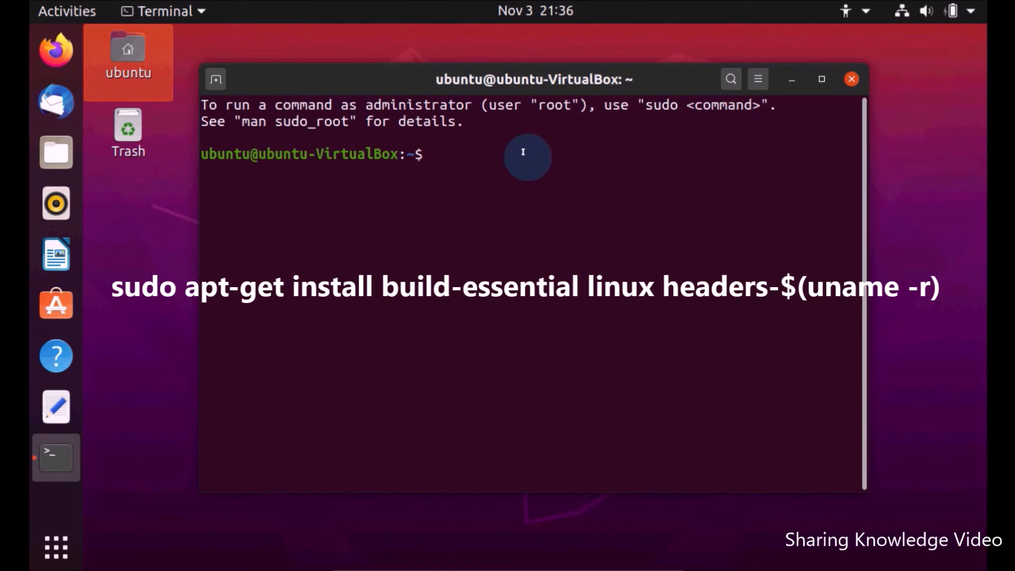
Install build-essential and linux-headers-$(uname -r) via sudo apt-get, confirming with y
type("sudo apt-get install build-essential linux-headers-$(uname -r)")
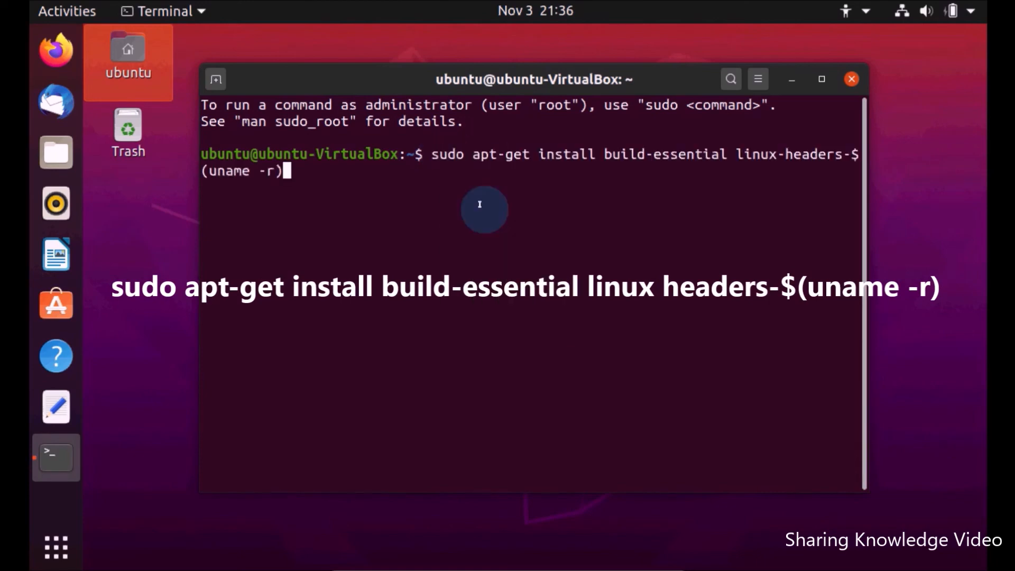
key("Return")
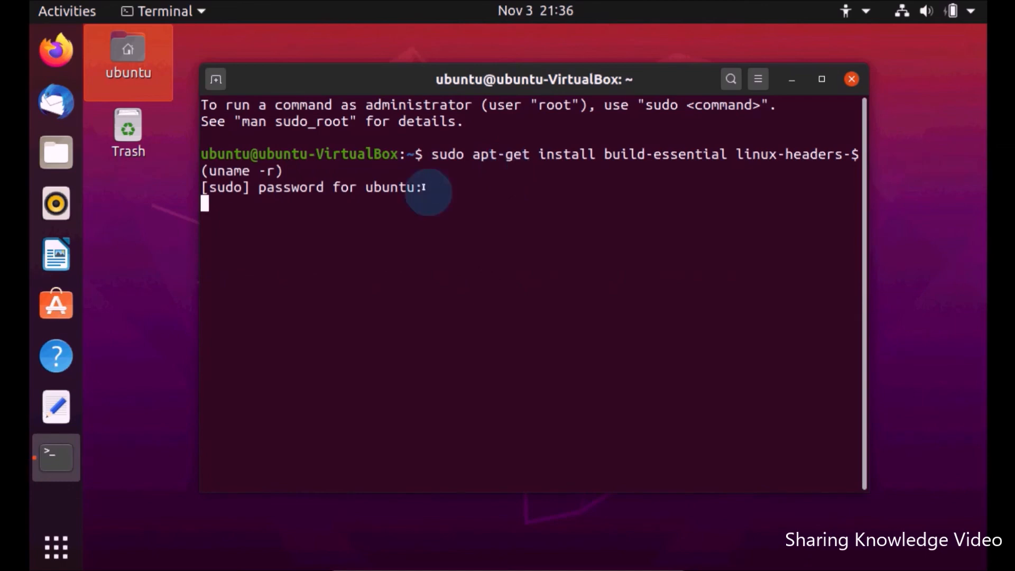
key("Return")
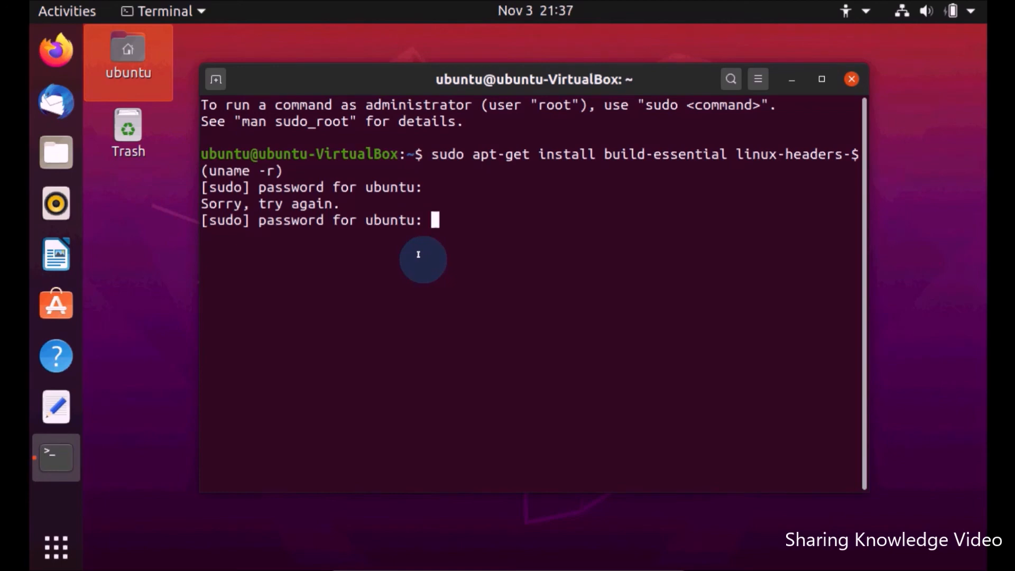
key("Return")
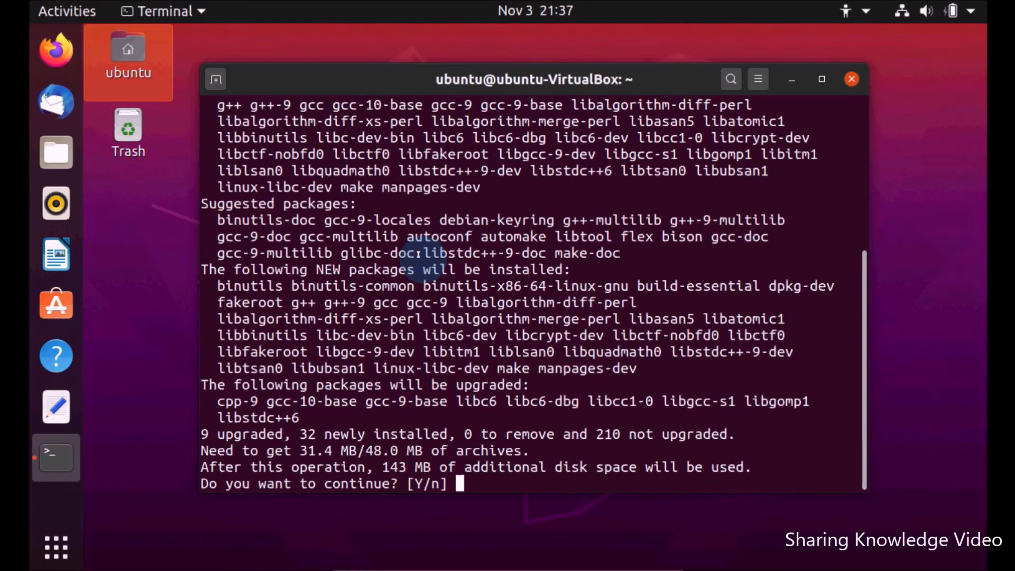
type("y")
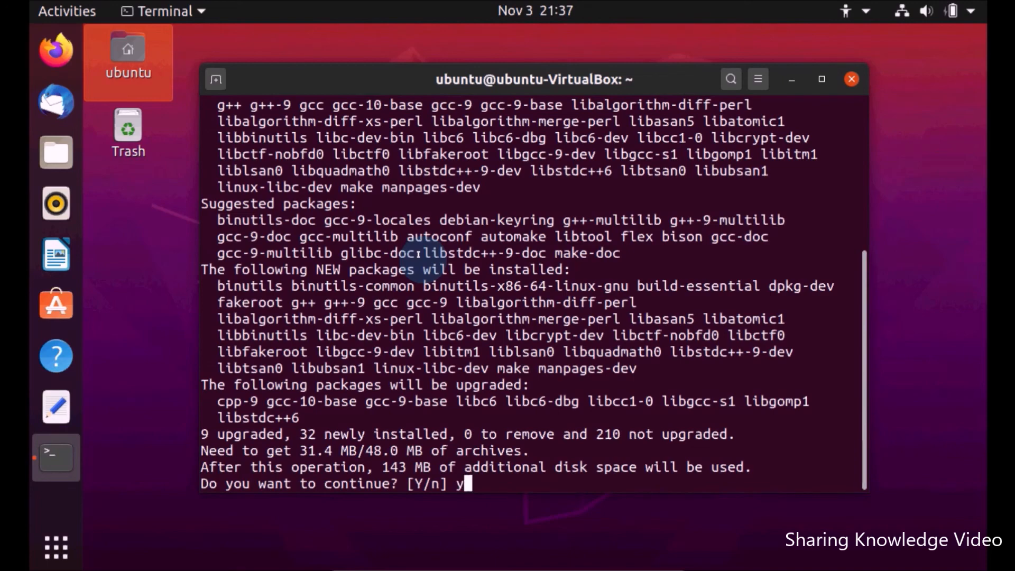
key("Return")
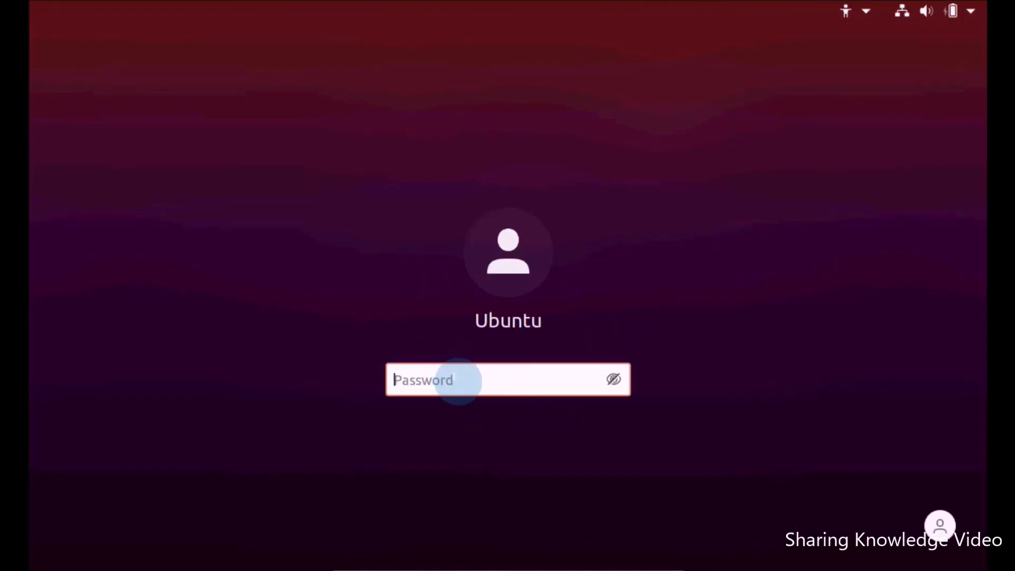
Unlock the Ubuntu session with the password and close Terminal
type("password")
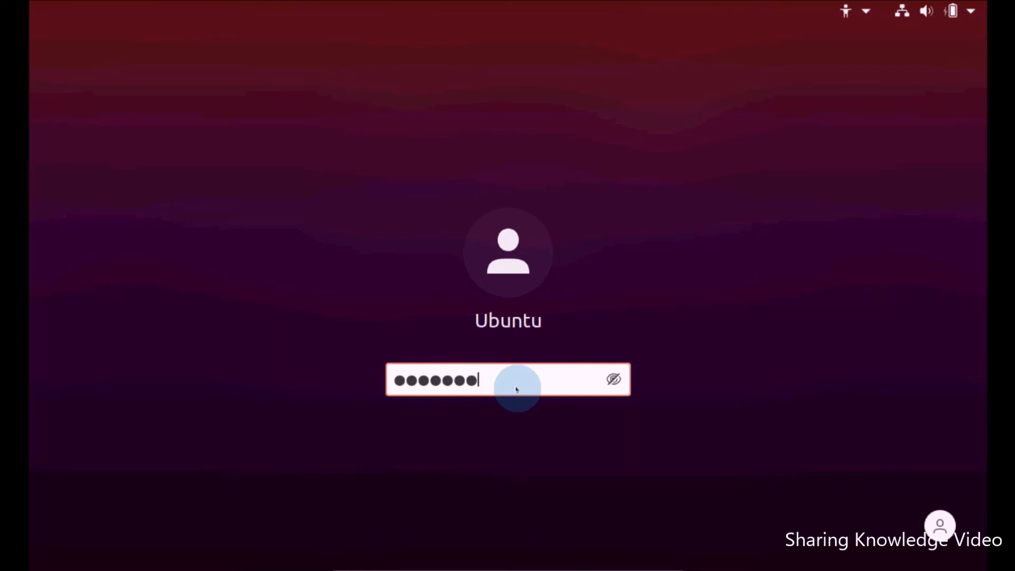
key("Return")
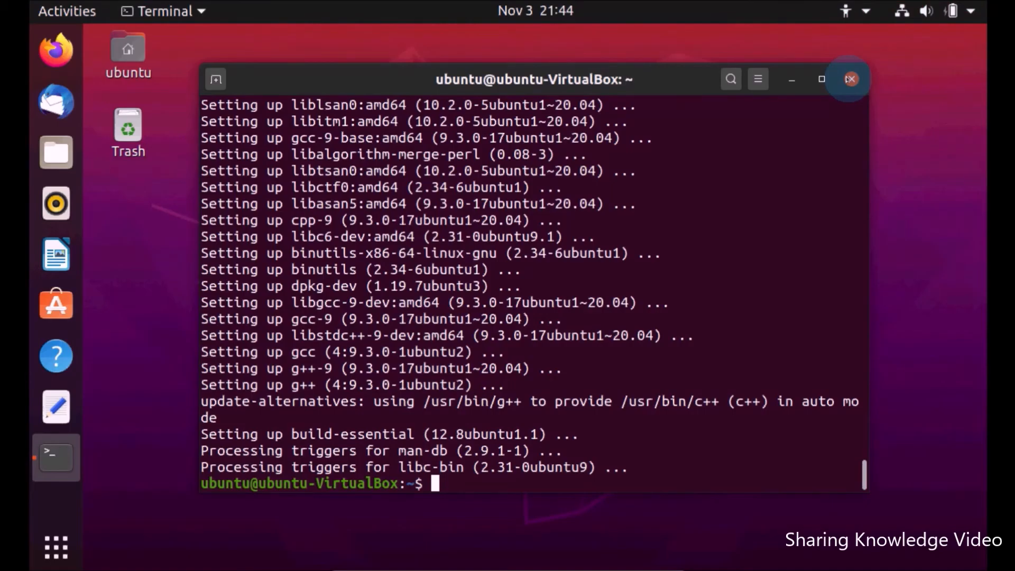
left_click(850, 78)
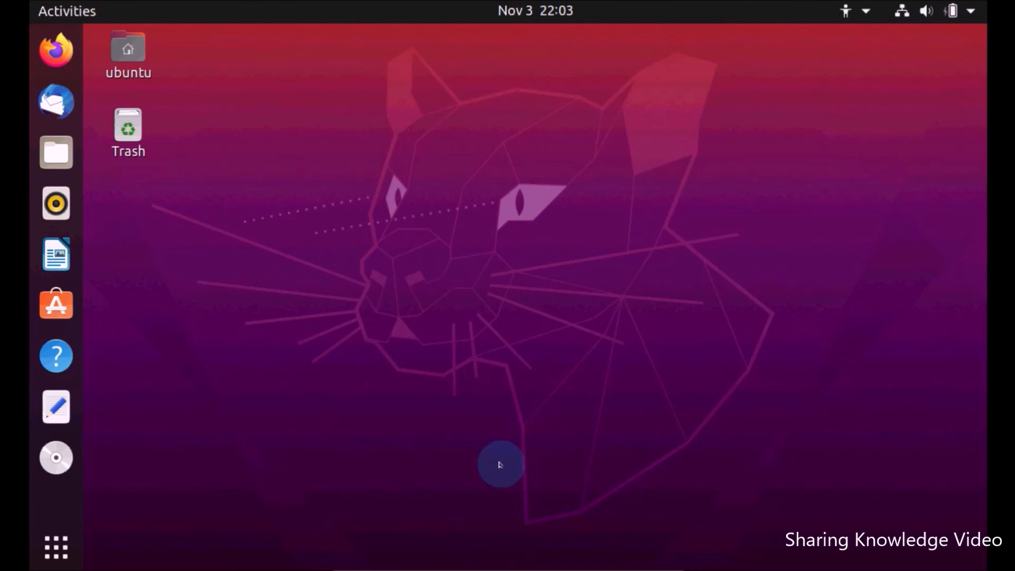
mouse_move(218, 274)
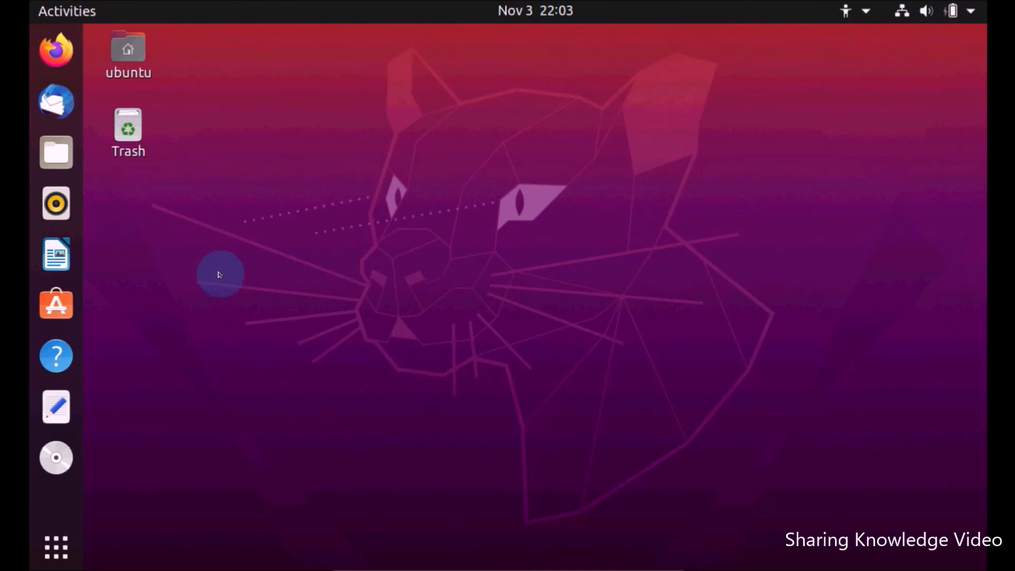
mouse_move(93, 270)
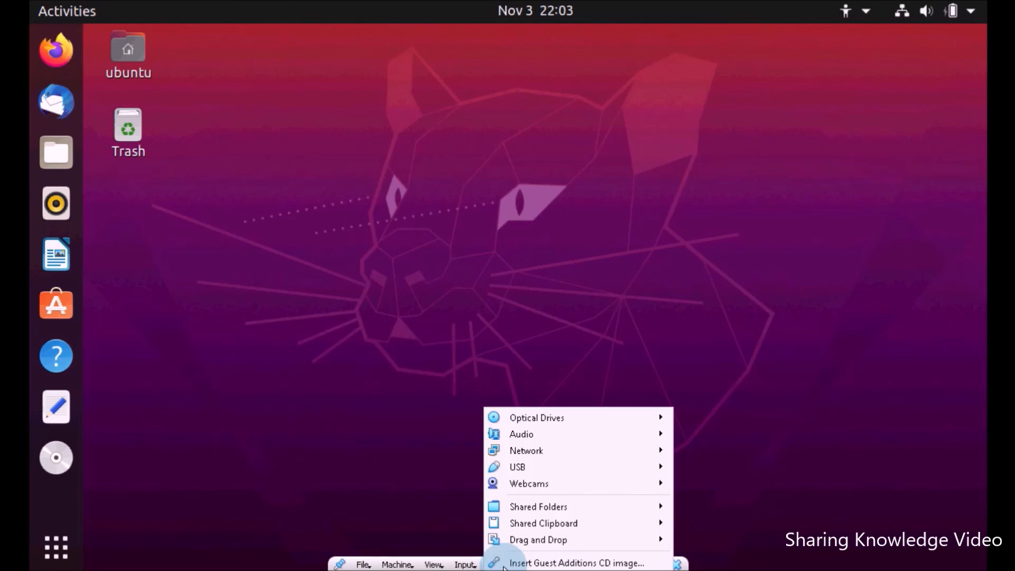
mouse_move(574, 562)
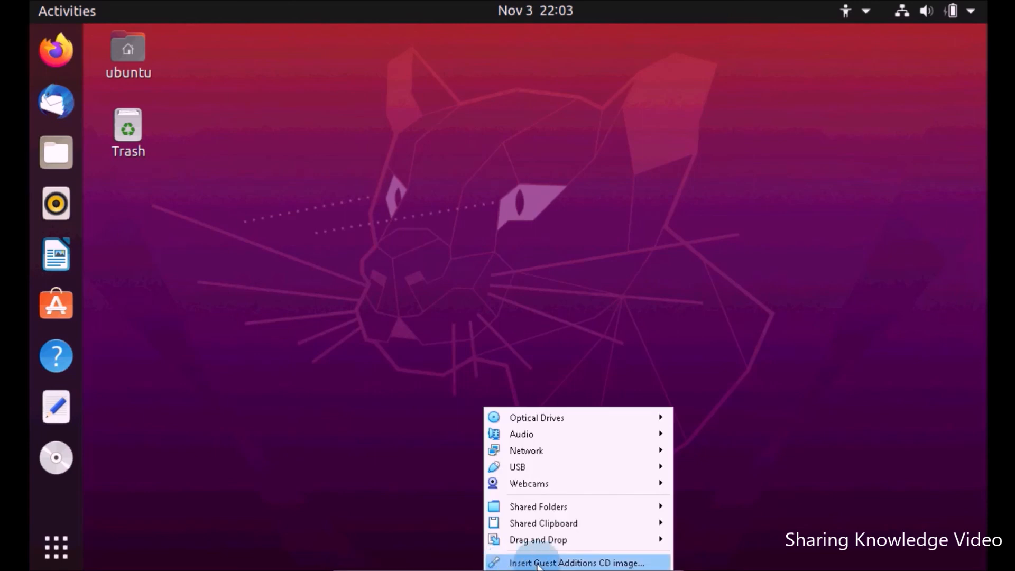
Insert the Guest Additions CD image from the VirtualBox Devices menu
left_click(575, 562)
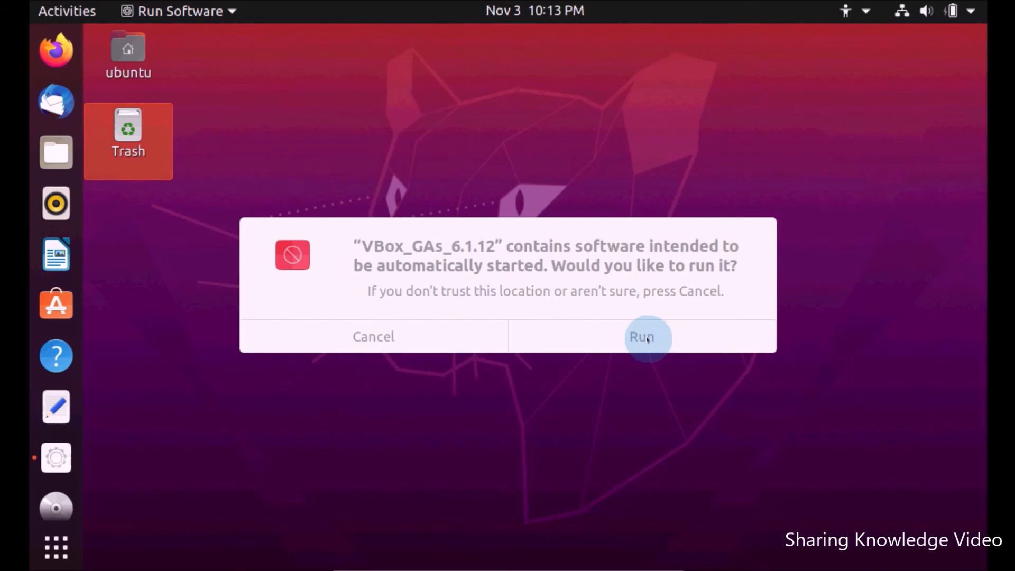
Run the Guest Additions autorun software and authenticate as administrator
left_click(640, 337)
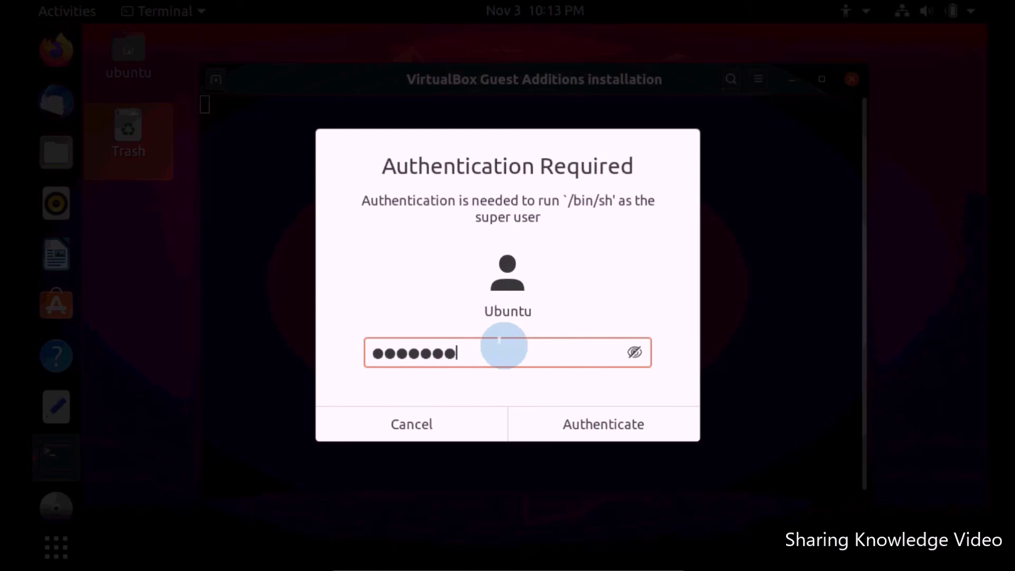
left_click(602, 423)
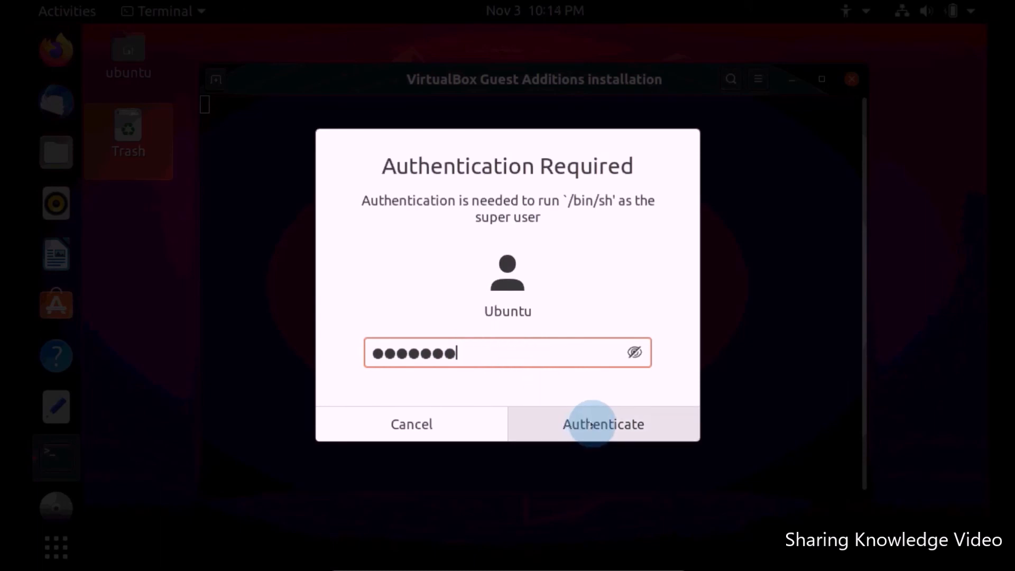
left_click(602, 424)
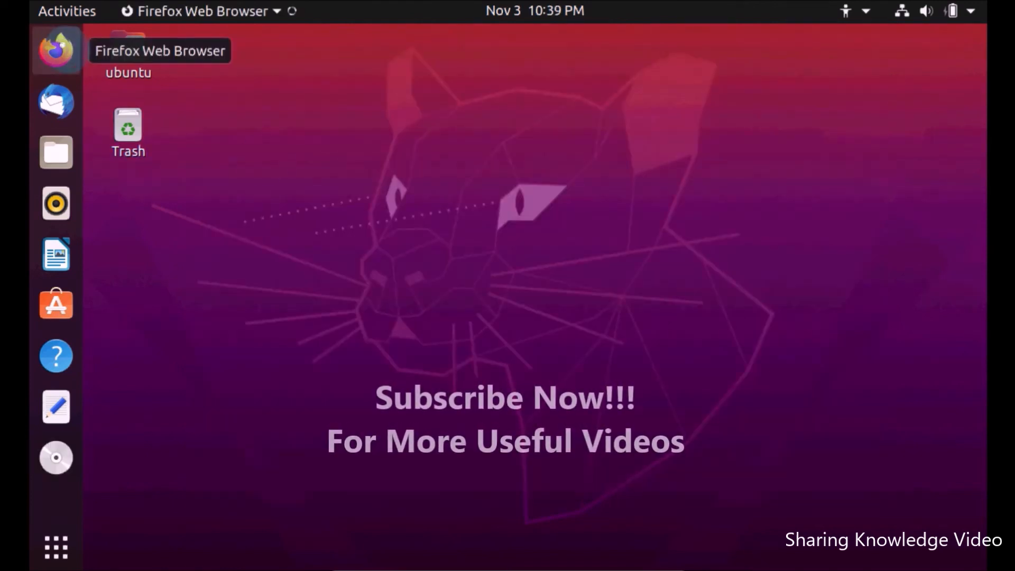
left_click(419, 205)
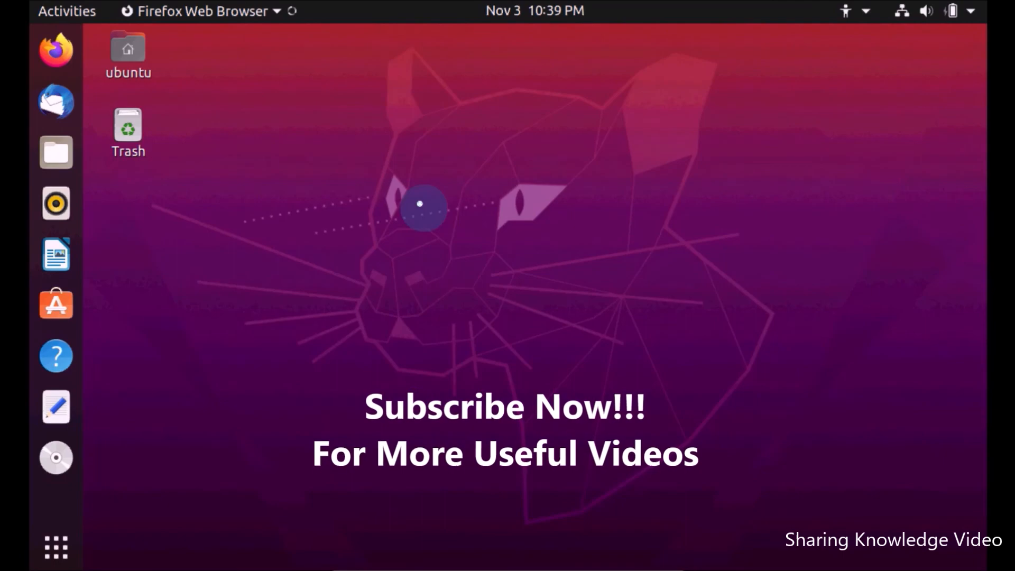
mouse_move(420, 235)
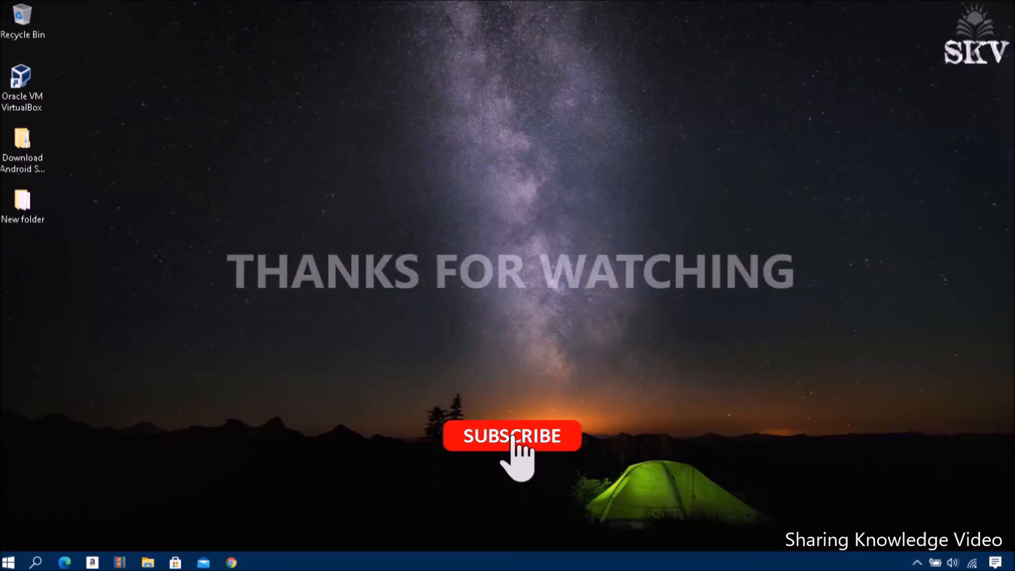
left_click(510, 435)
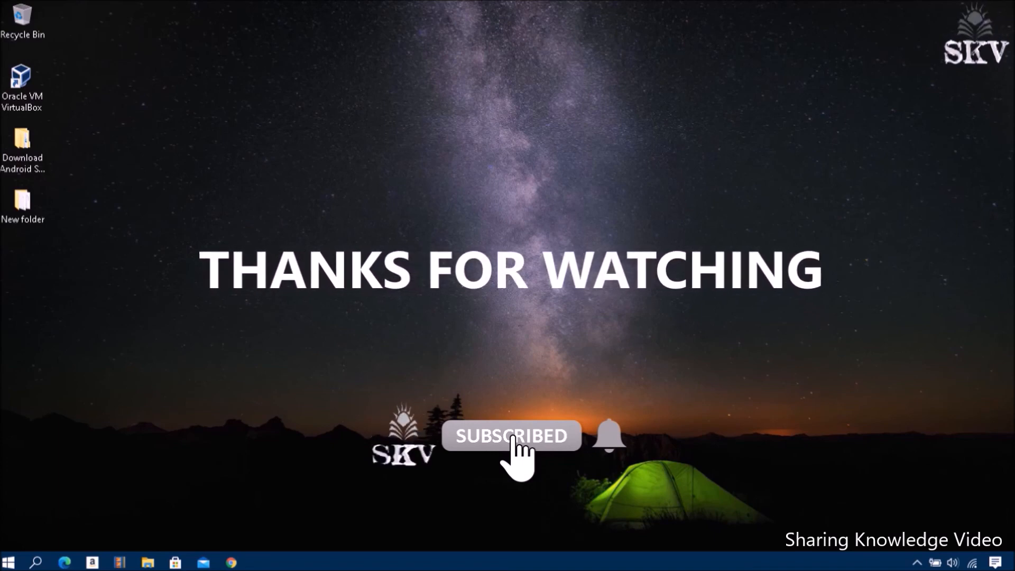
mouse_move(614, 447)
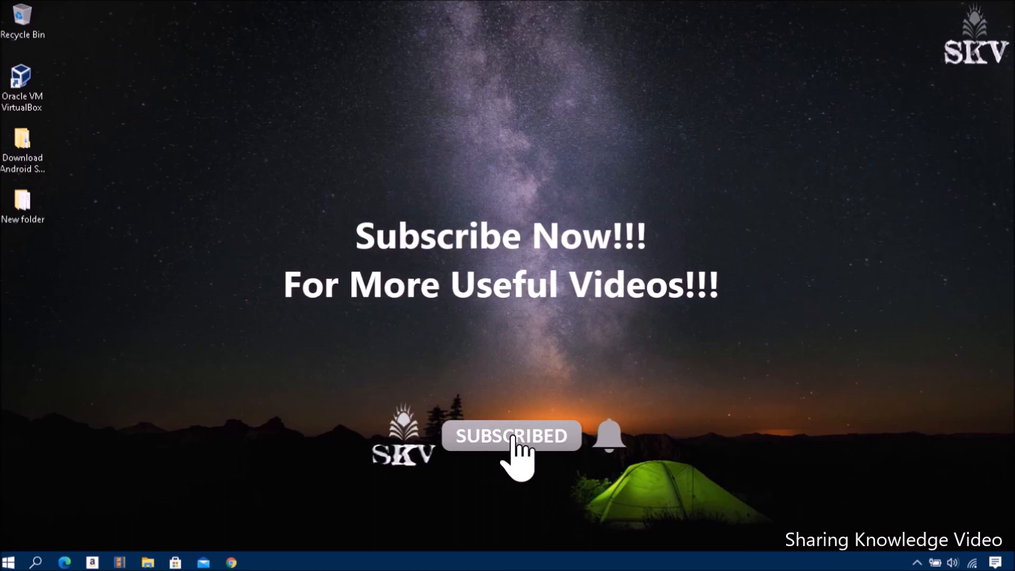
mouse_move(611, 446)
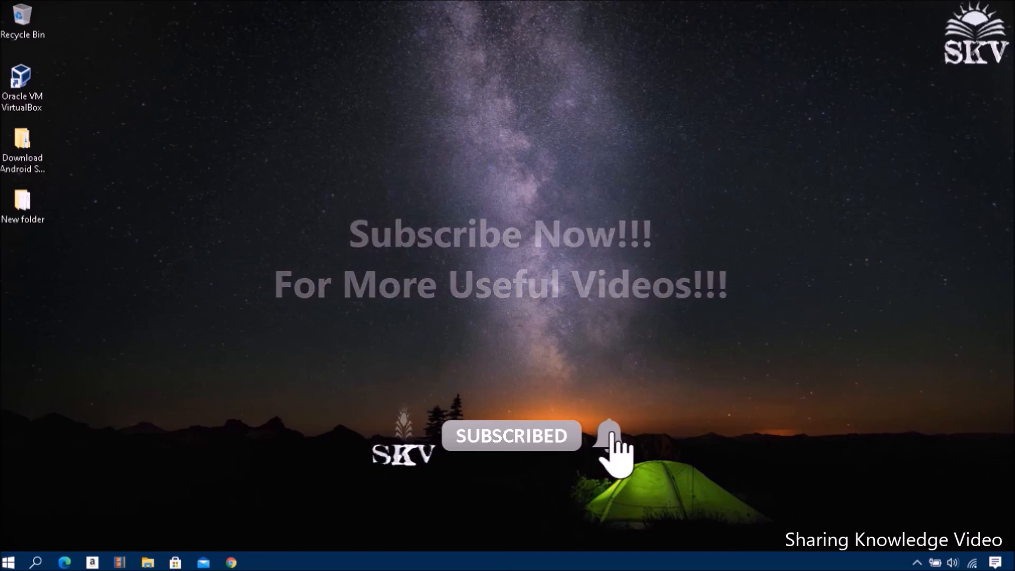